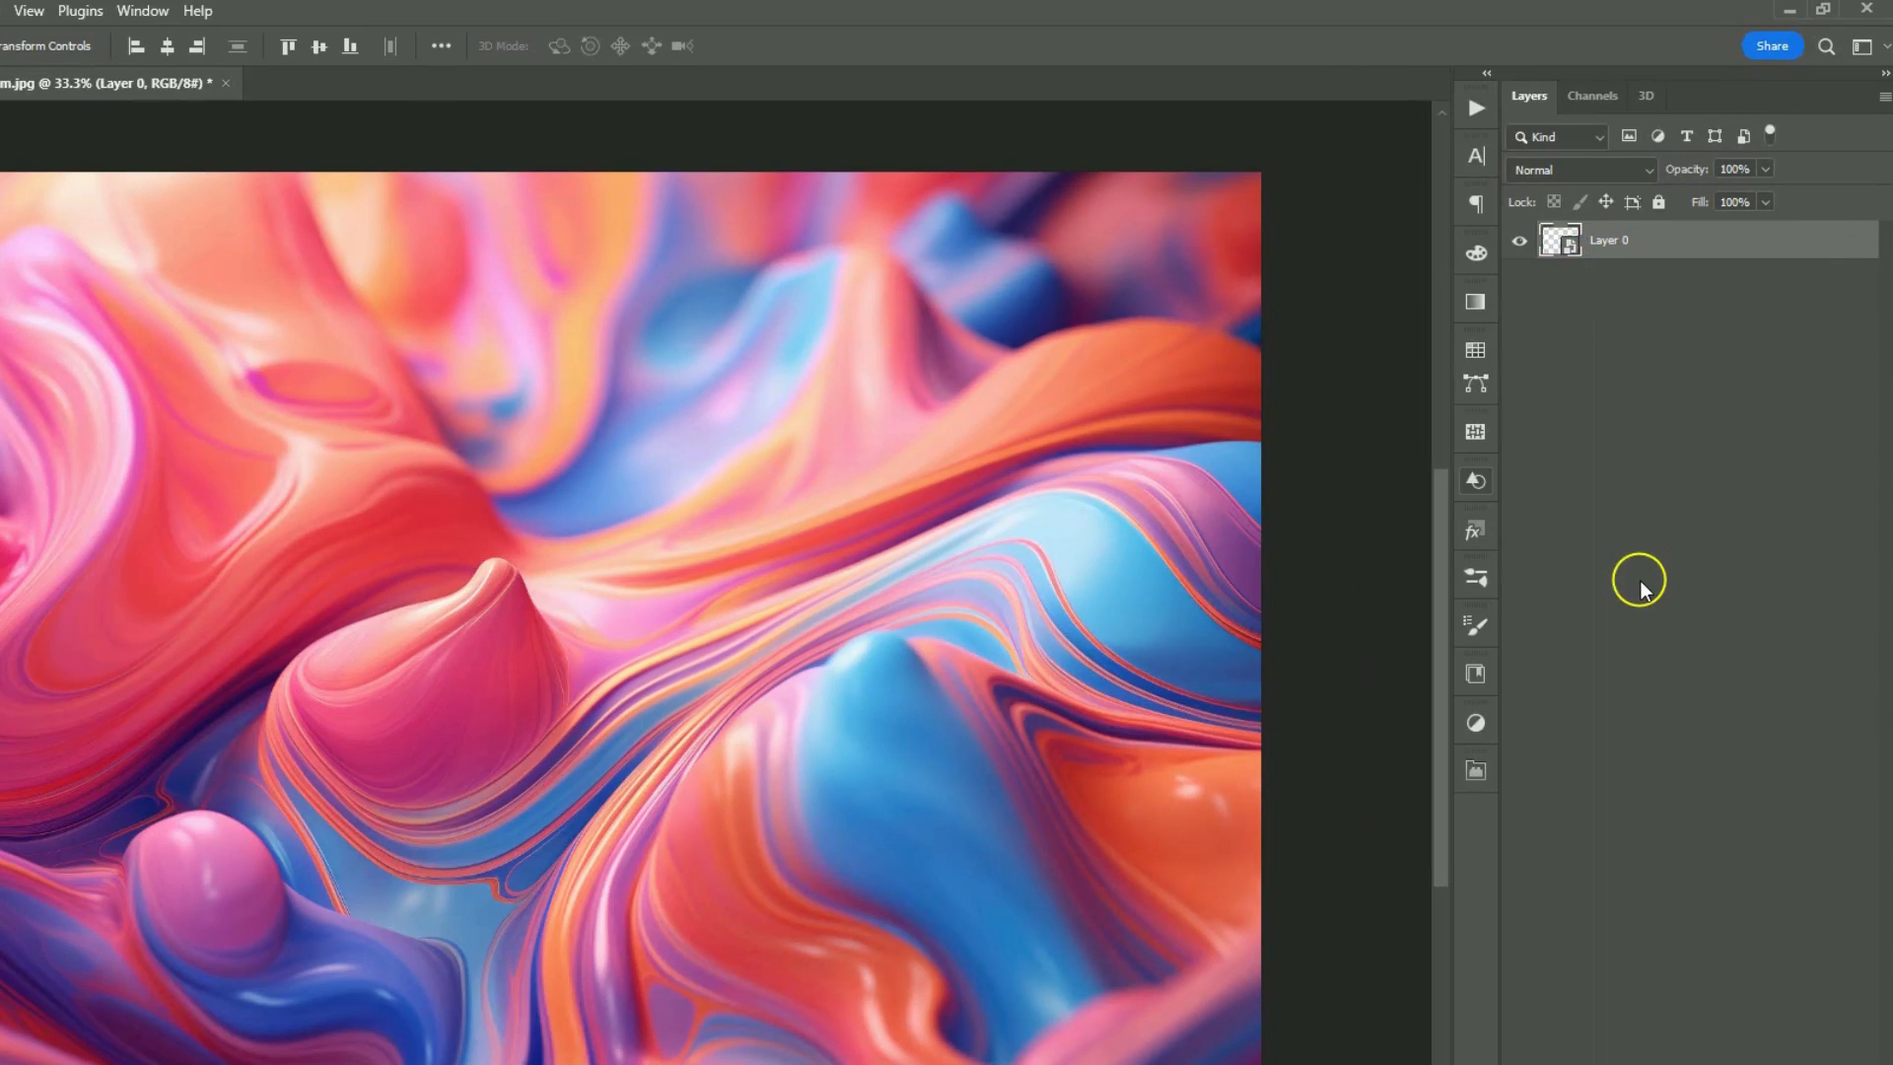
Step: Duplicate Layer 0 to create 'Layer 0 copy' above it
right_click(1608, 238)
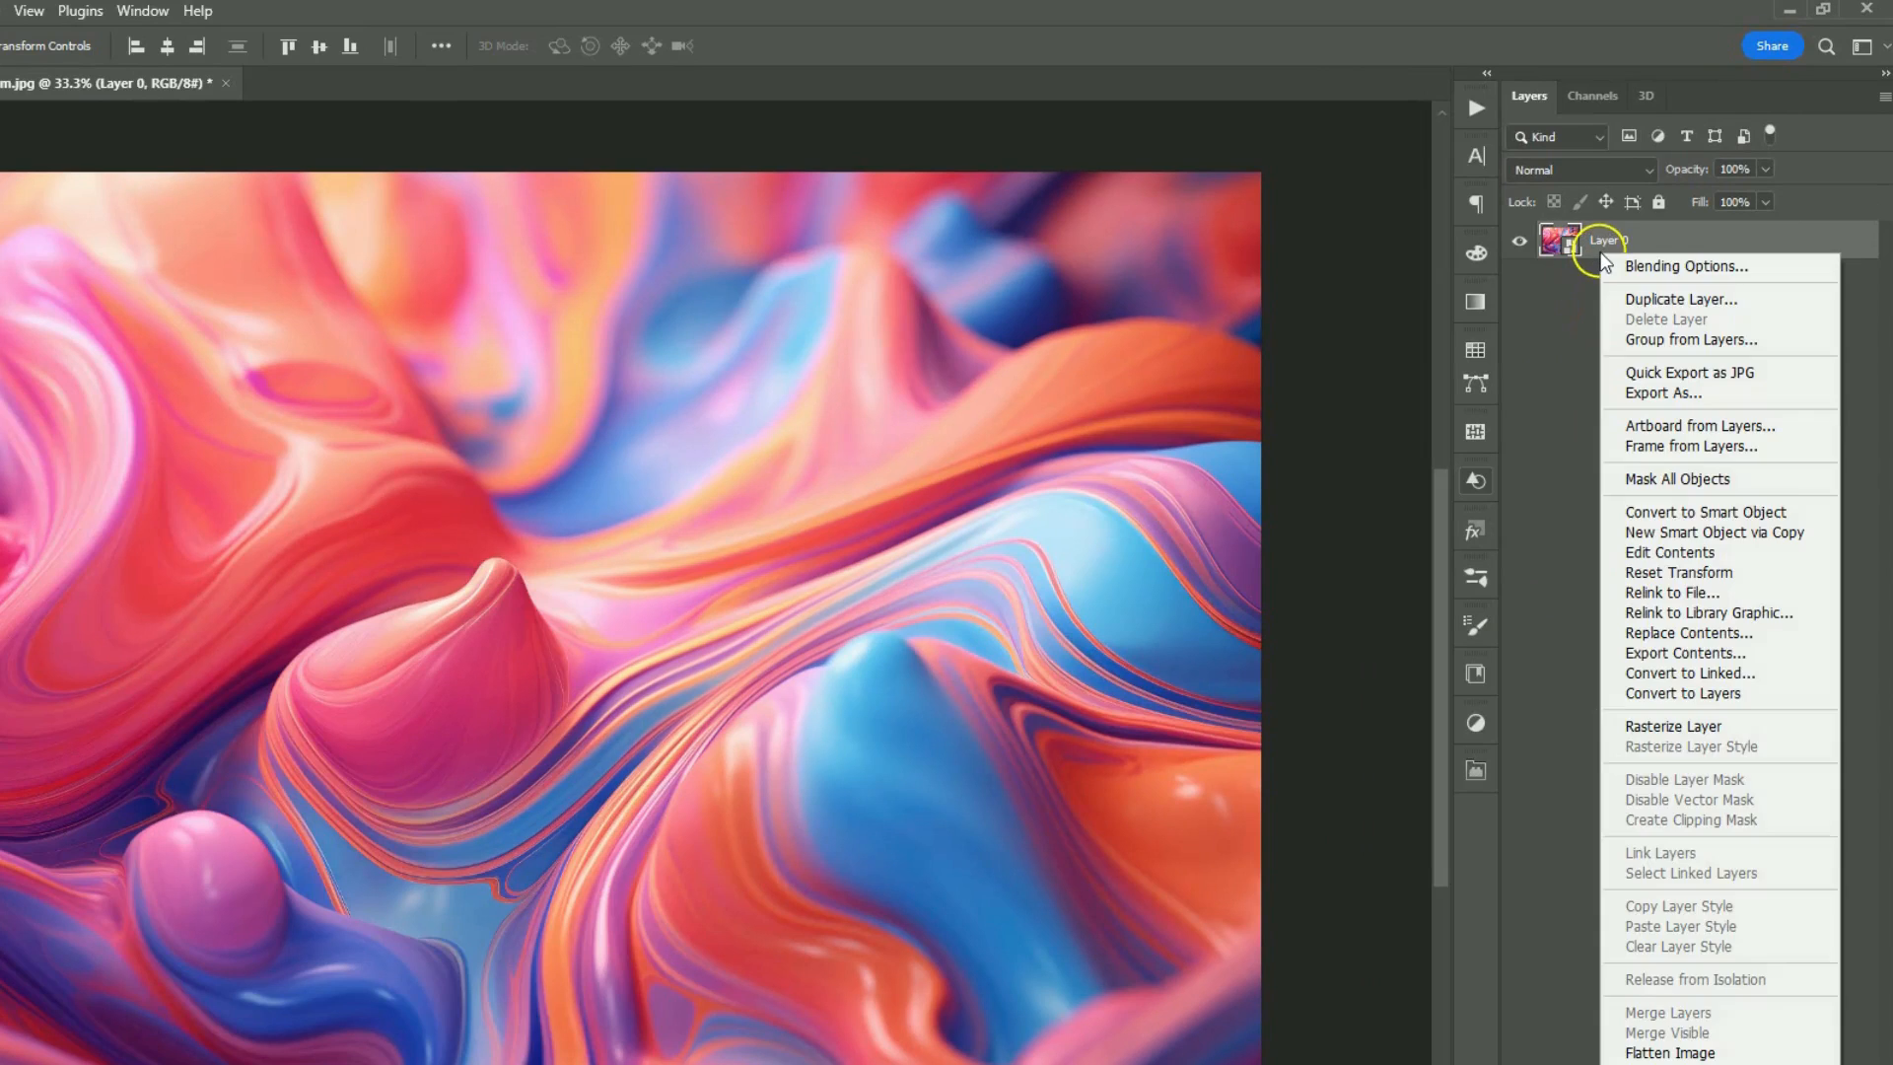
click(1682, 298)
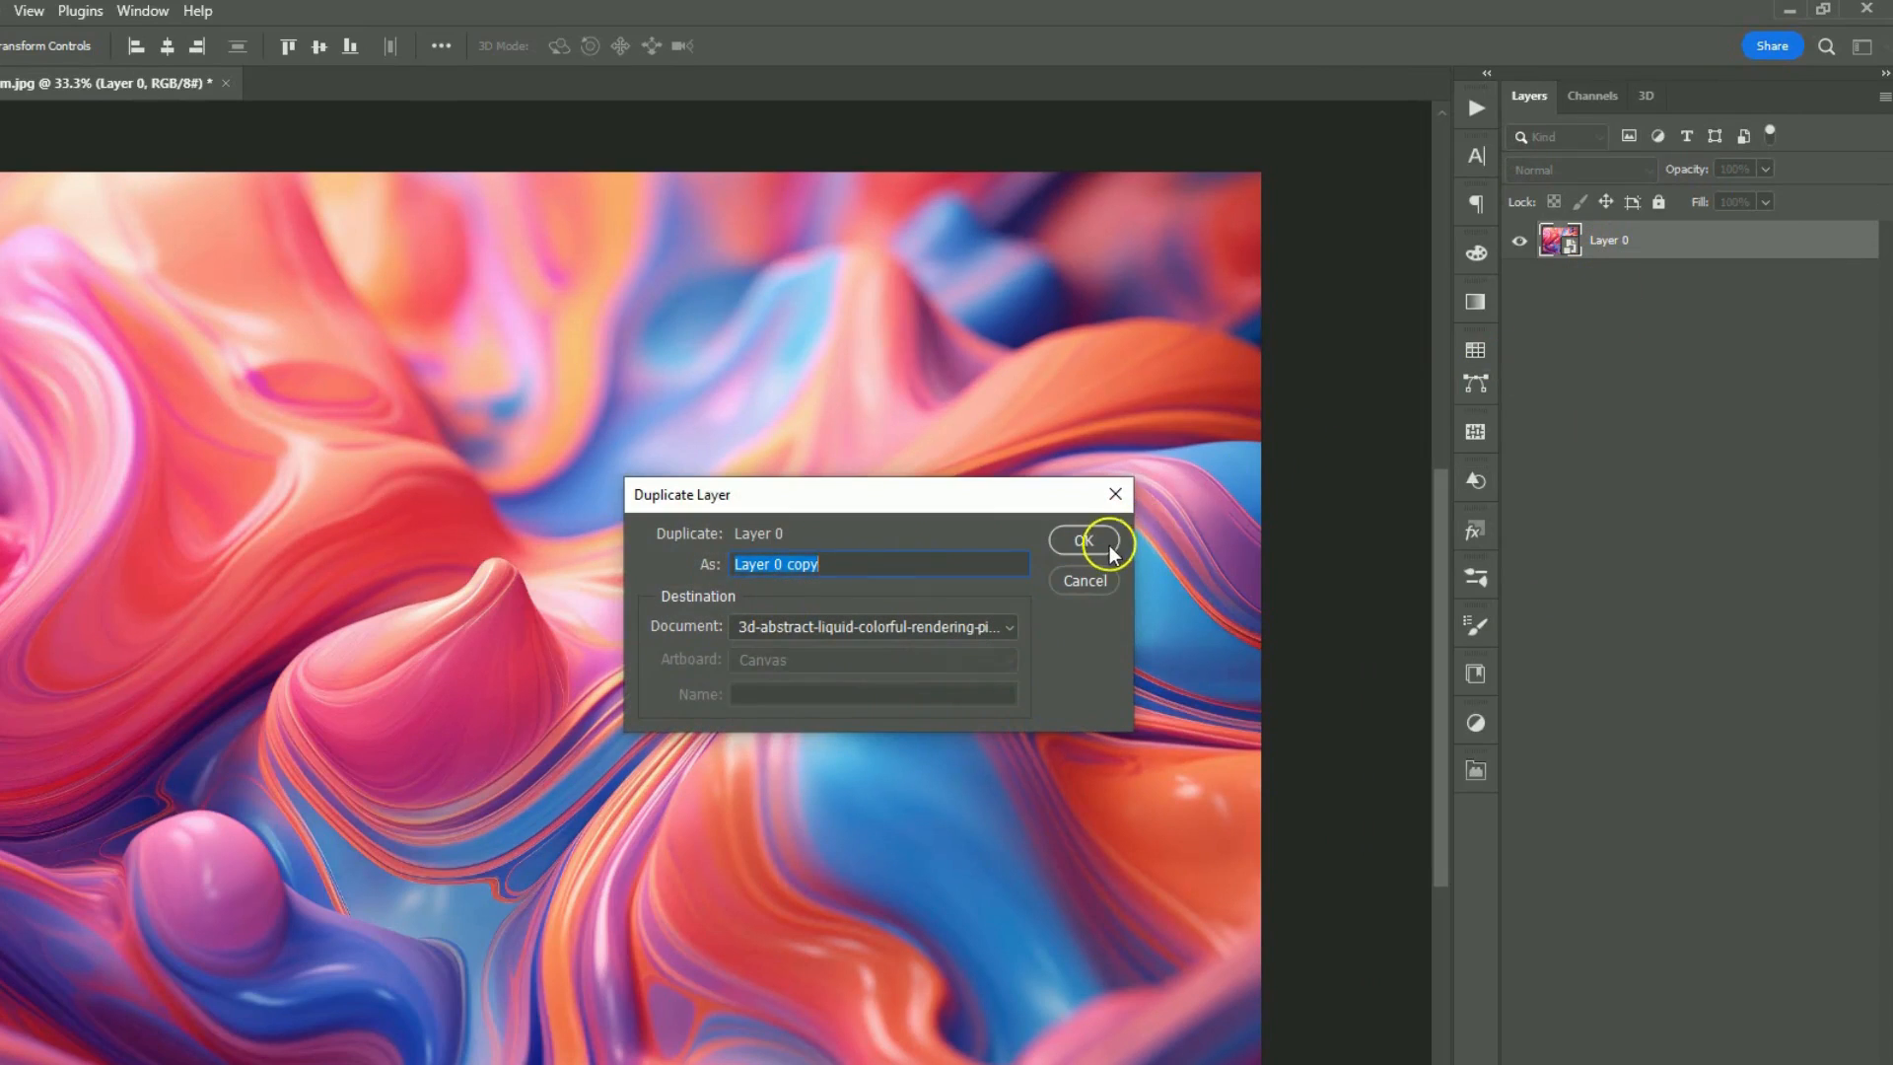
click(1084, 538)
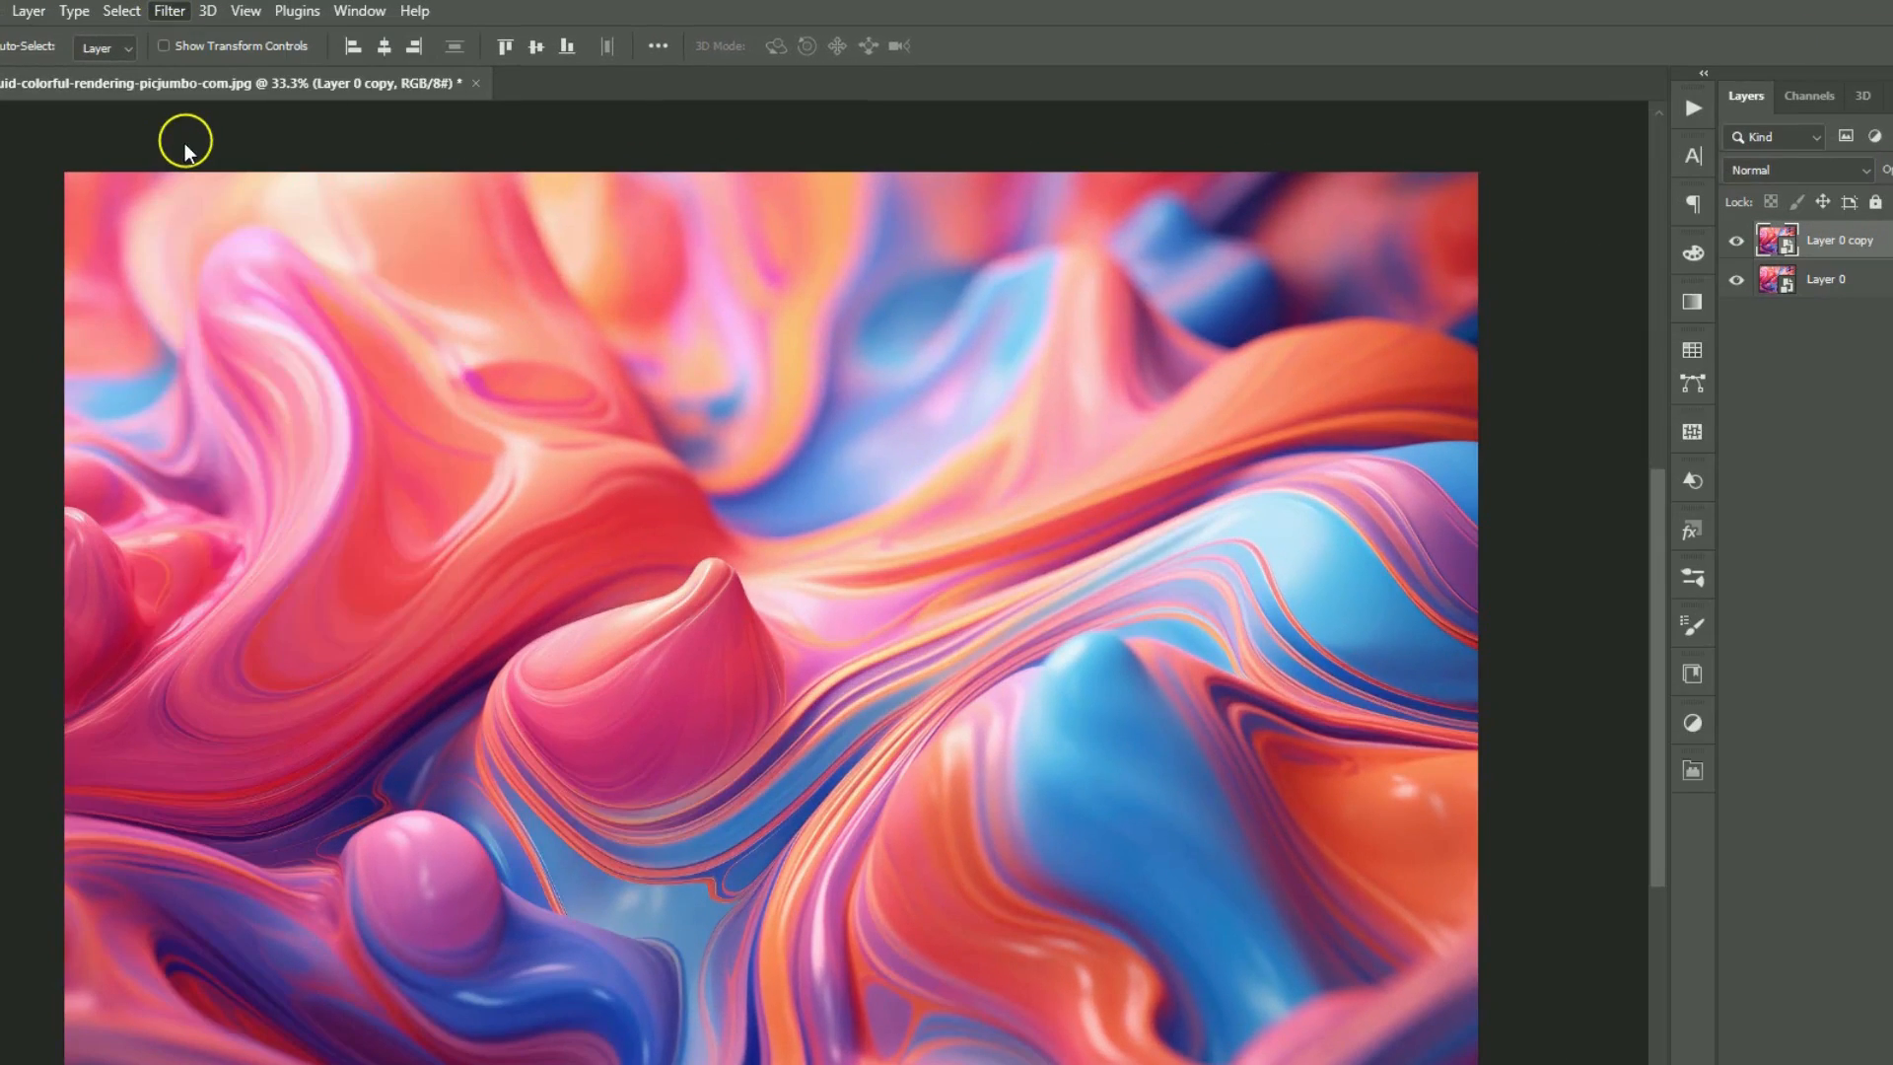
Step: Apply a Glass filter to the copy: Distortion 5, Smoothness 3, Frosted texture, Scaling 100
click(167, 11)
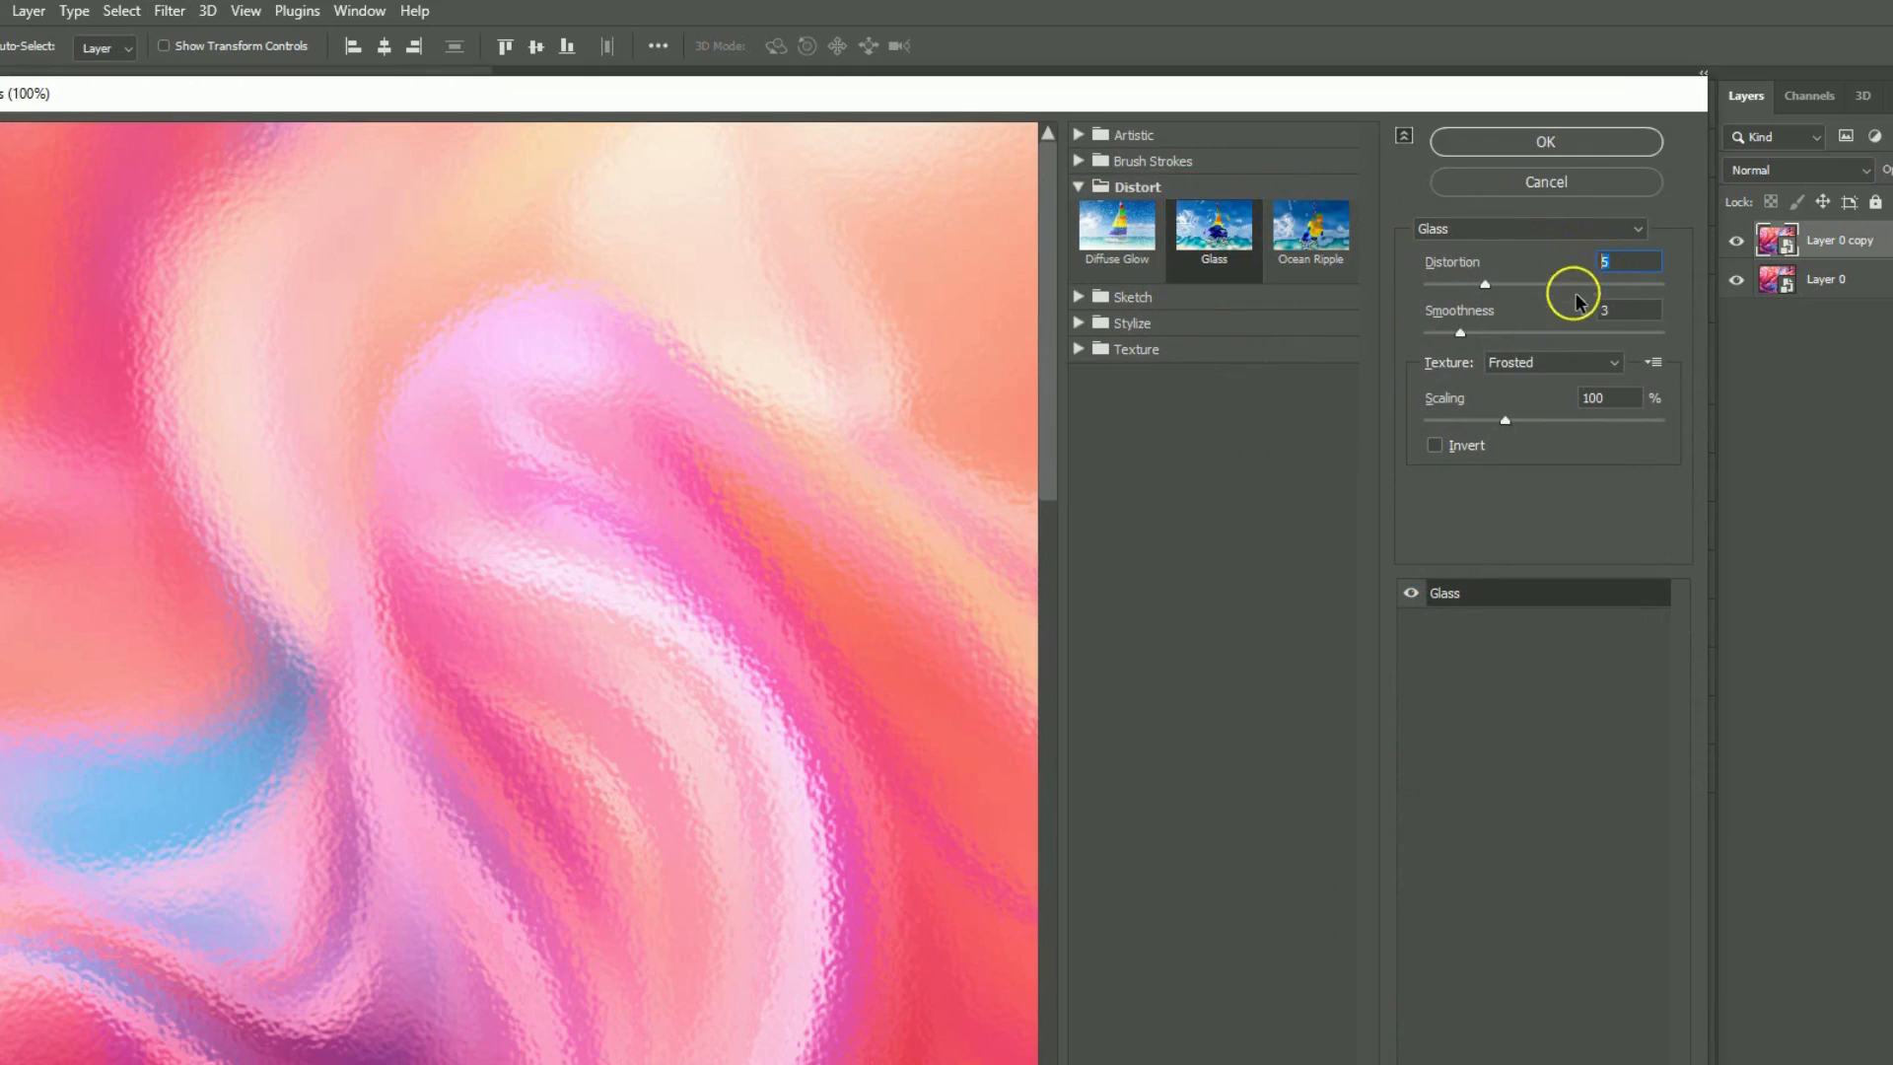
click(1554, 362)
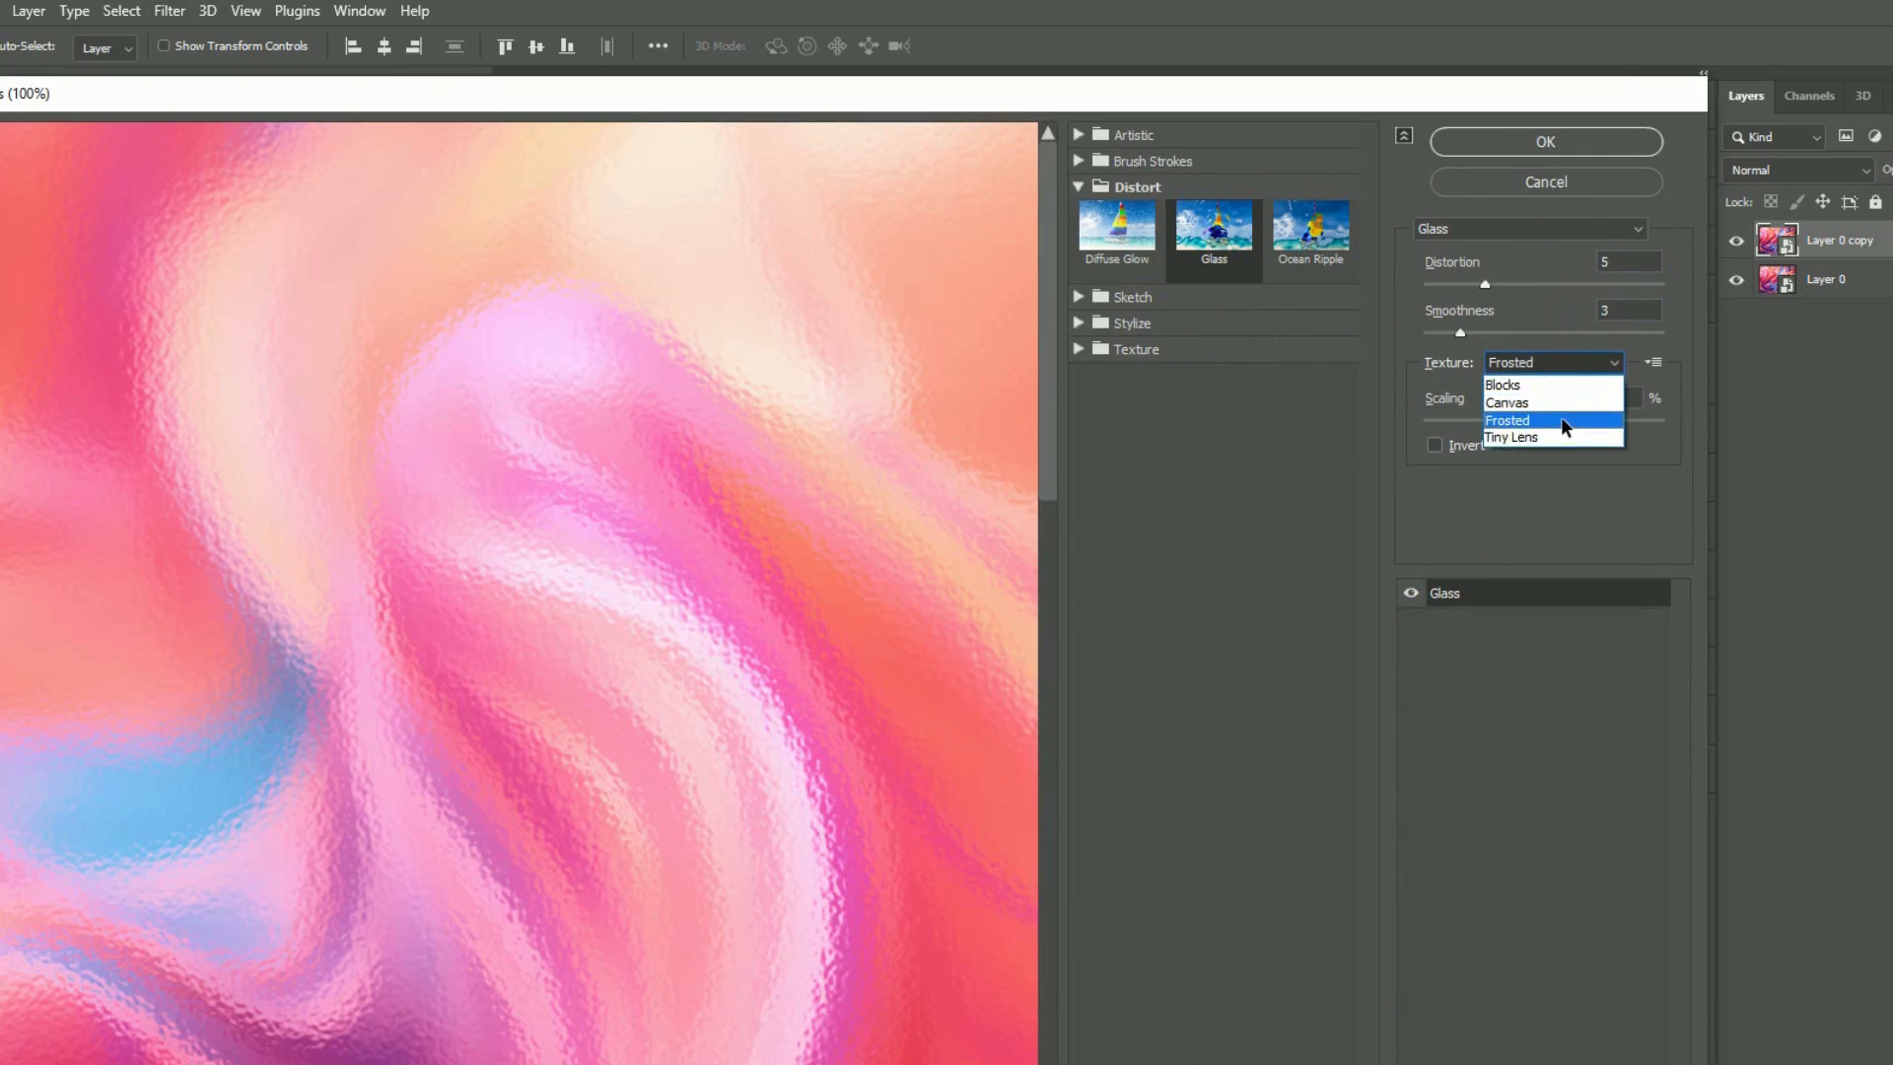
click(1554, 420)
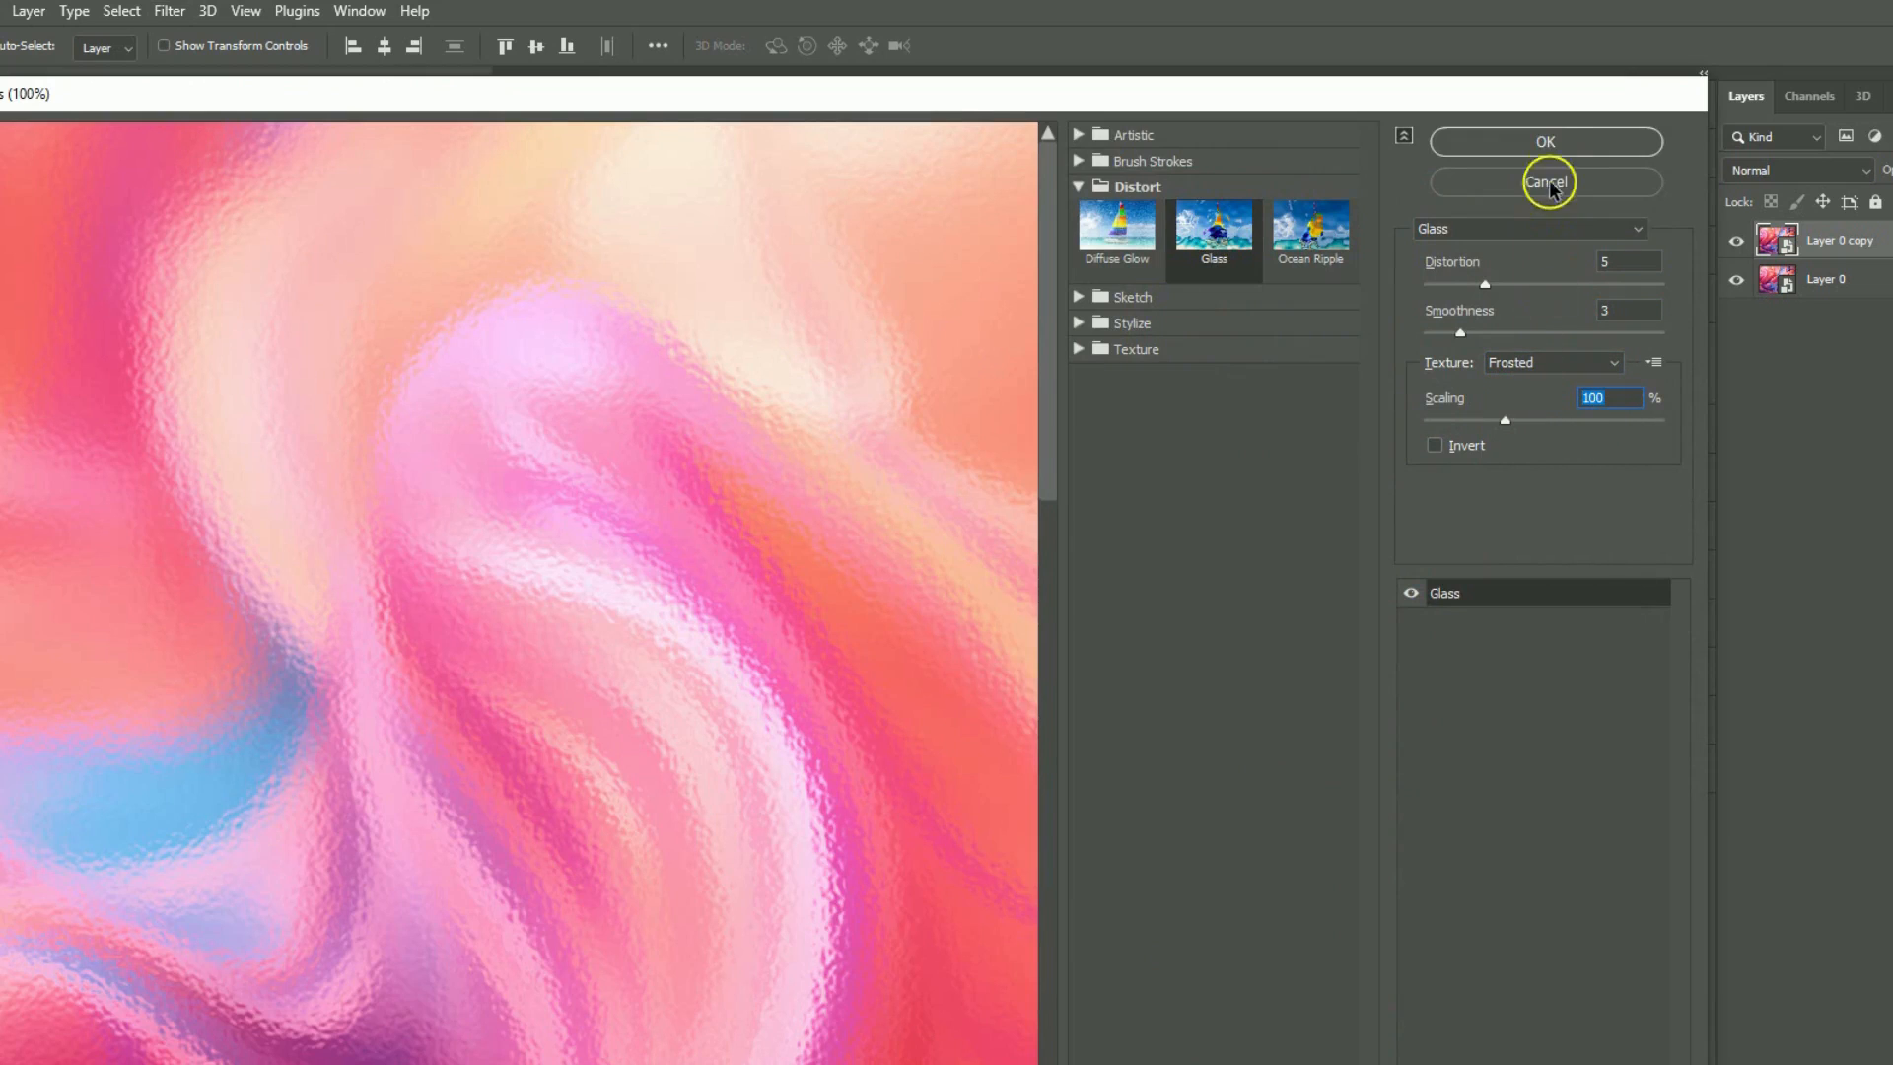
click(1544, 141)
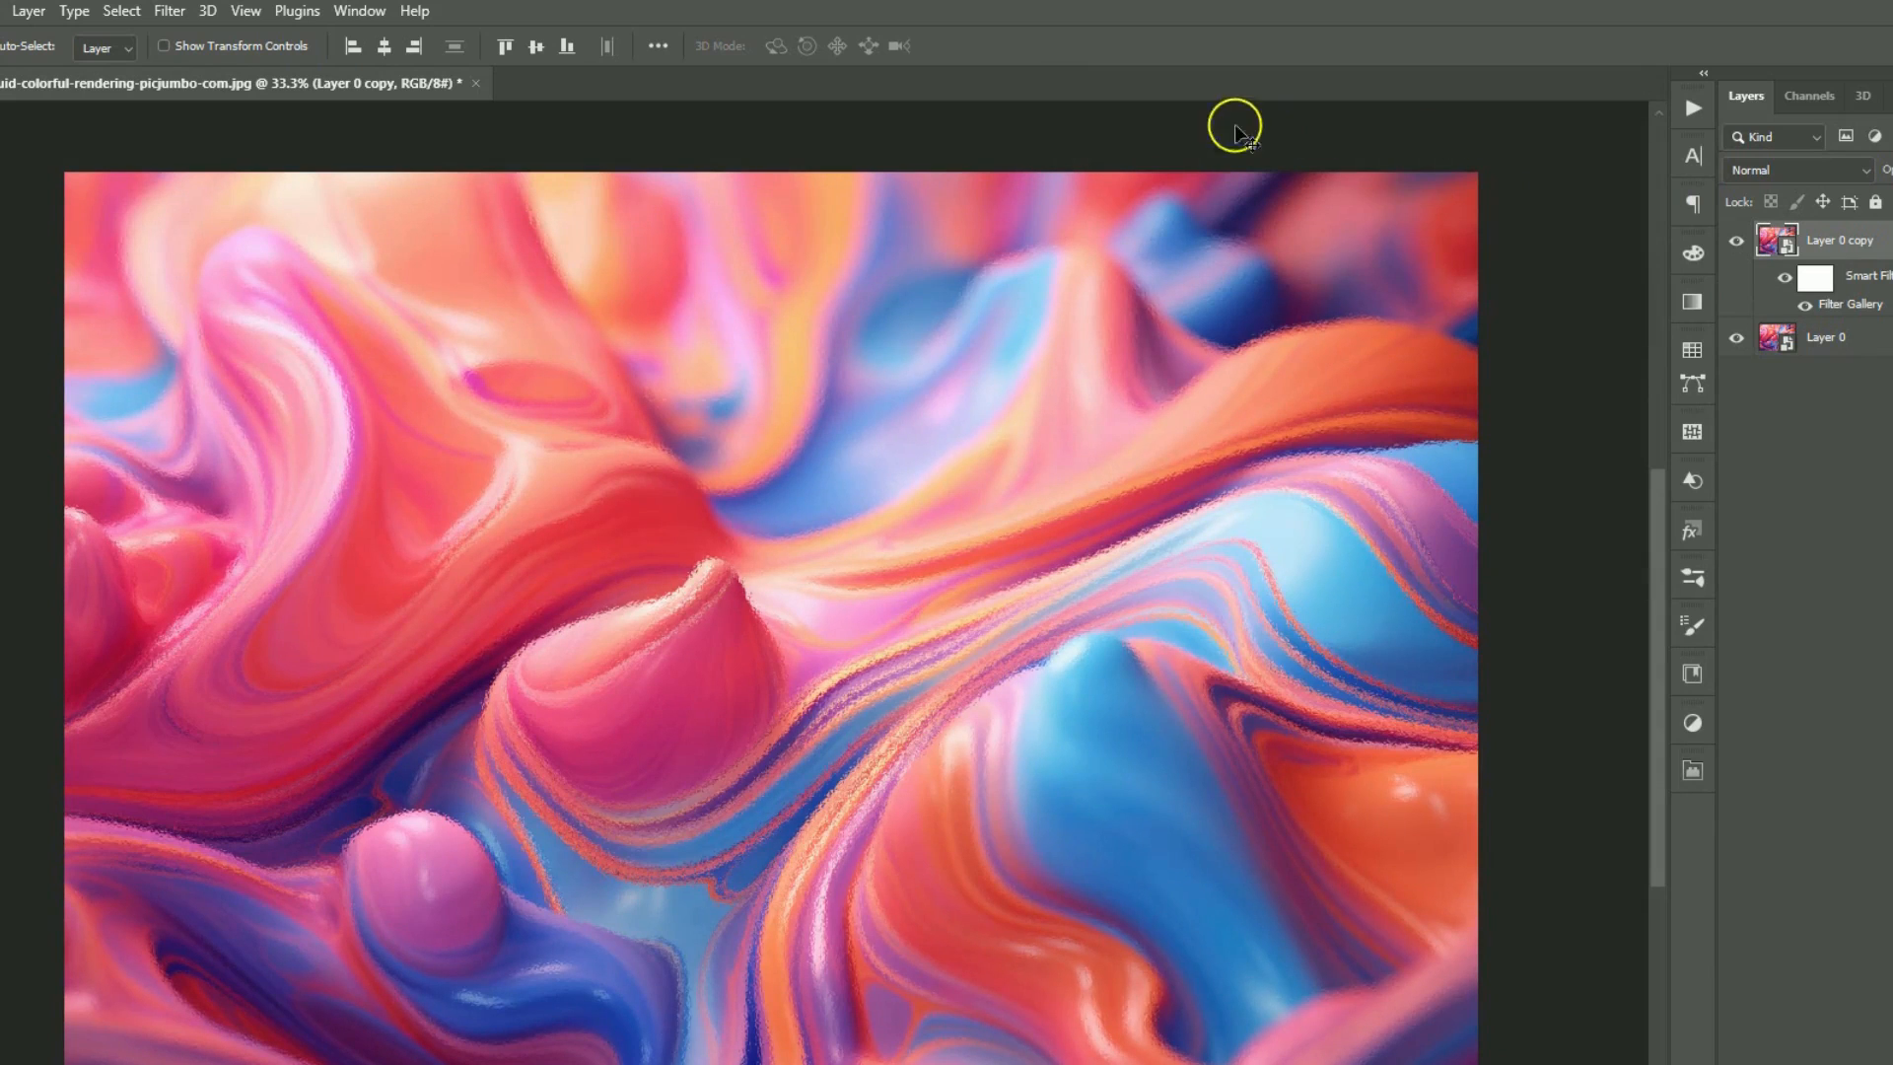
Step: Apply a 25-pixel radius Gaussian Blur to 'Layer 0 copy'
click(168, 11)
text(25)
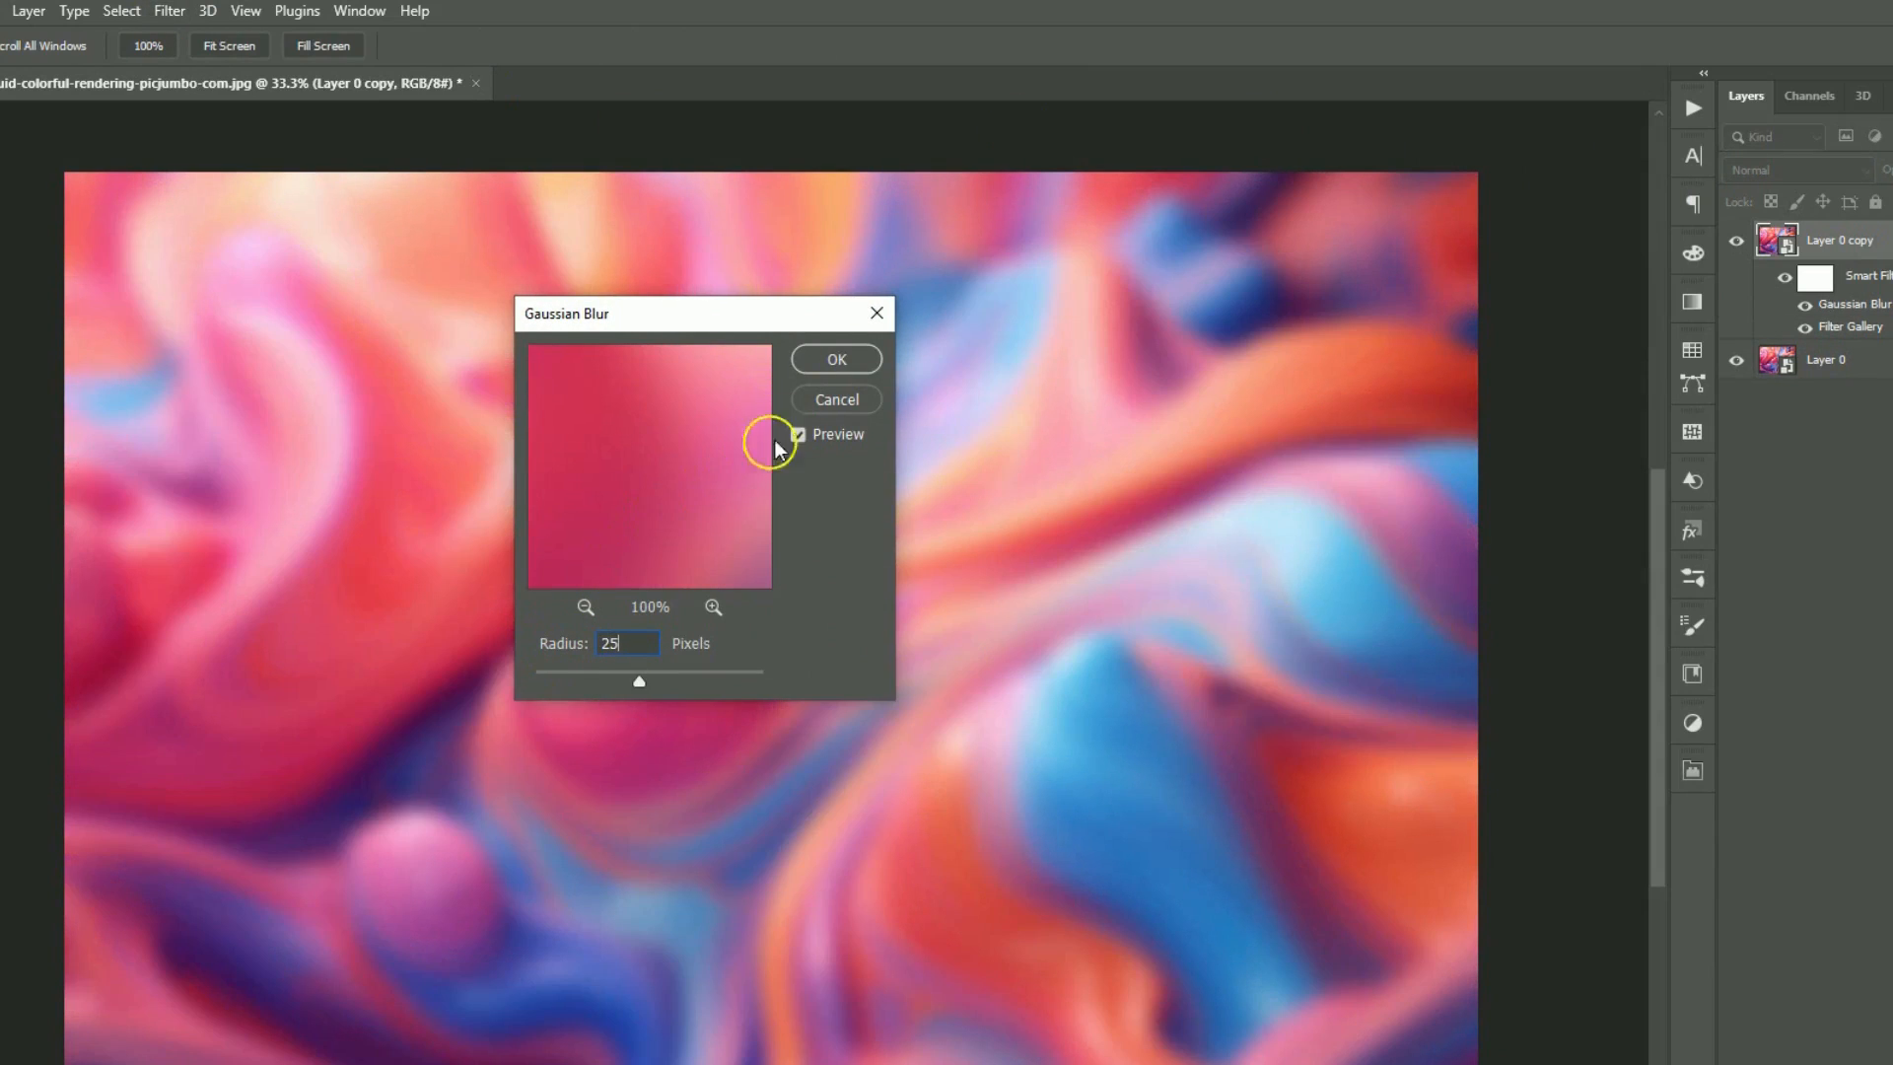
click(835, 359)
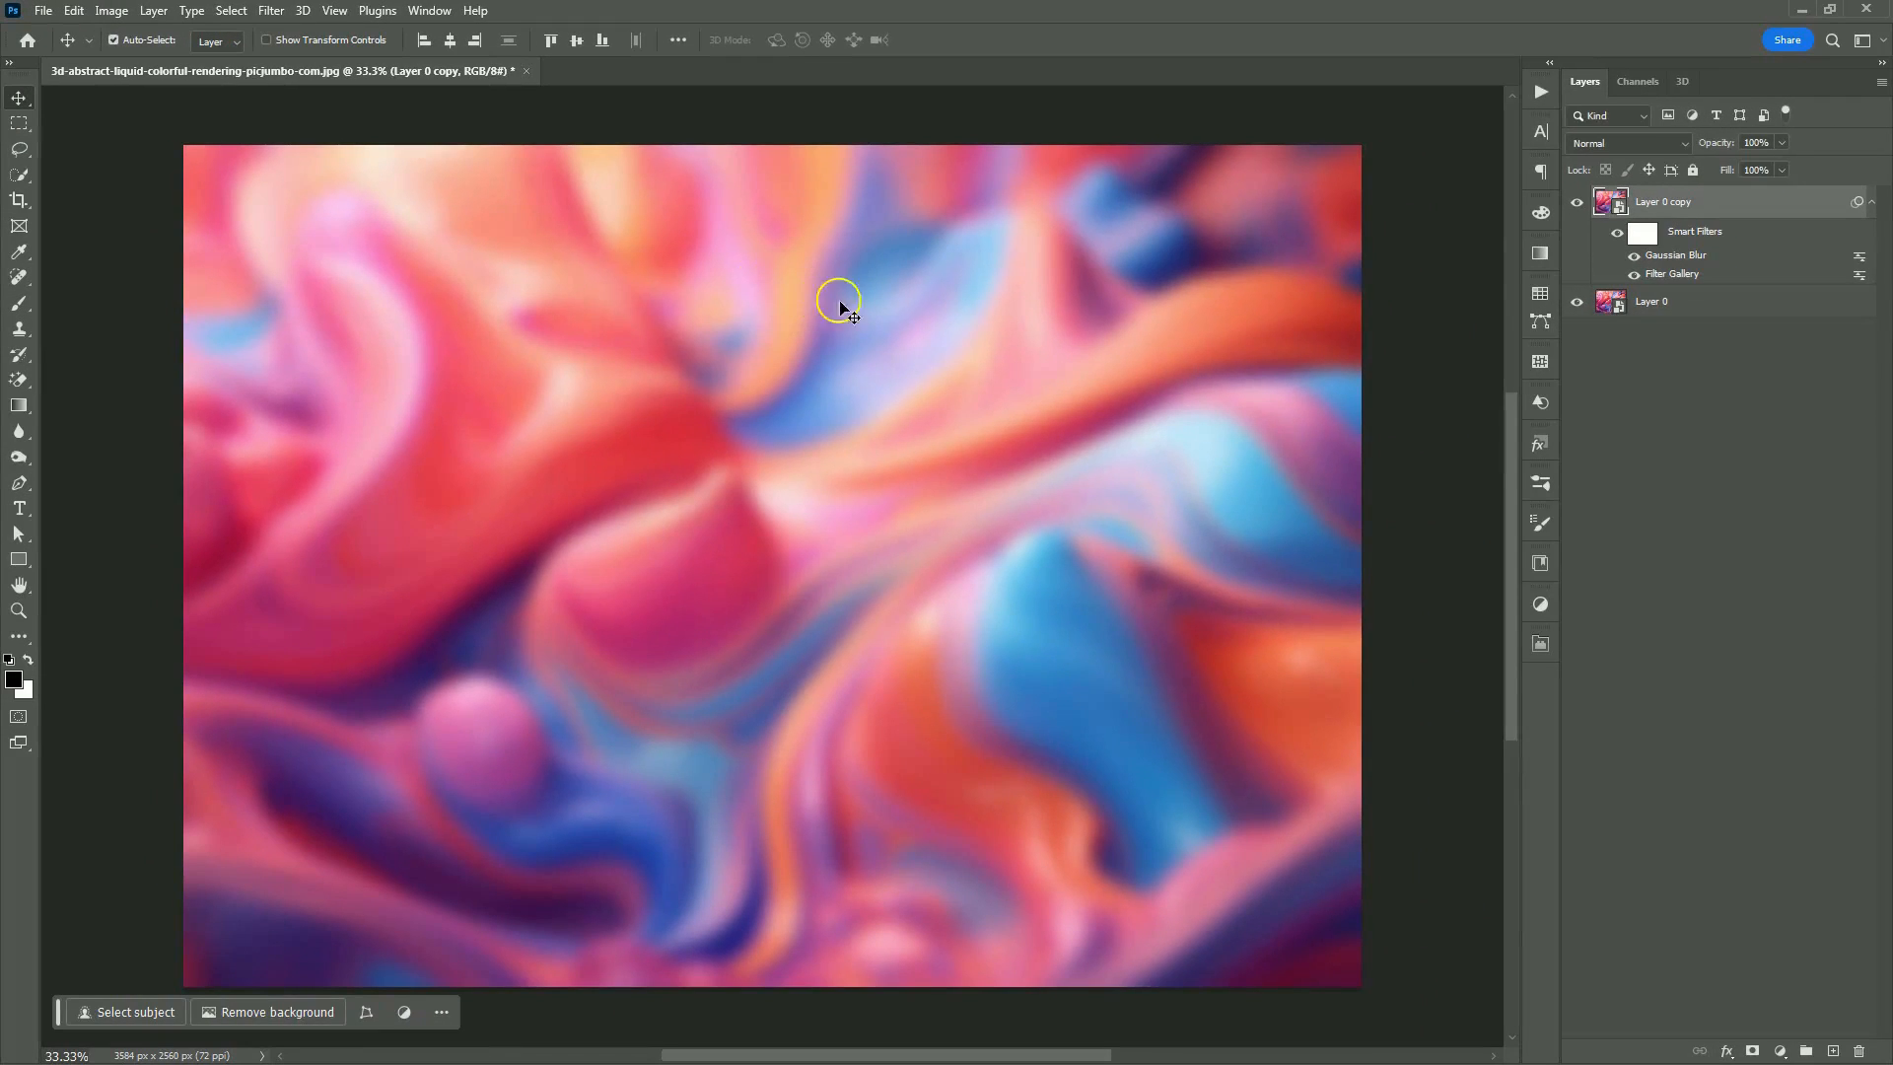
Step: Hide the blurred copy and draw a black rectangle with 125 px corners above Layer 0
click(1577, 201)
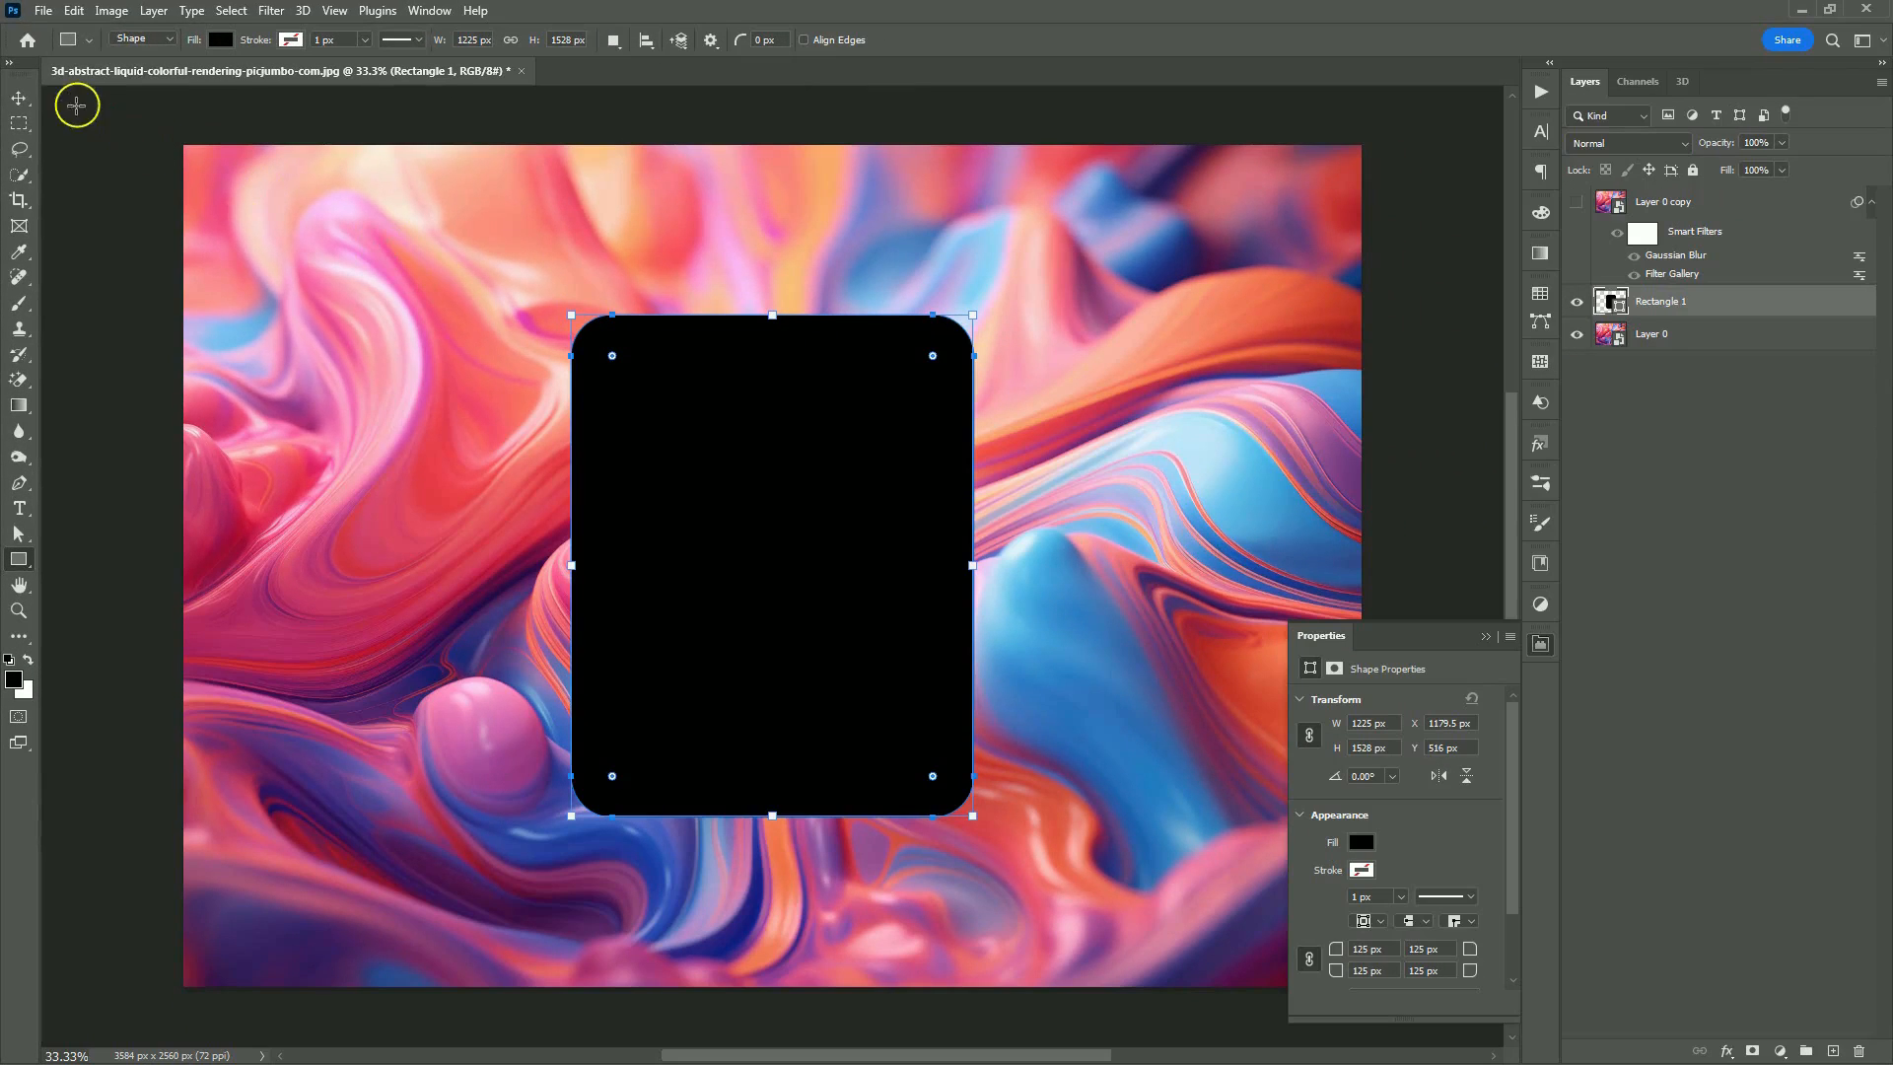
click(20, 97)
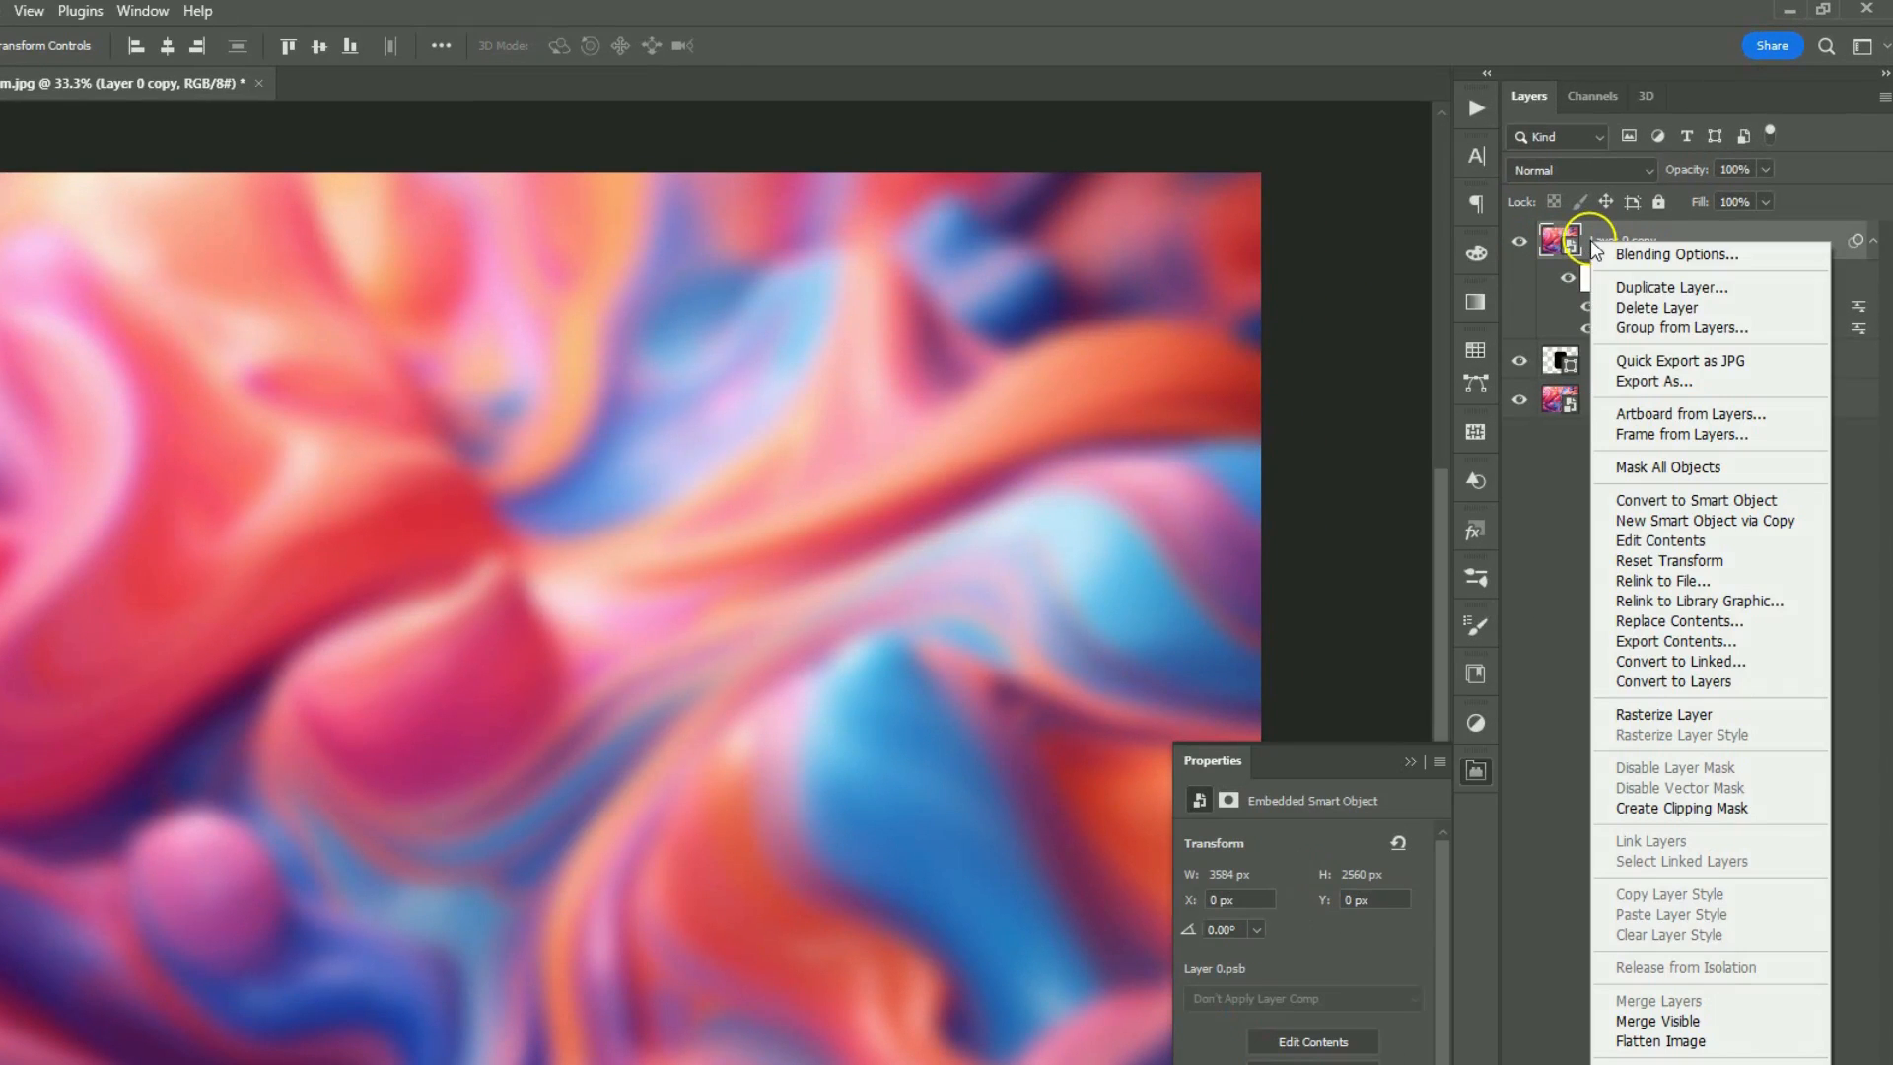
mouse_move(1680, 807)
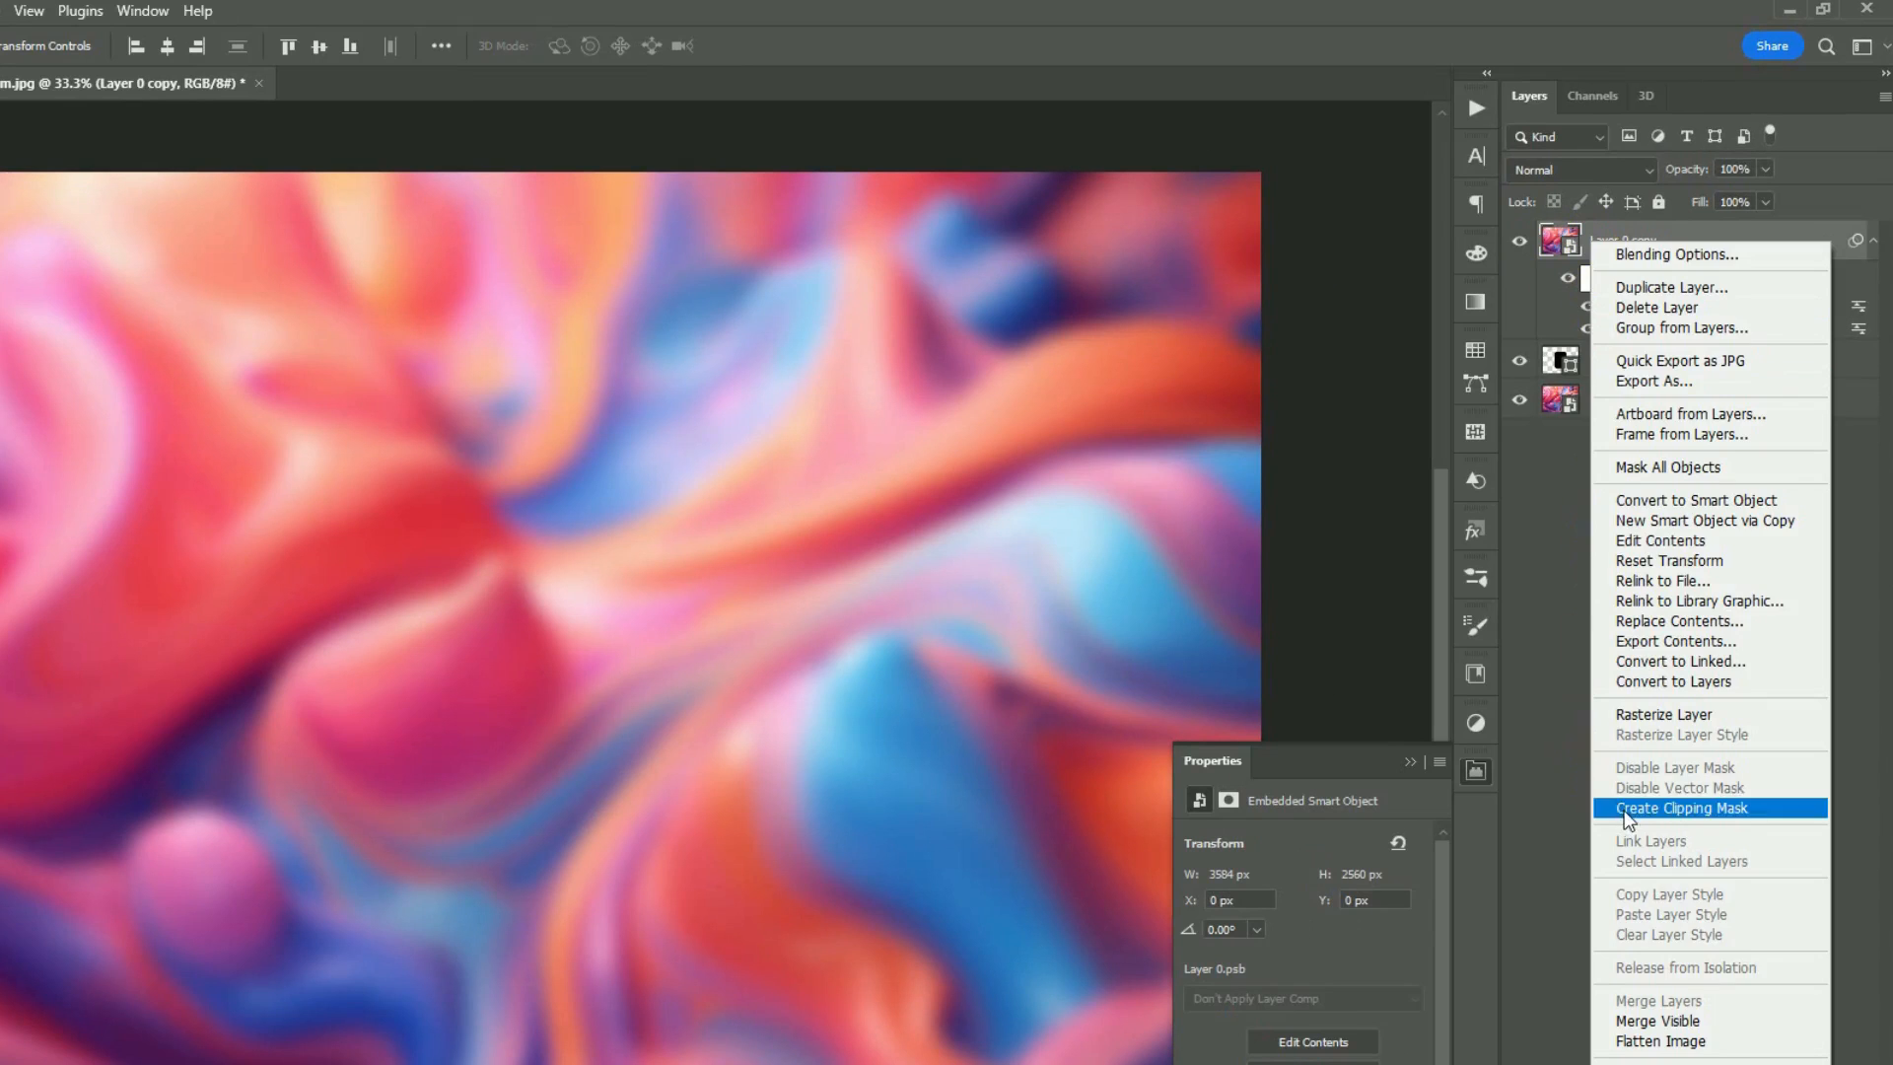
Step: Clip 'Layer 0 copy' to 'Rectangle 1' with a clipping mask
click(1679, 807)
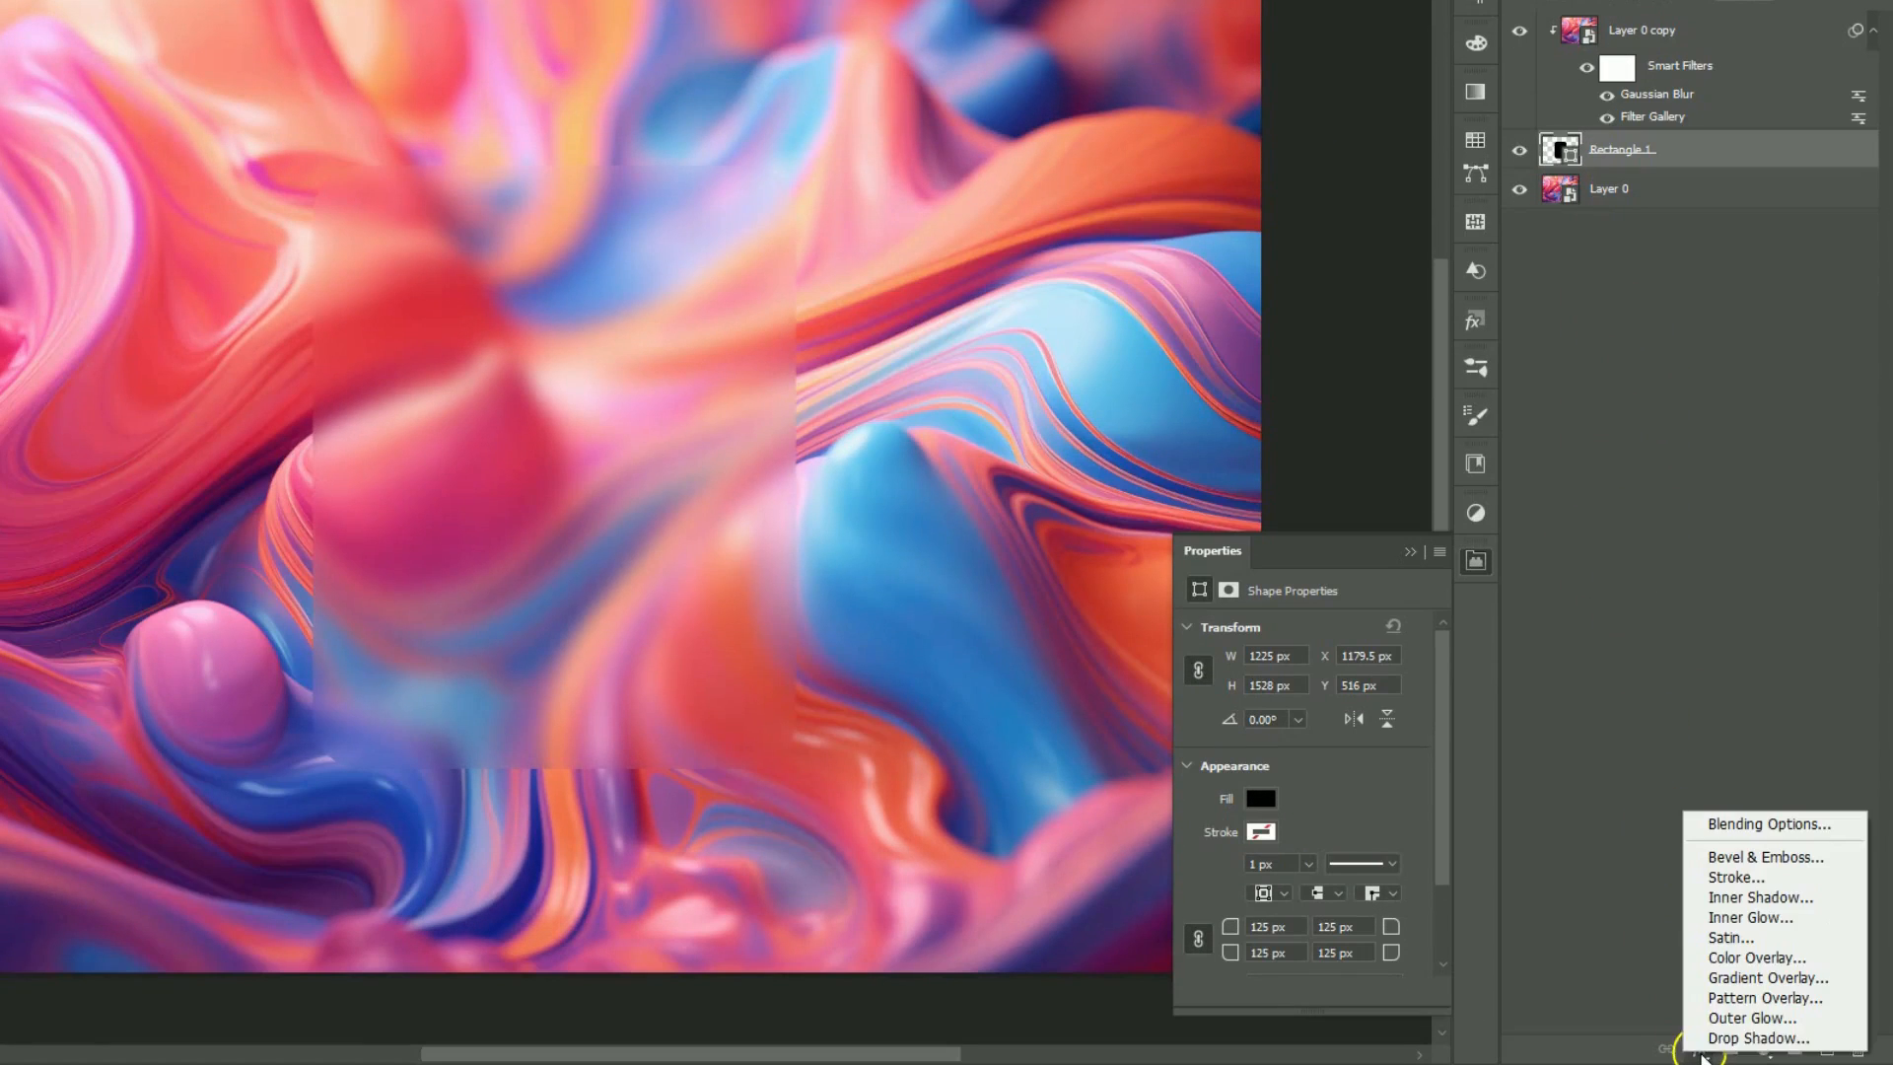
Step: Add an Inner Bevel, size 6, white highlight 70% and shadow 40%, plus Inner Glow
click(1764, 856)
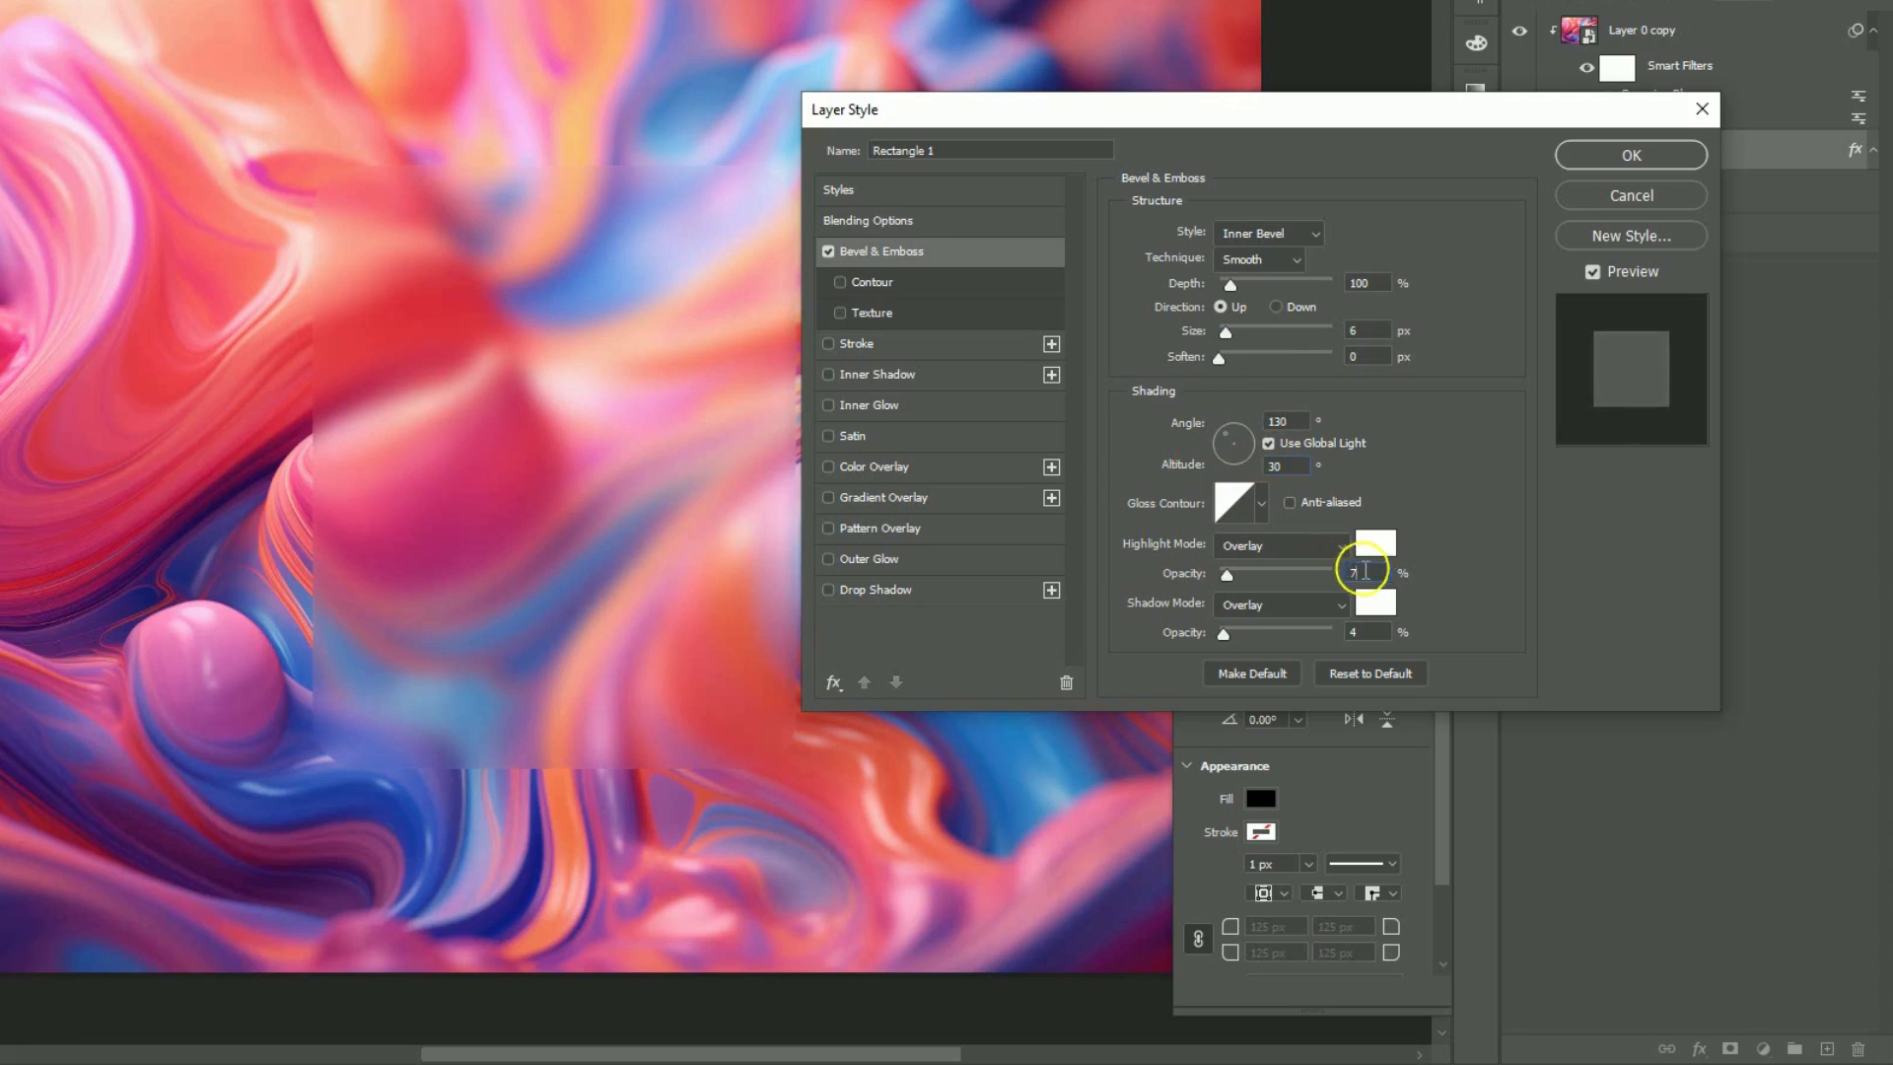
click(1365, 631)
text(0)
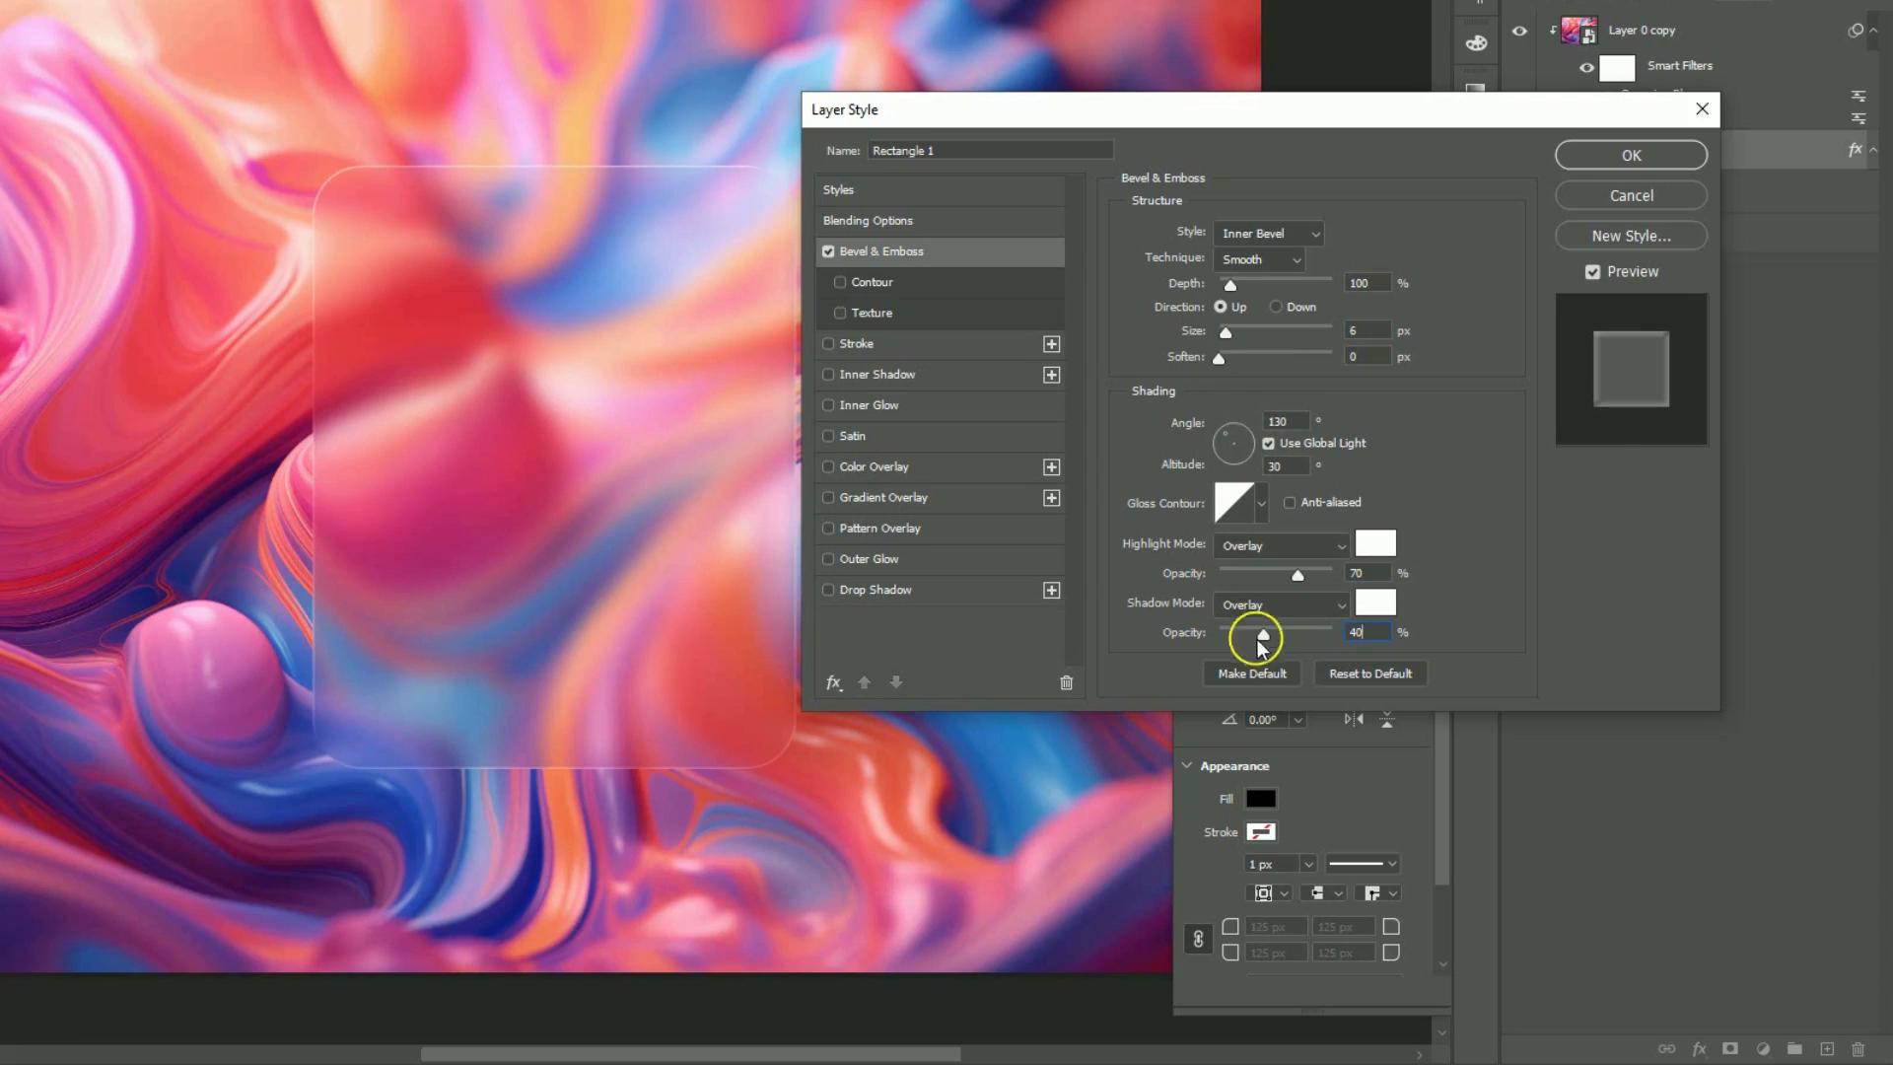
click(870, 404)
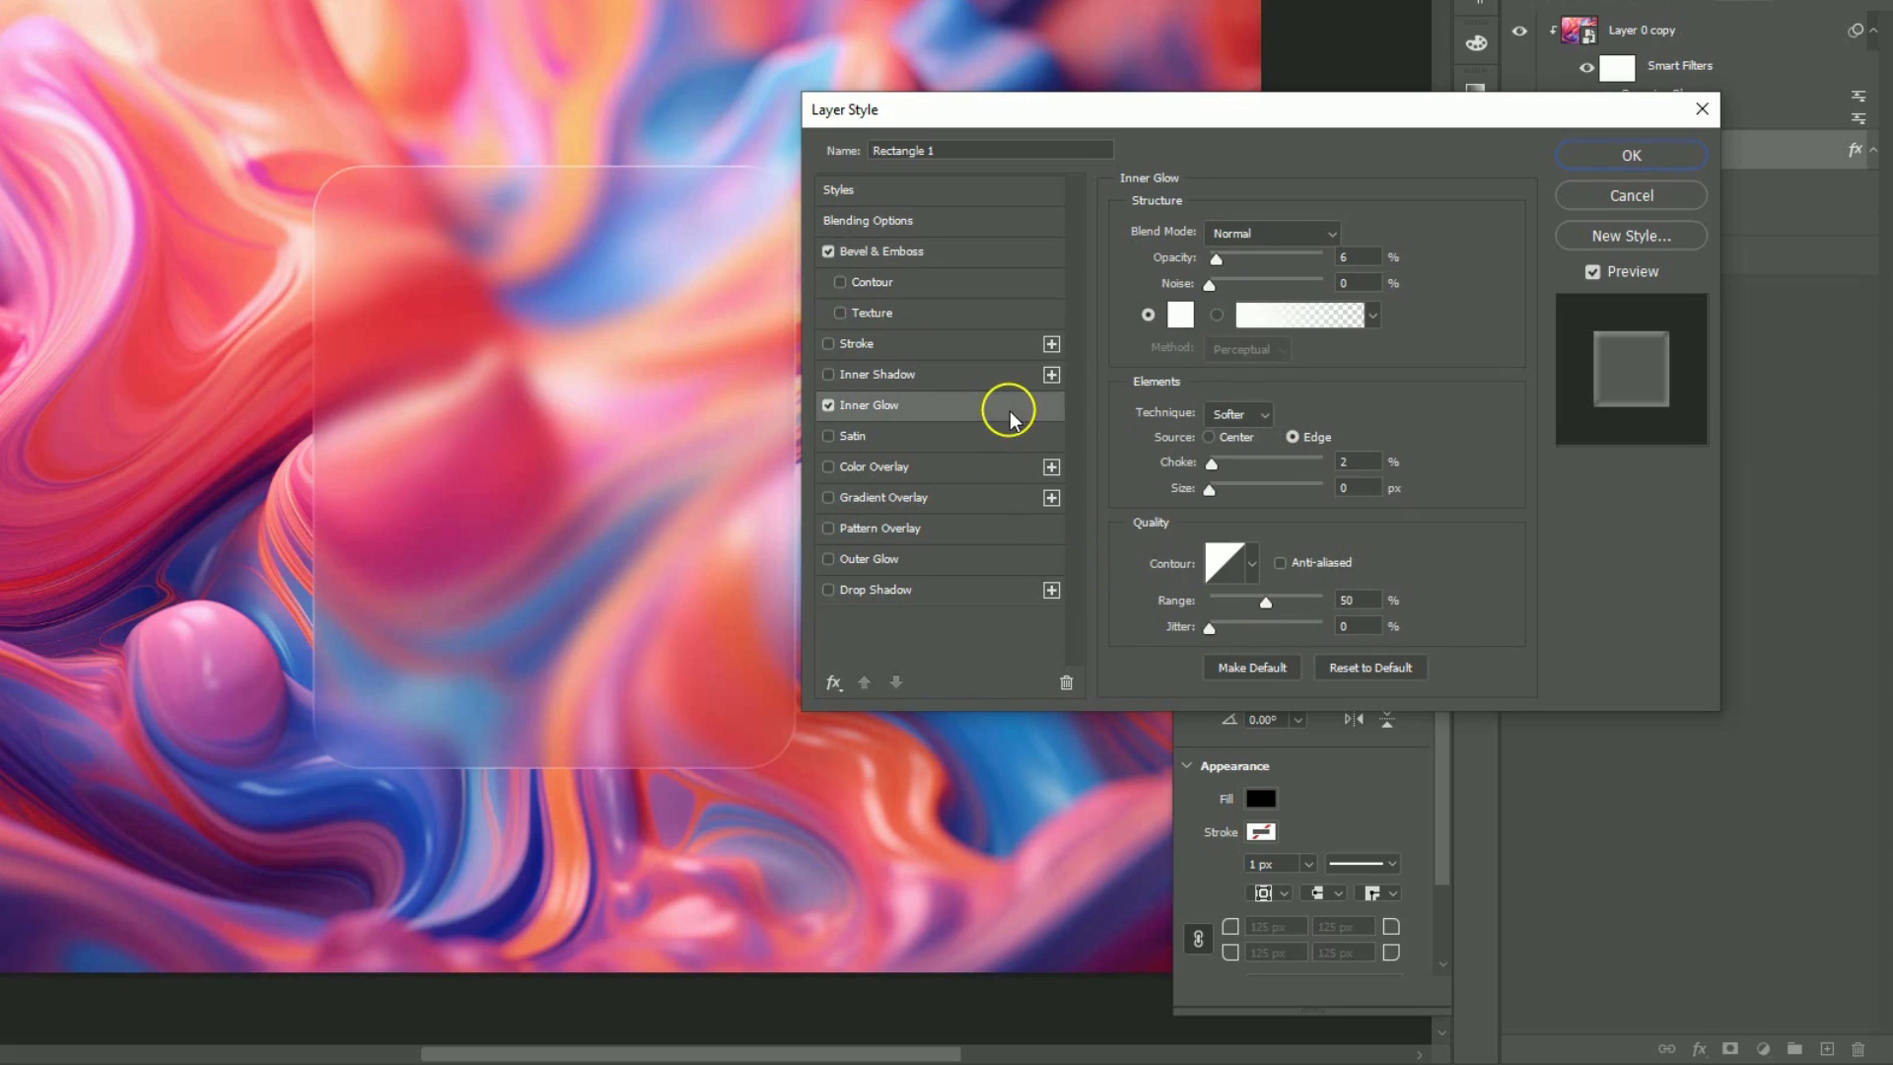
Step: Set the Inner Glow to Overlay blend, 60% opacity, 20% choke, size 0
click(1269, 233)
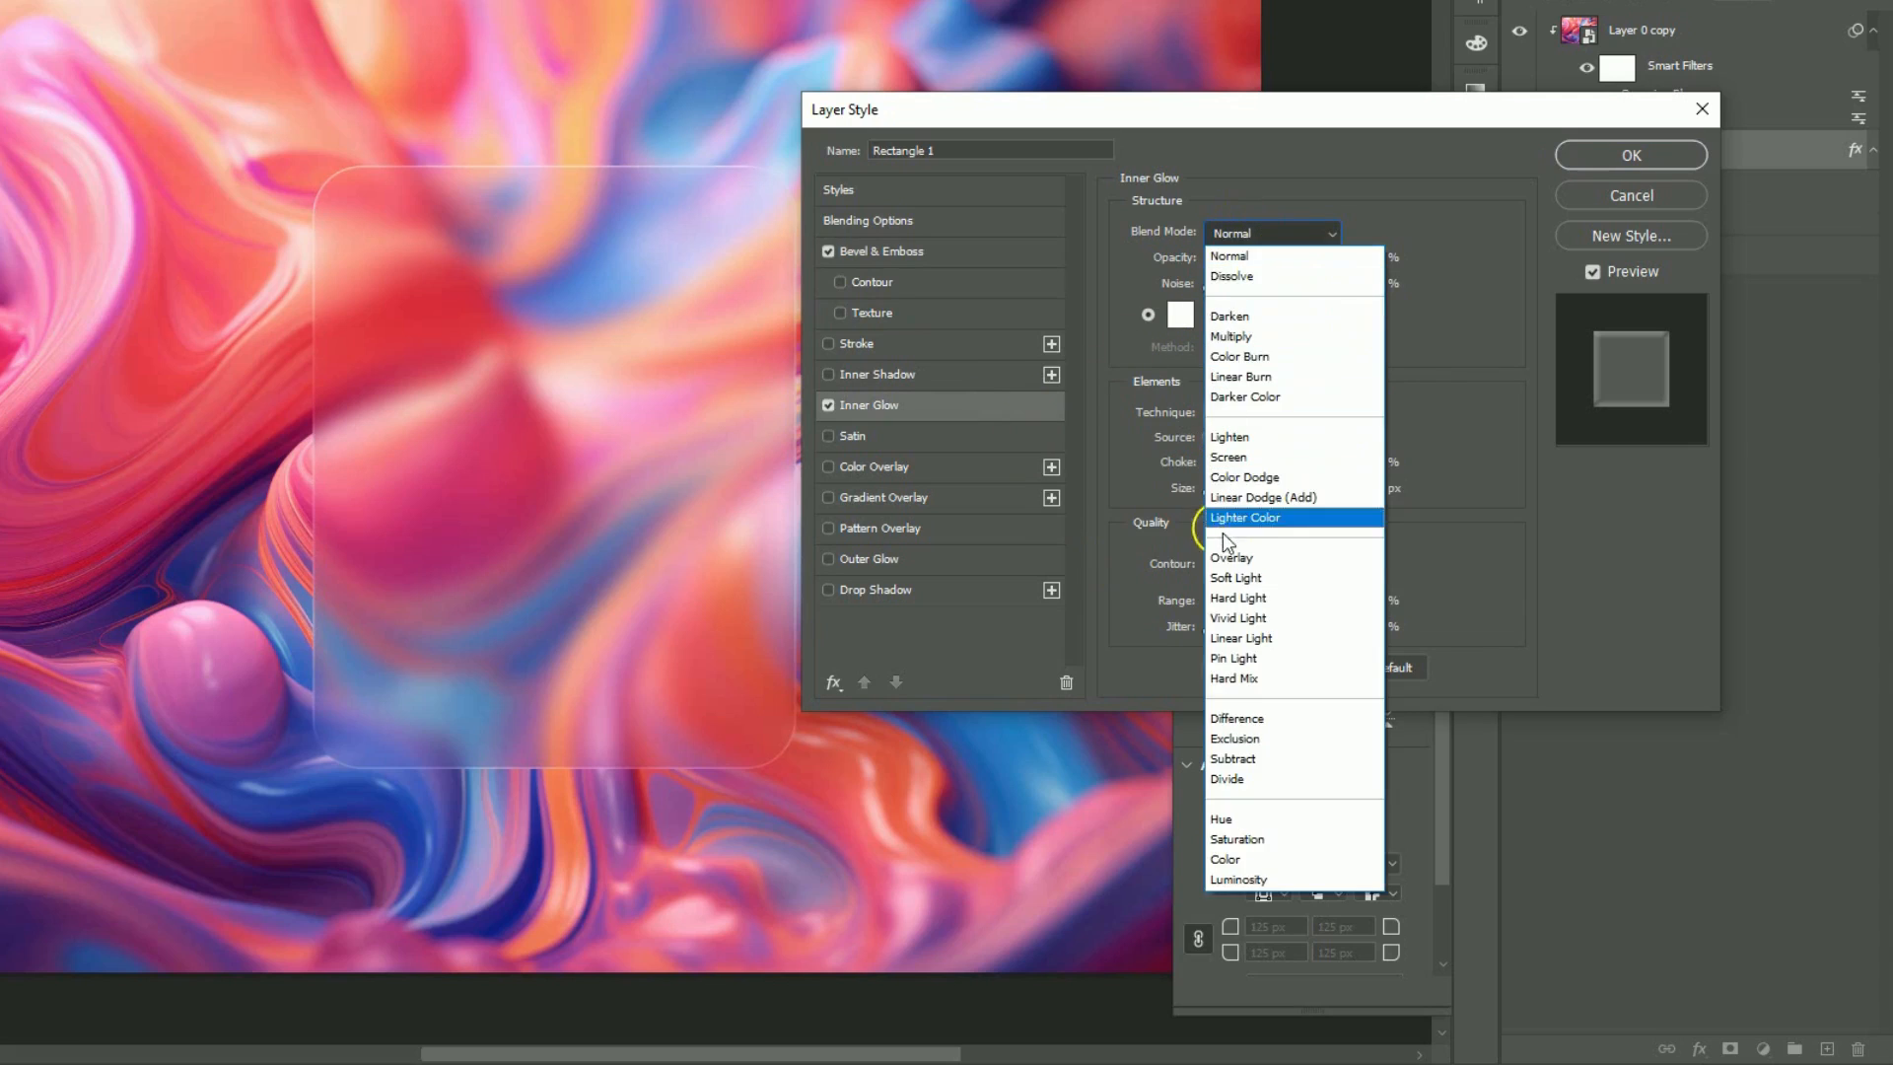
click(1232, 558)
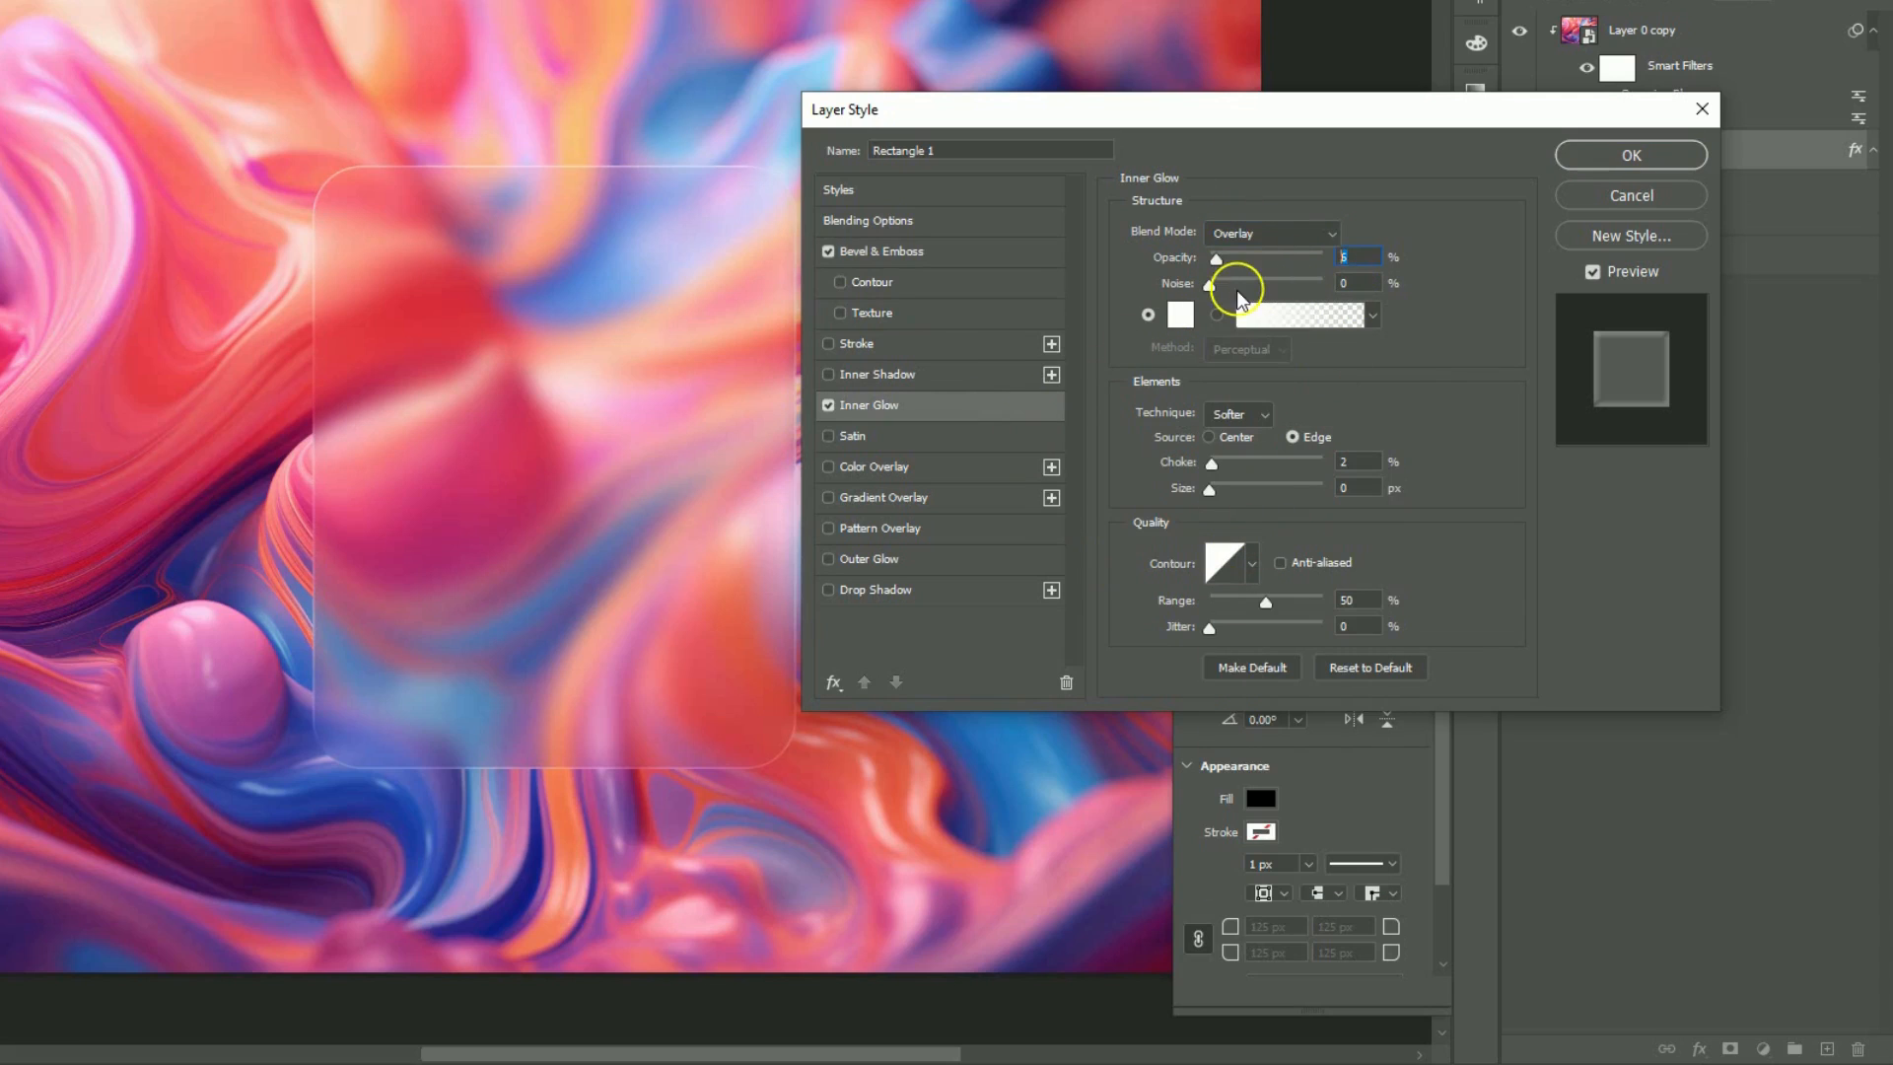
click(1178, 316)
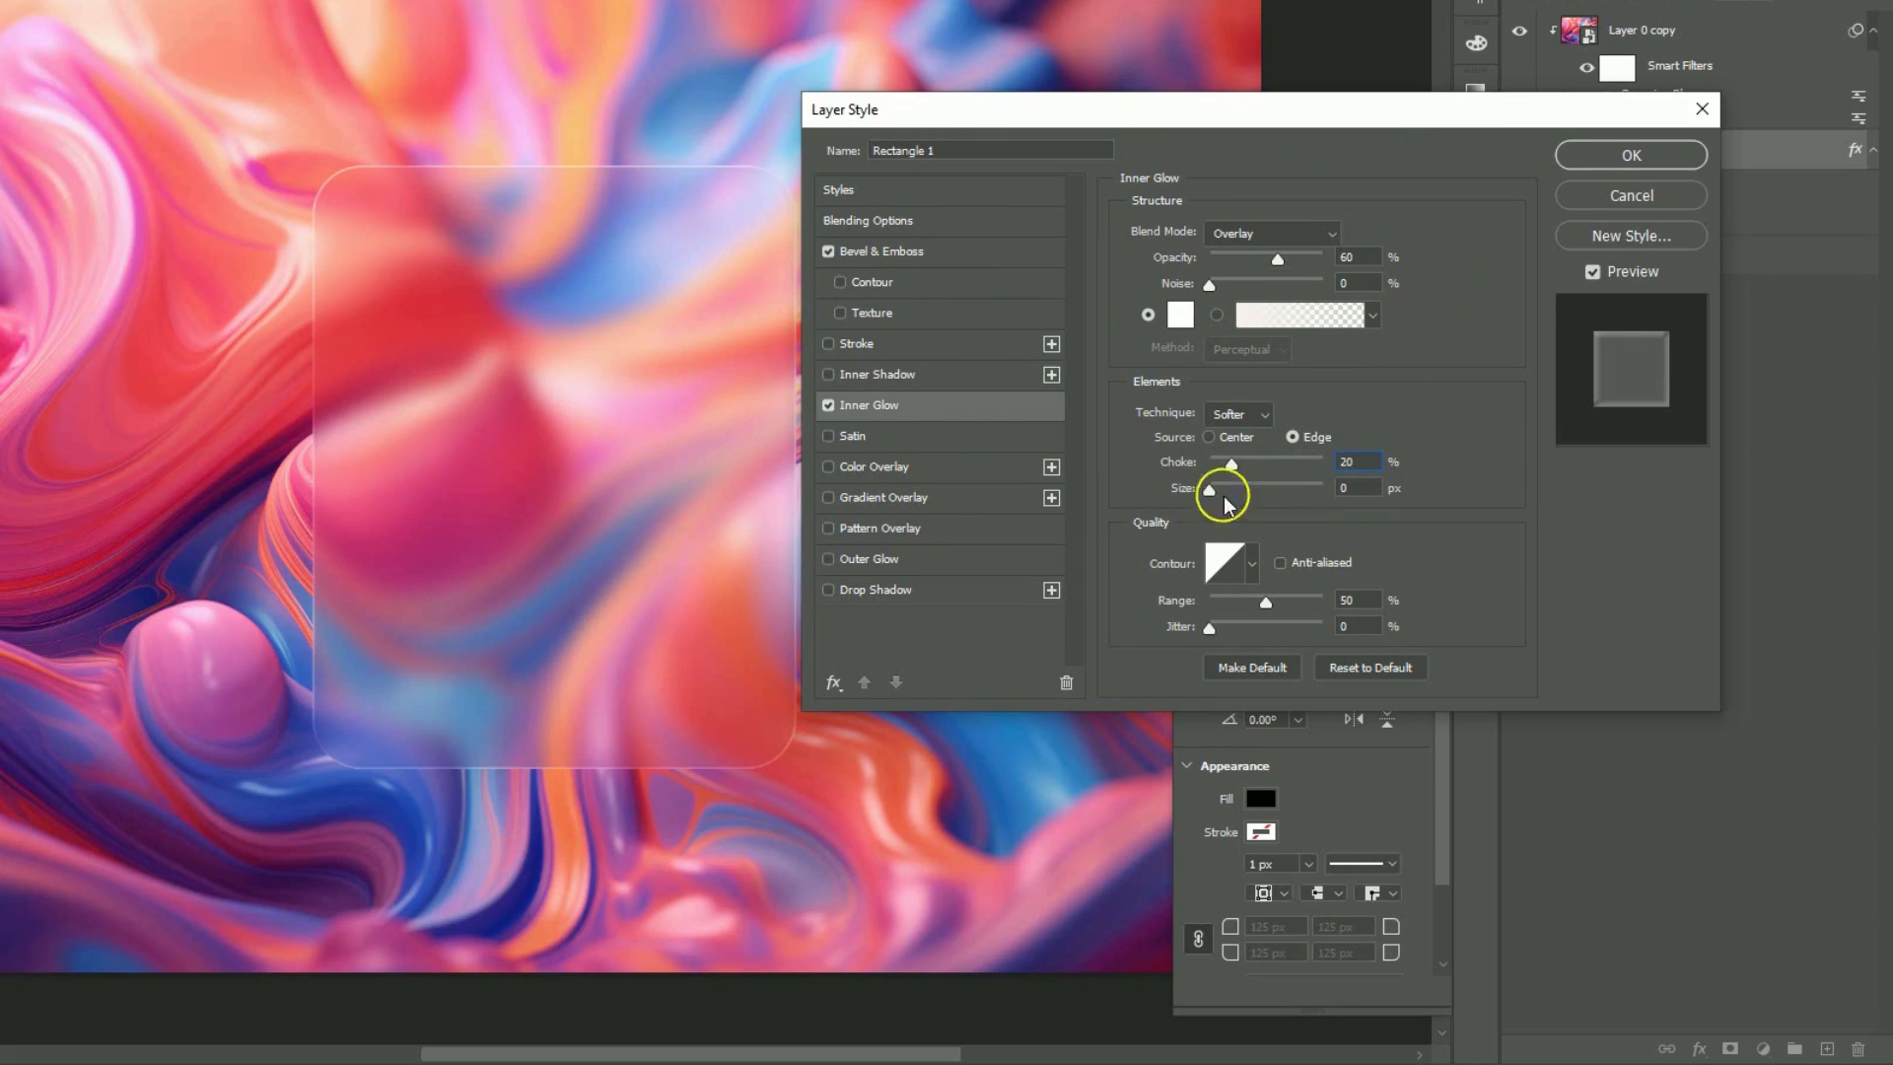
click(882, 497)
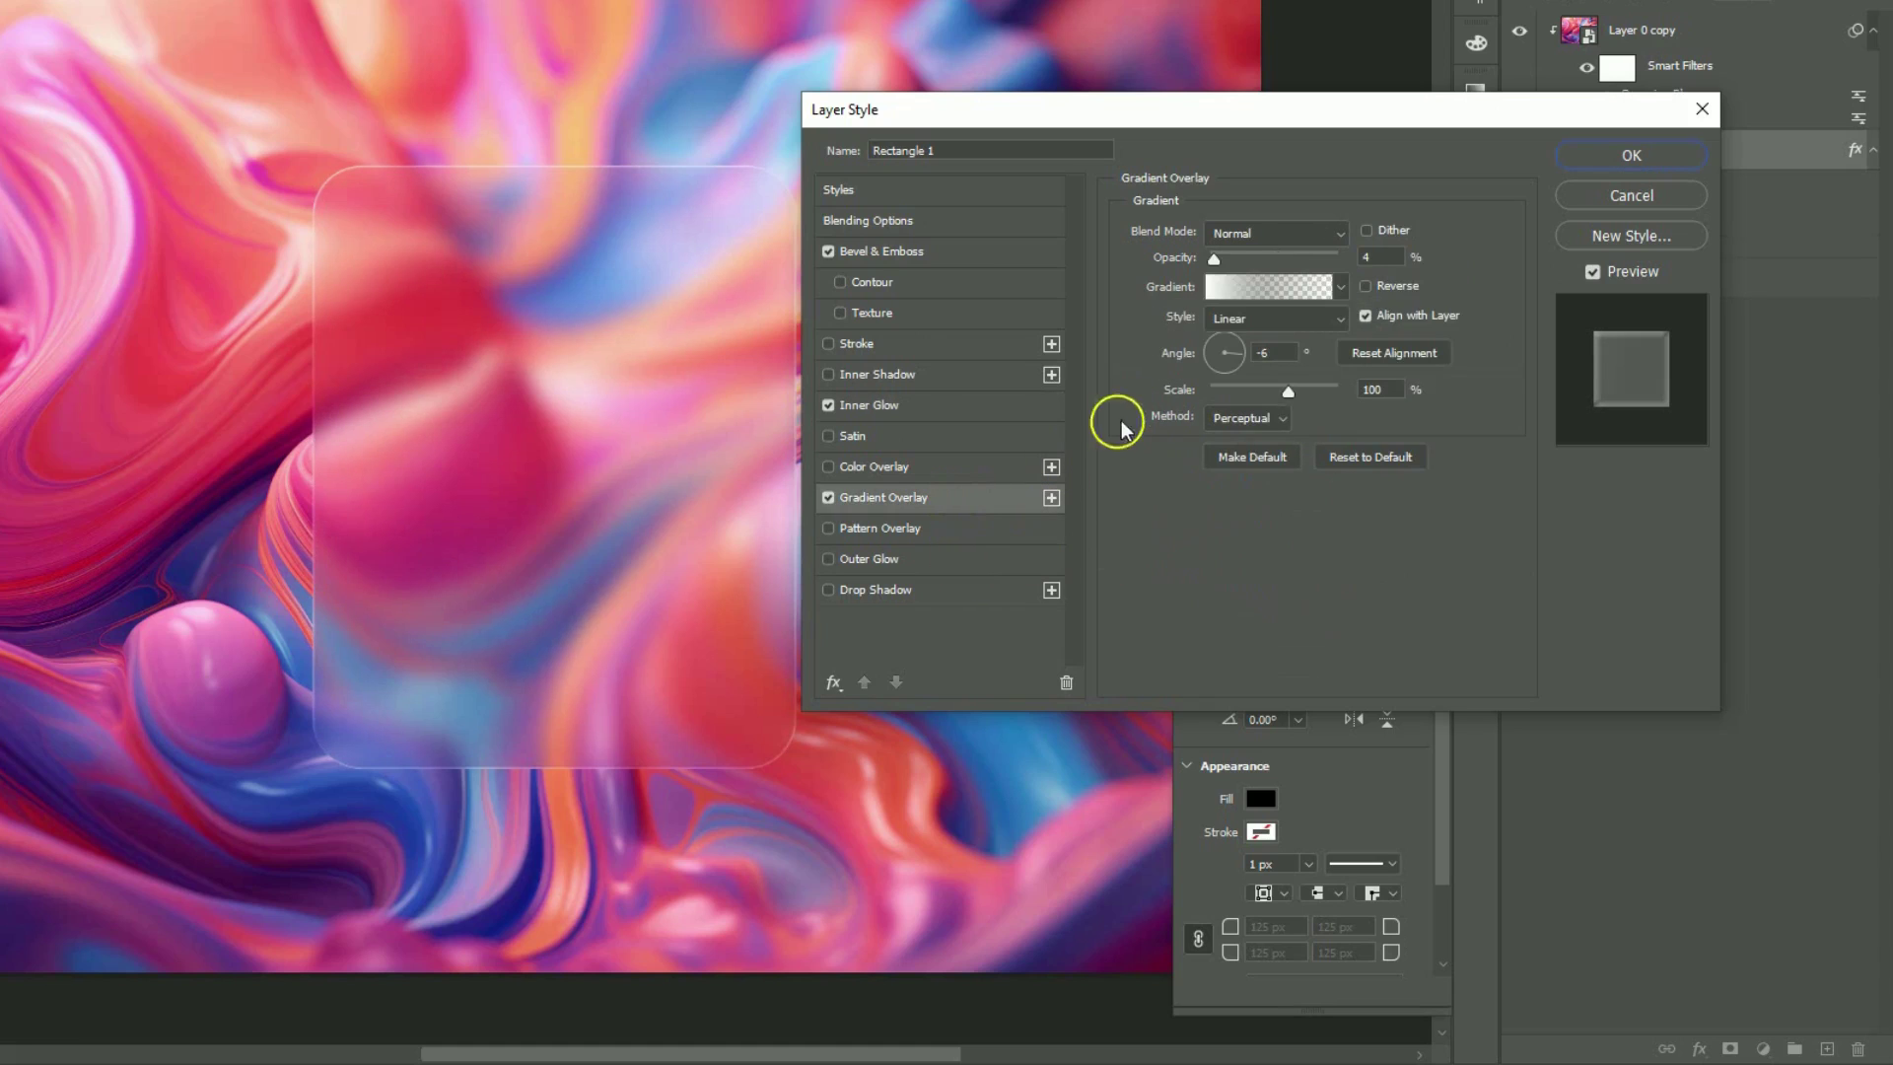
Step: Set the gradient overlay's stop colour to #fefefe, at 40% opacity and -60° angle
click(1267, 286)
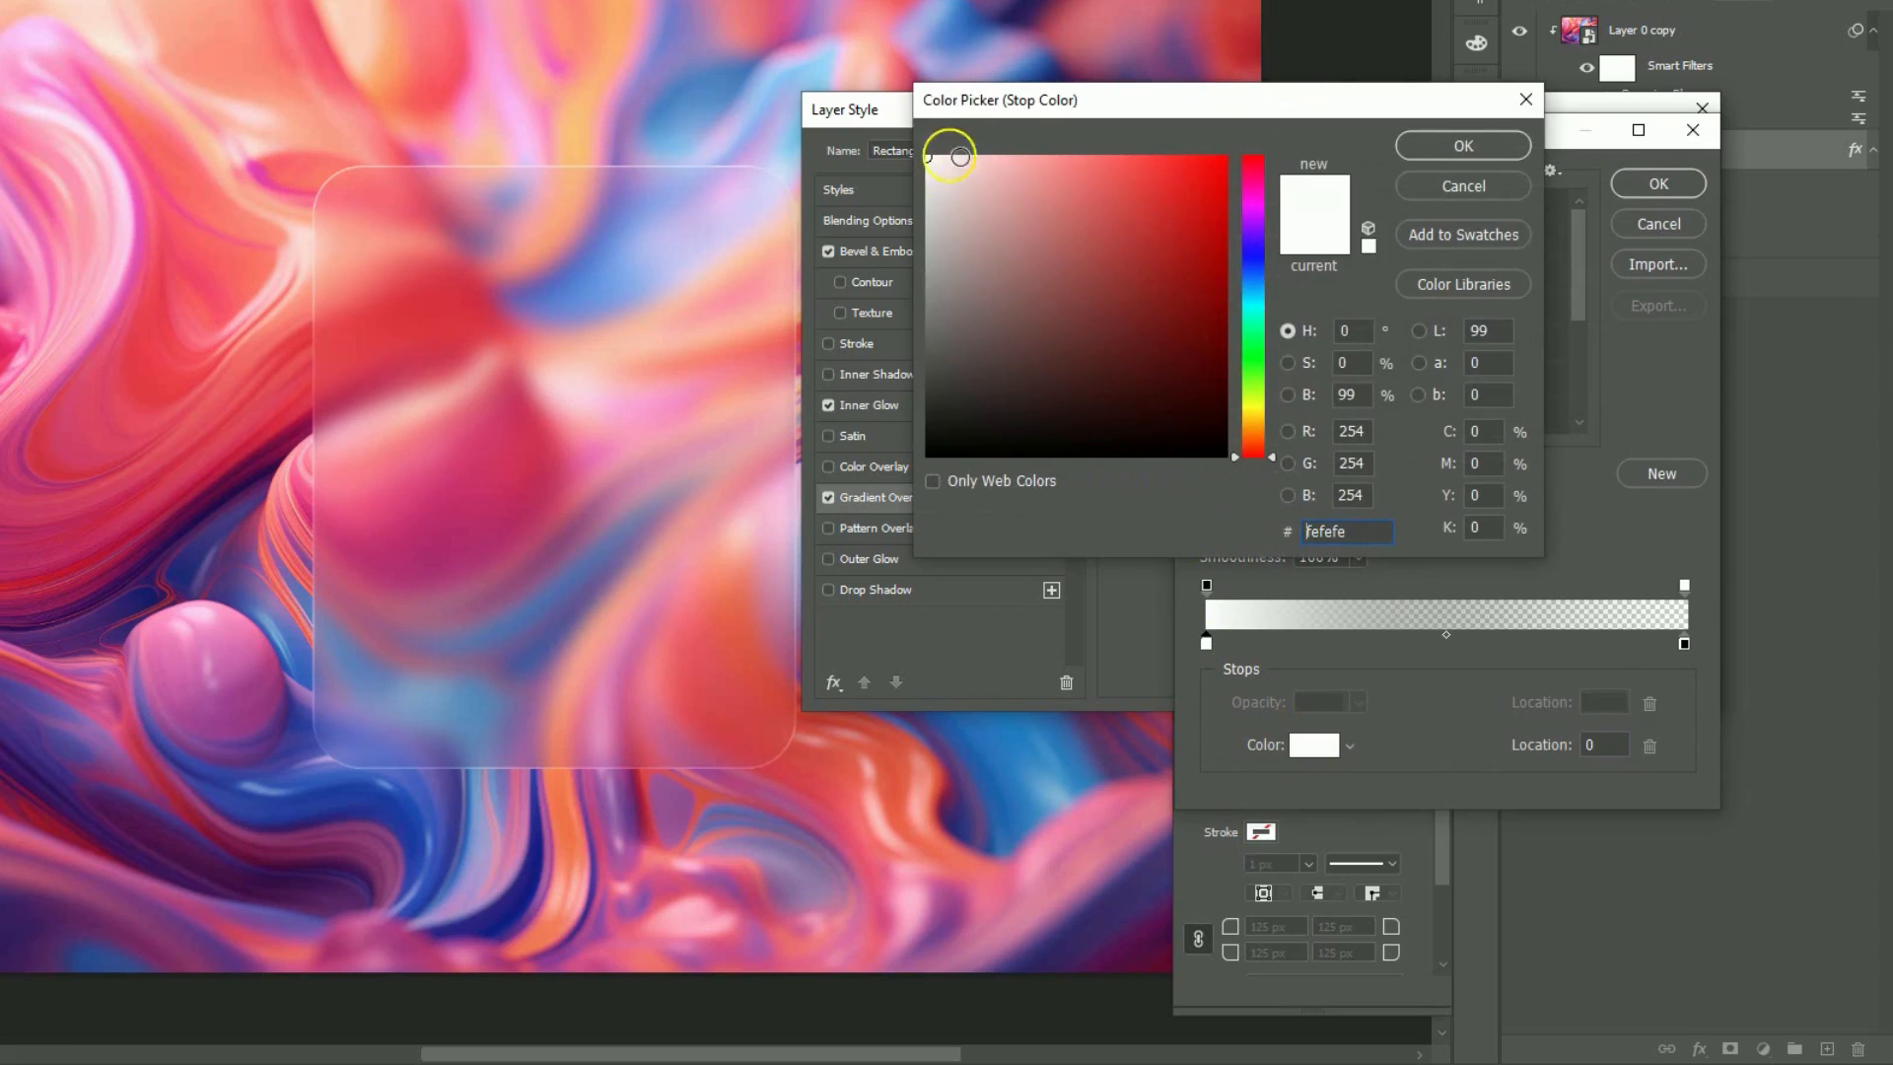
click(1459, 145)
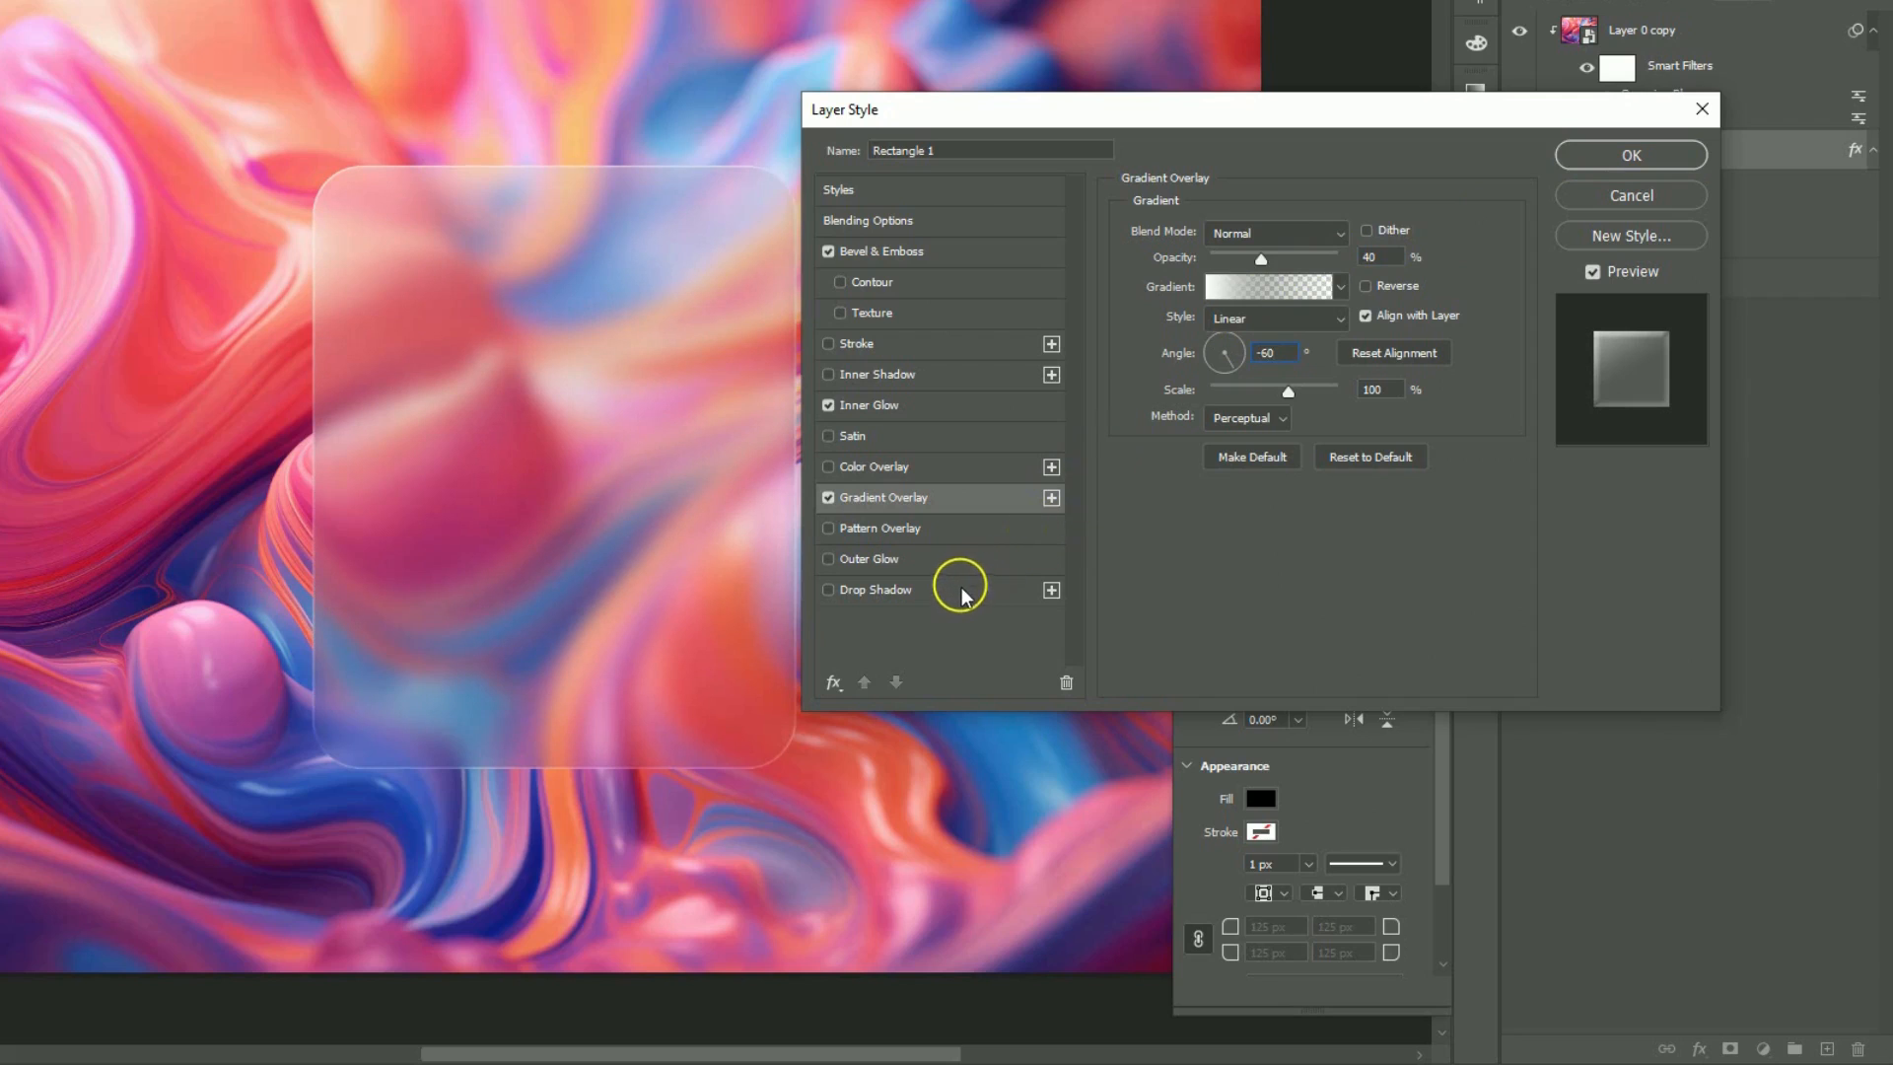
Step: Add a Multiply drop shadow: 35% opacity, 130° angle, 85 px distance, 200 px size
click(874, 590)
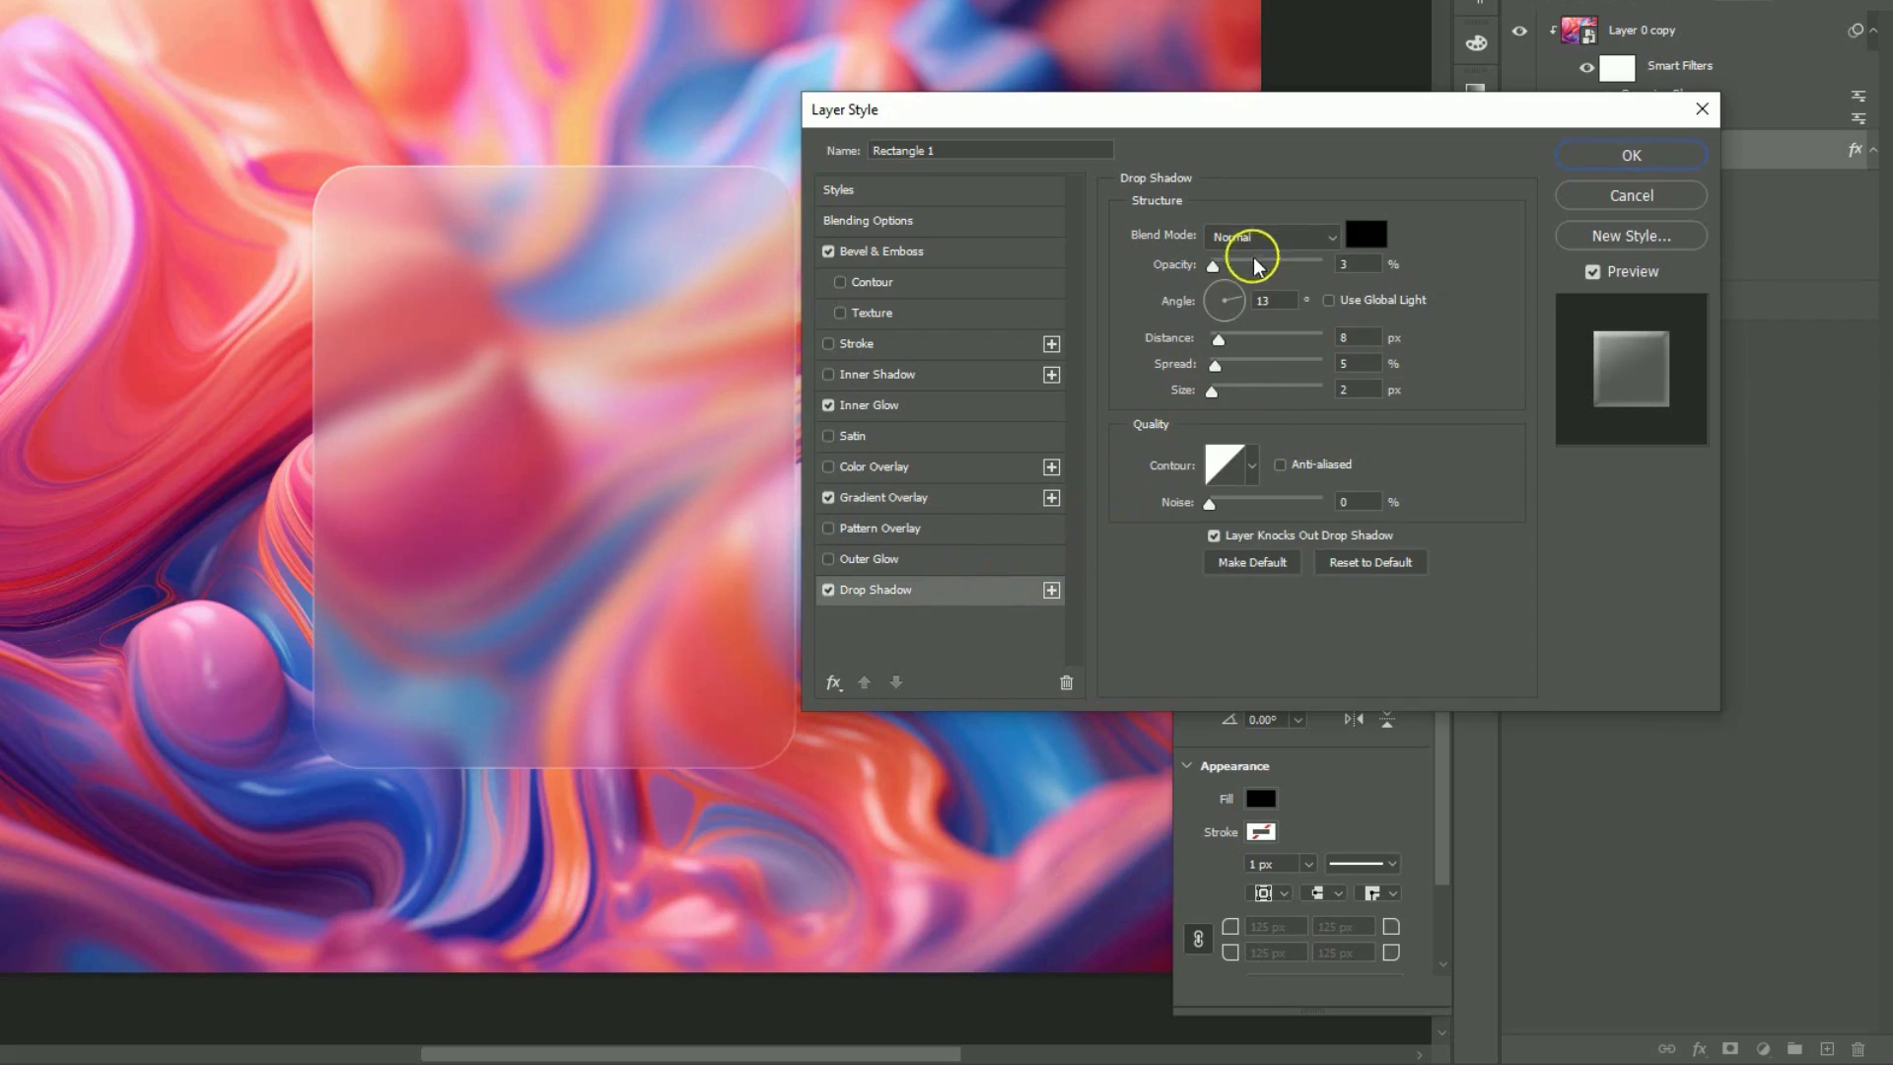
click(1268, 235)
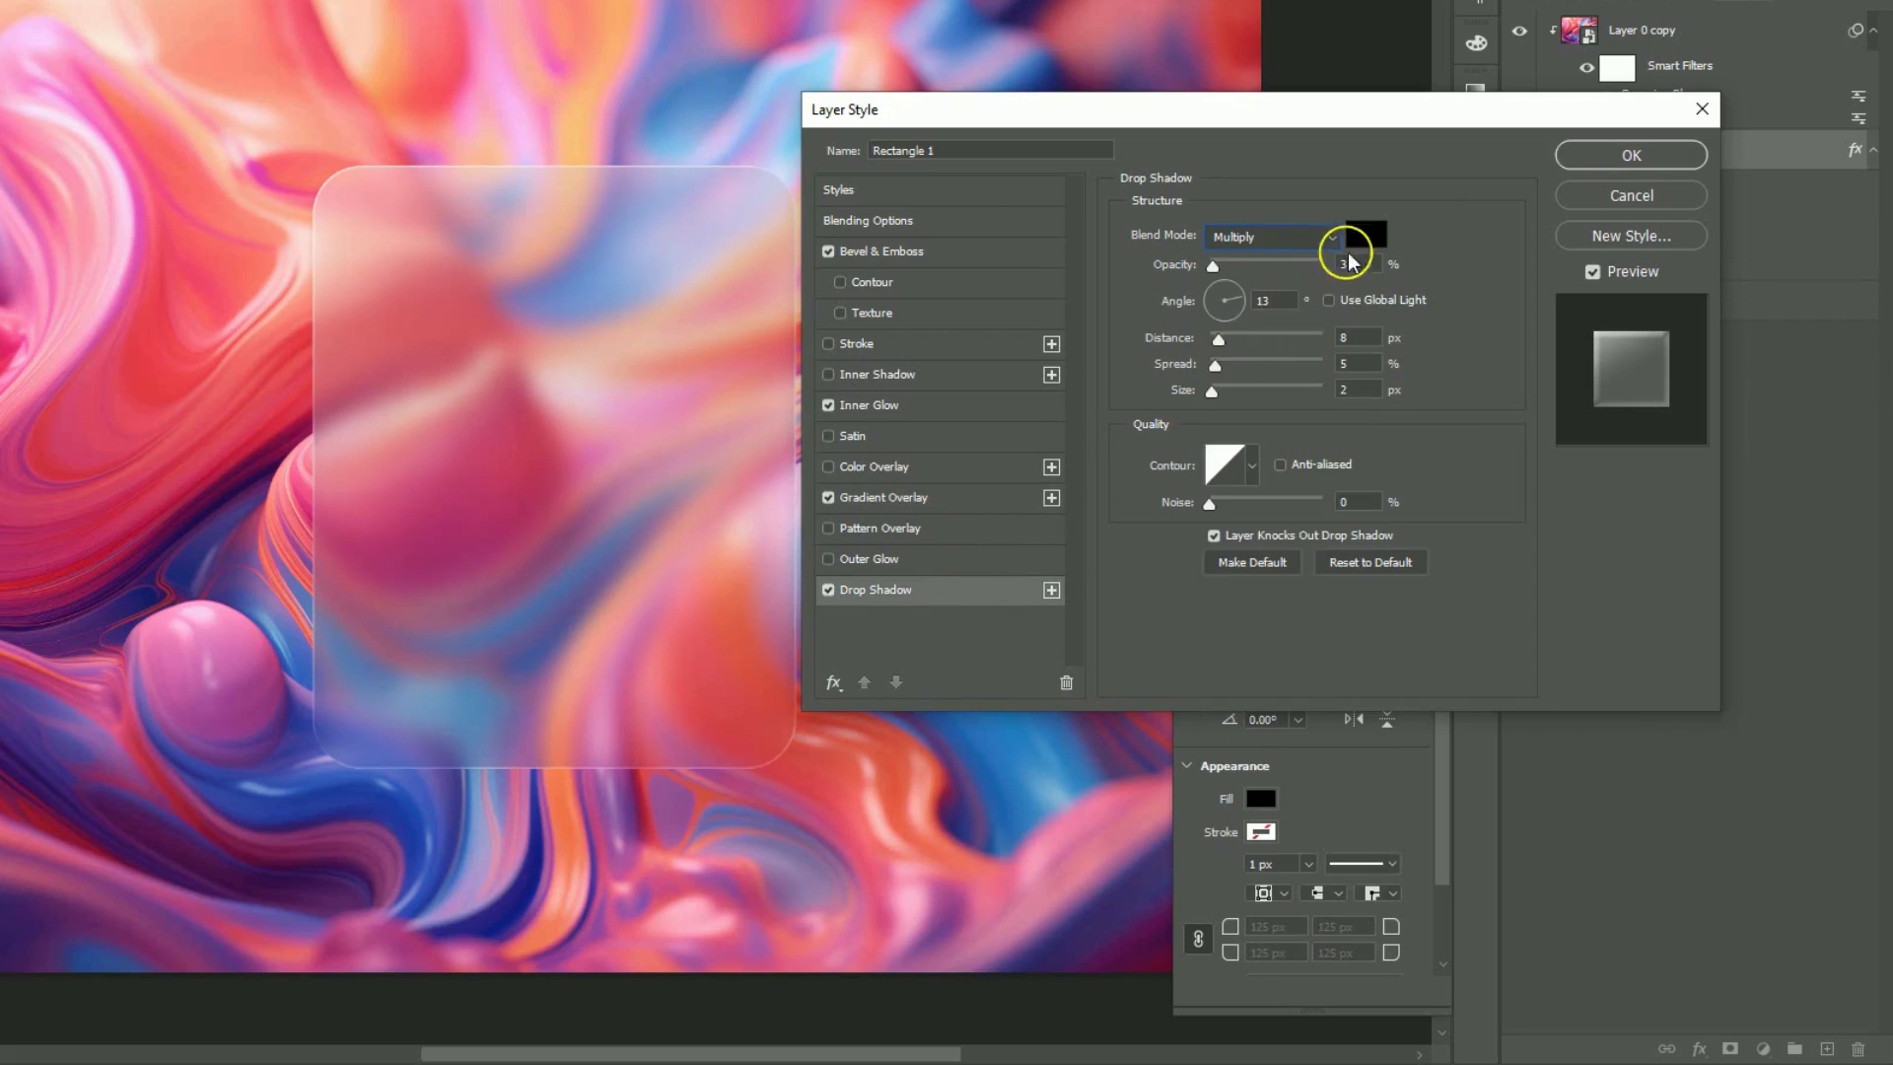
click(1362, 236)
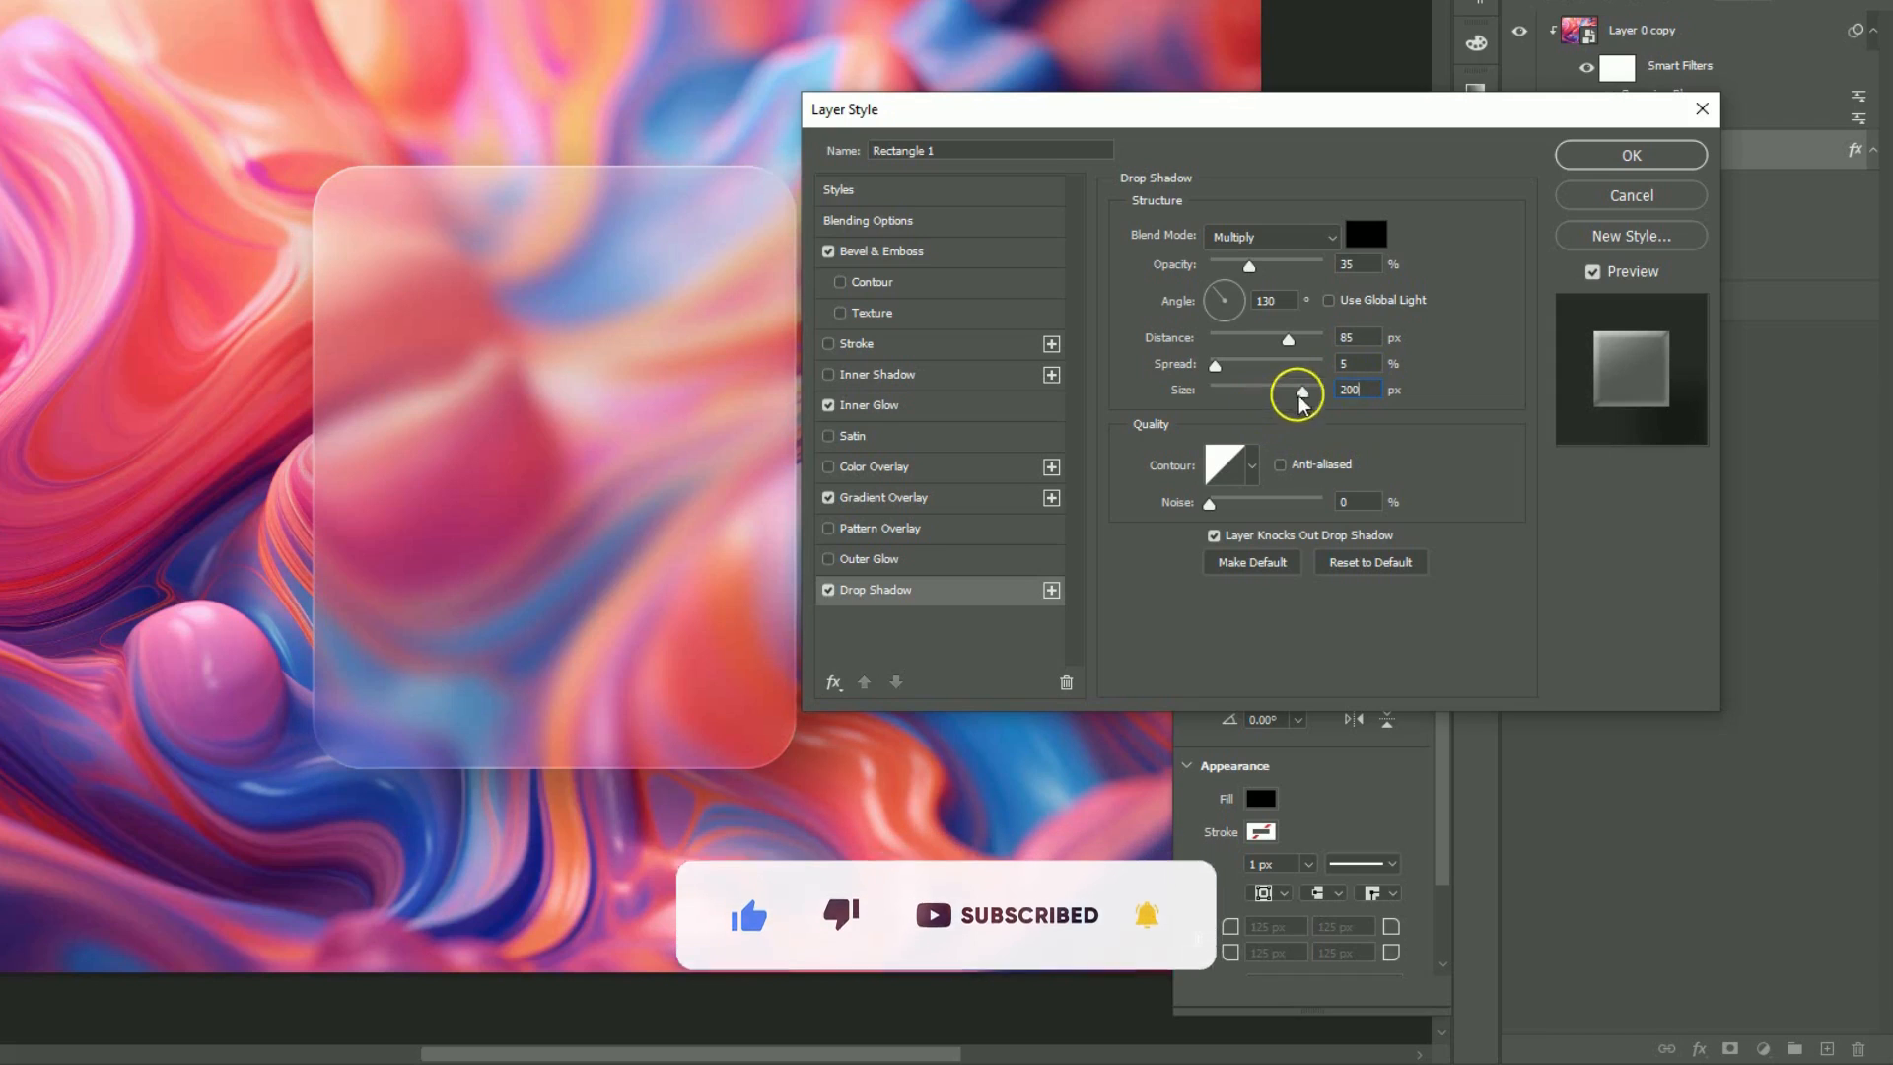
click(1629, 155)
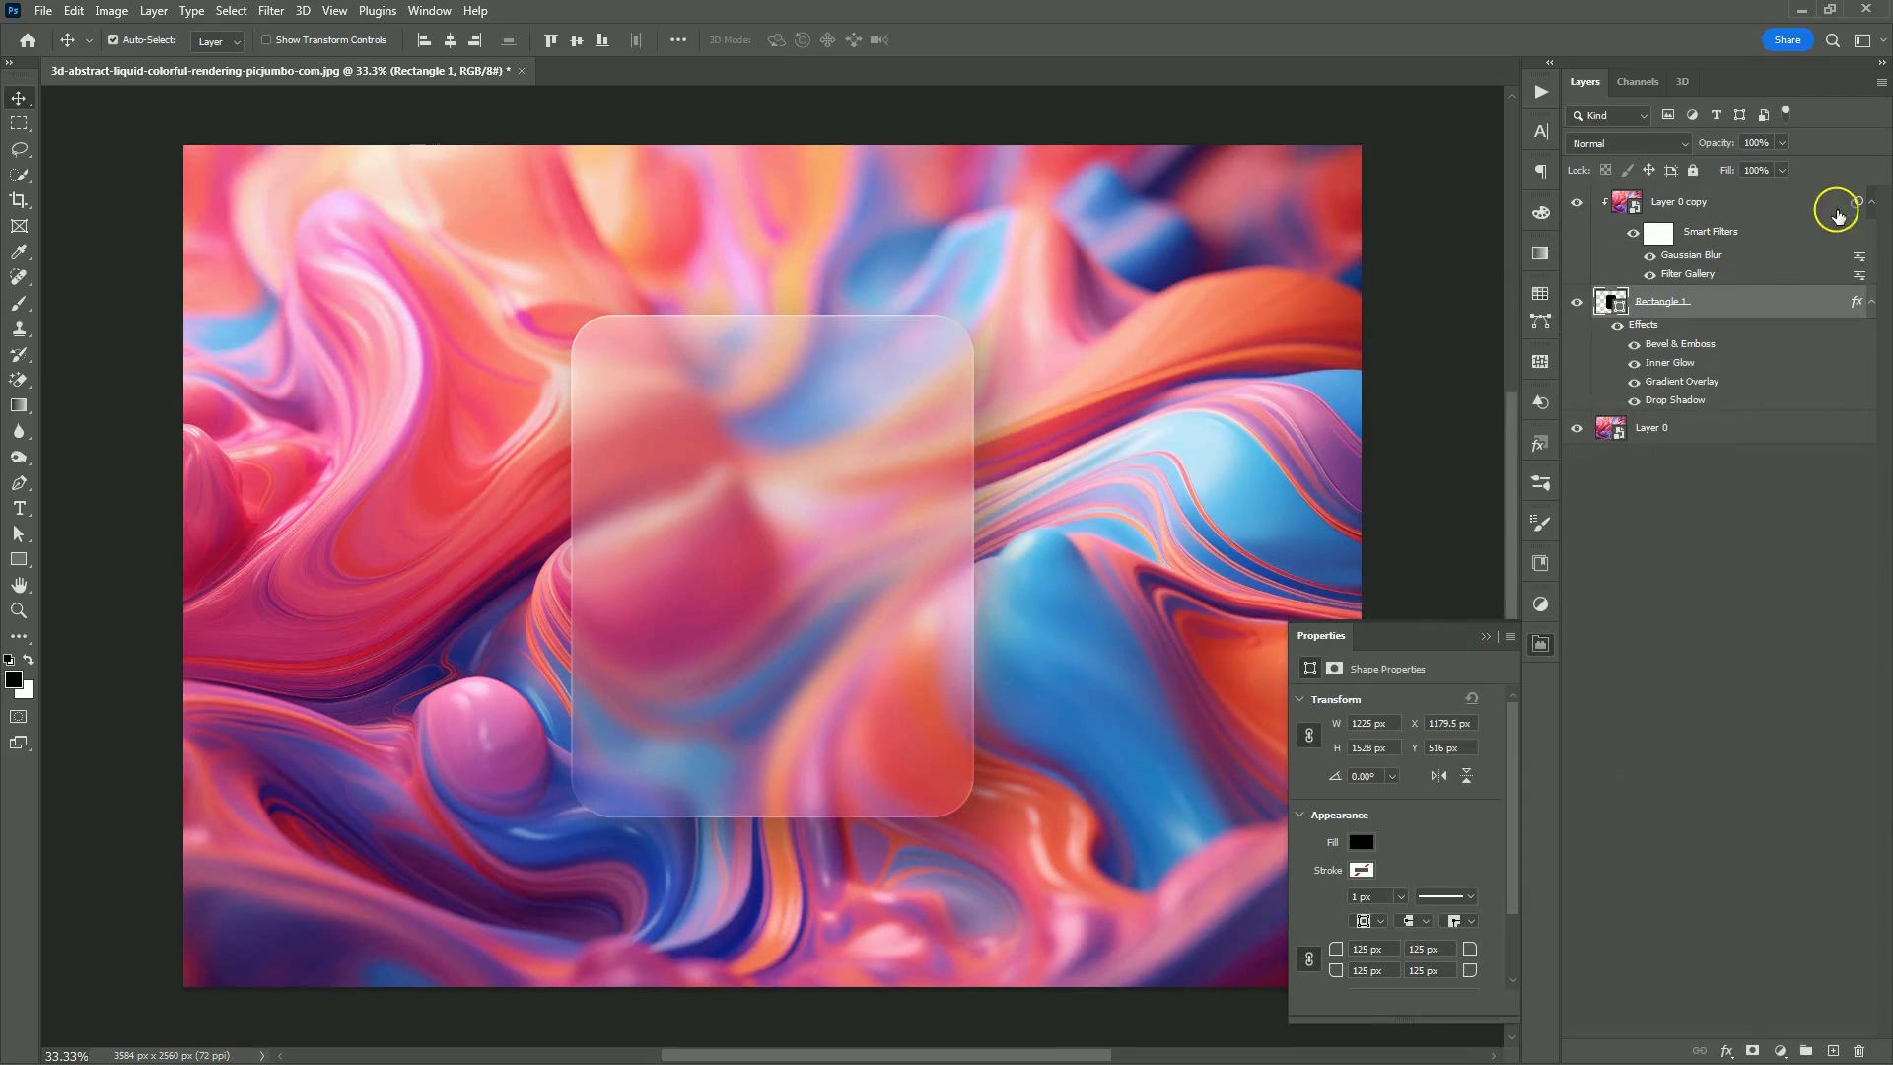
click(1677, 201)
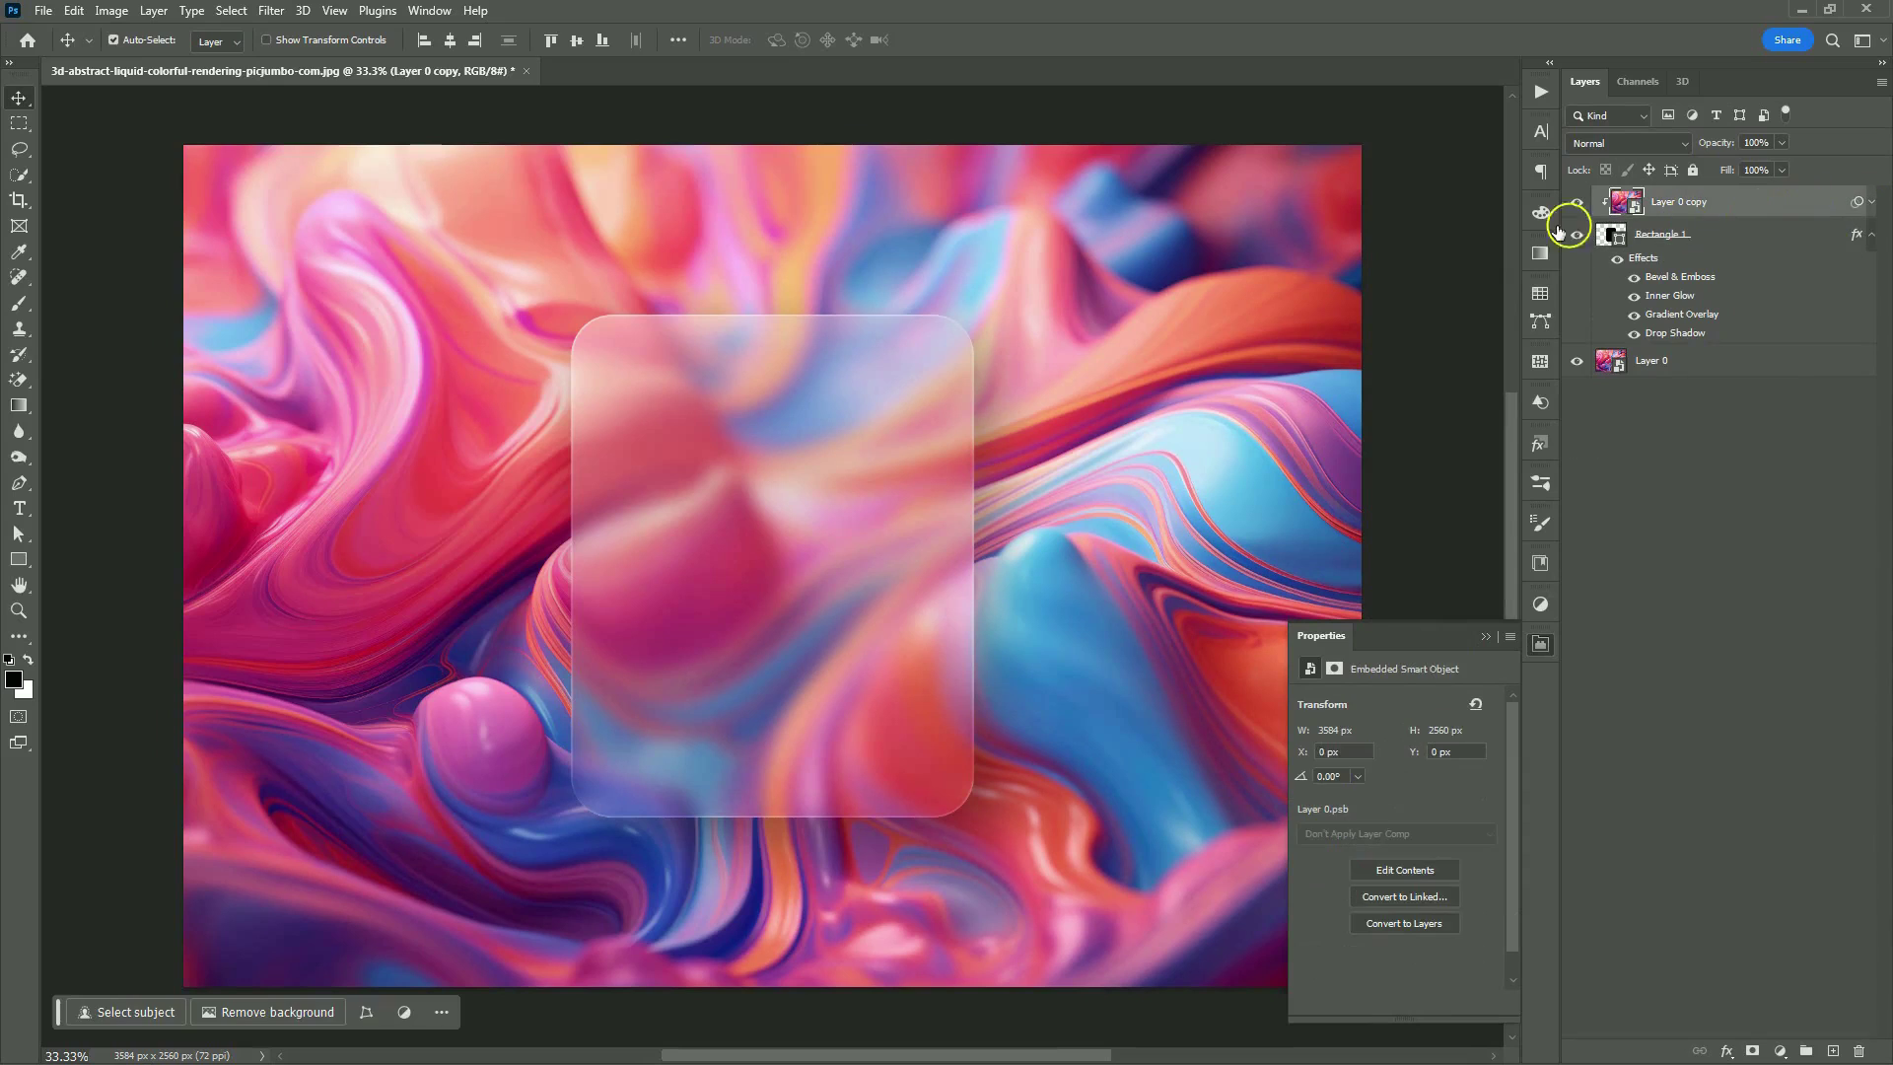
click(42, 11)
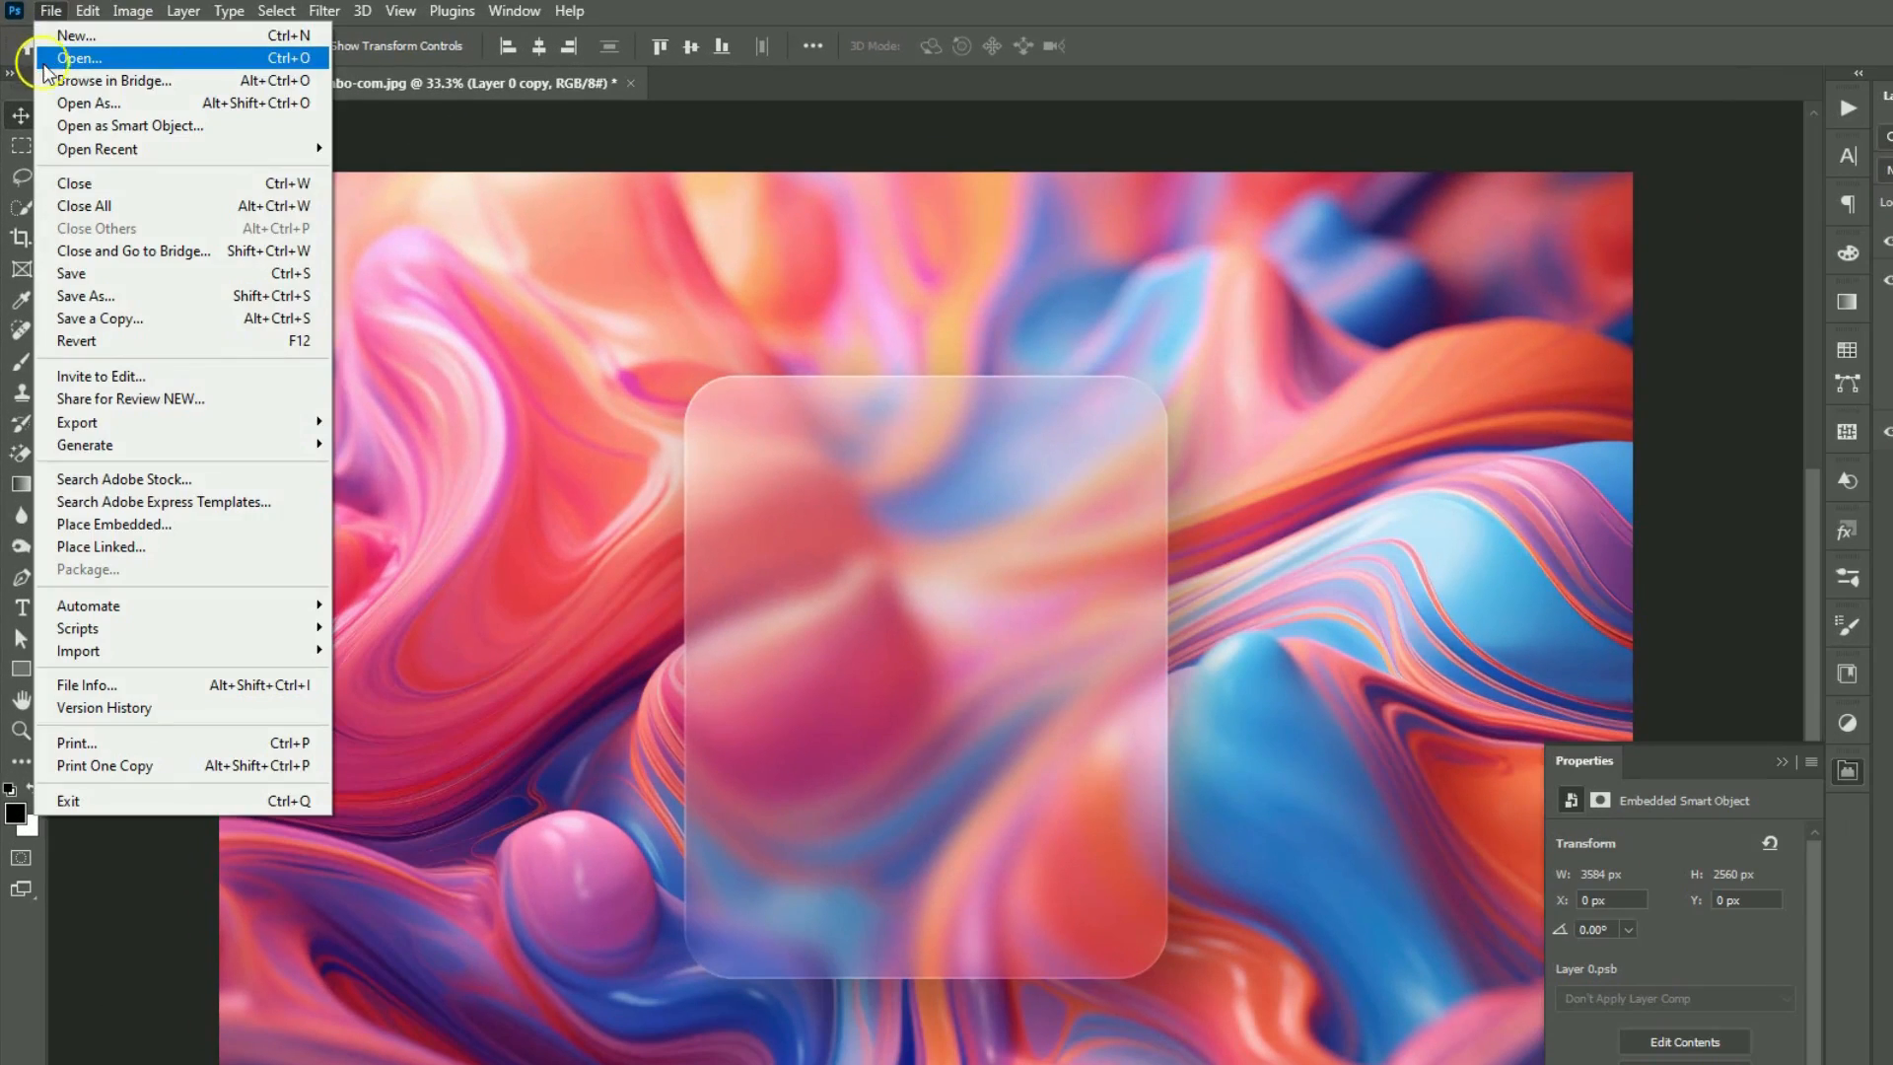
Step: Open login-tamplate-blue-theme.psd, centre its login UI on the card, and change its blend mode
click(80, 58)
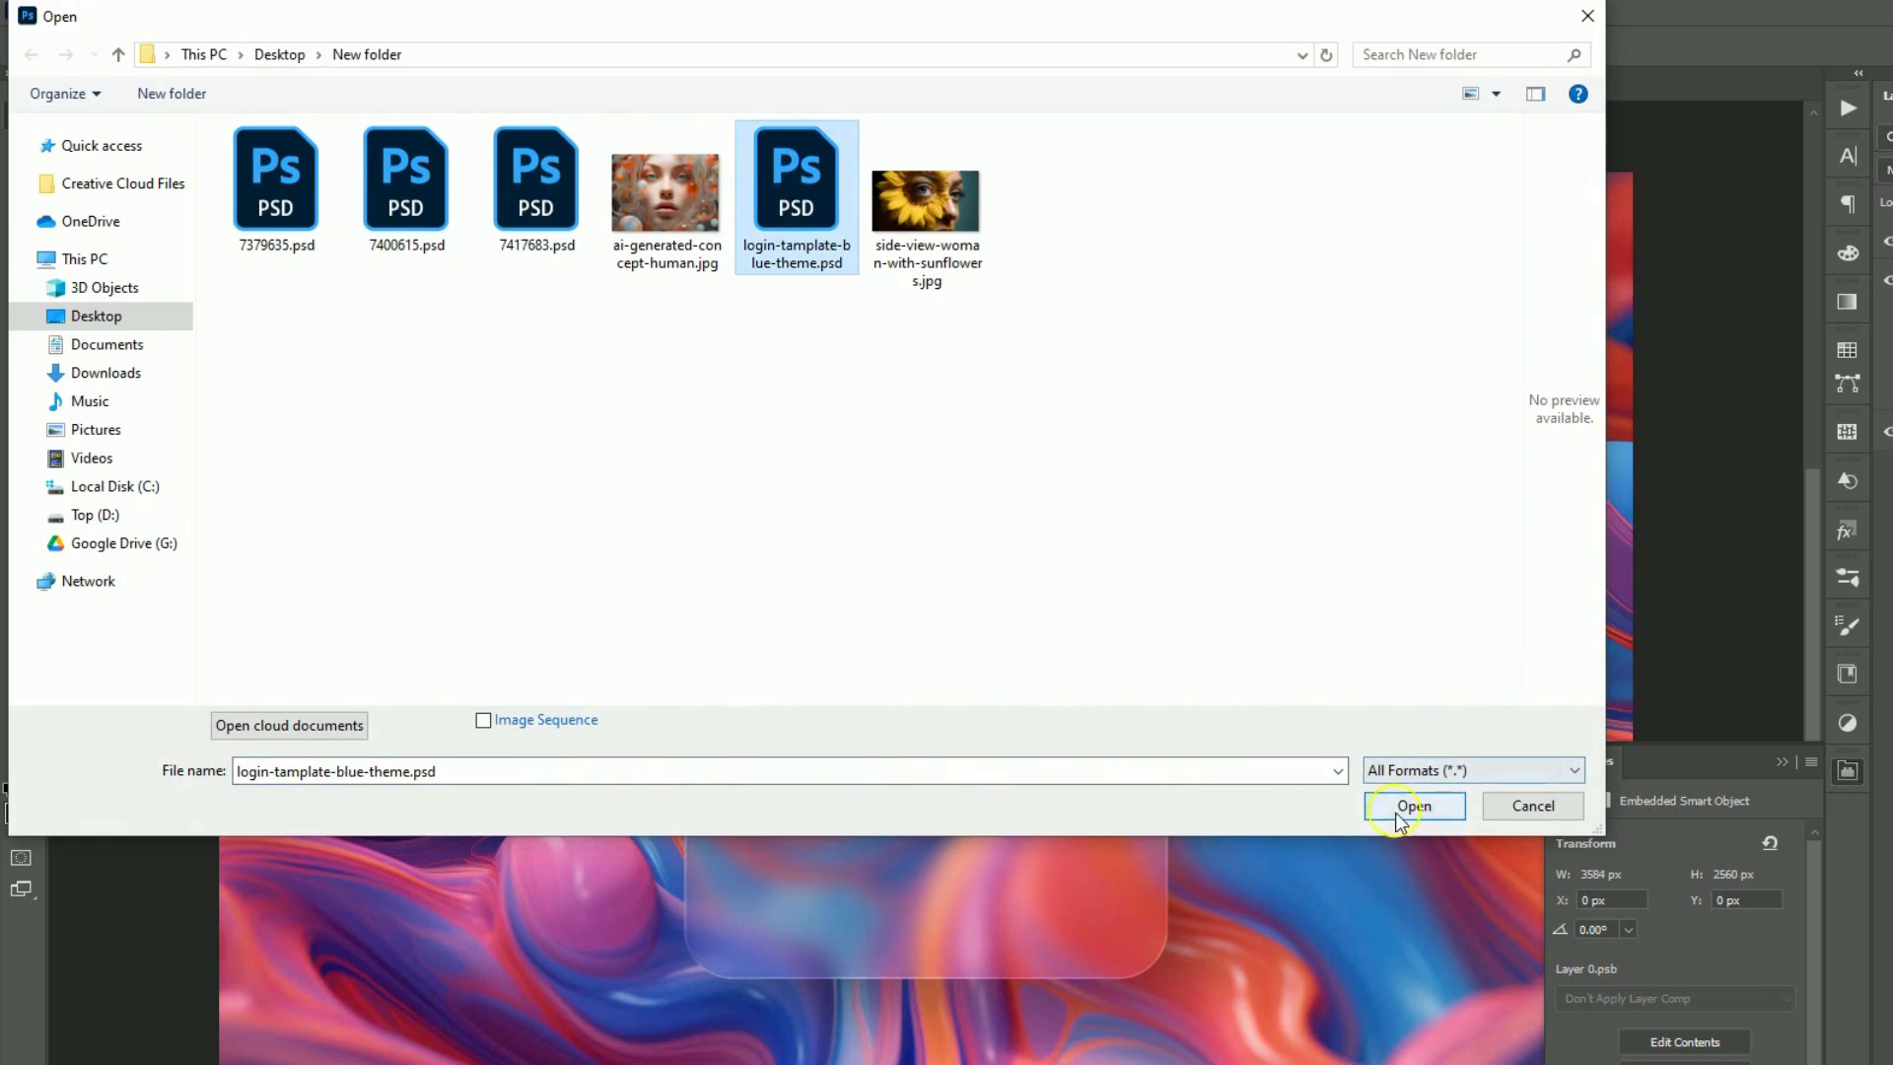
click(1414, 805)
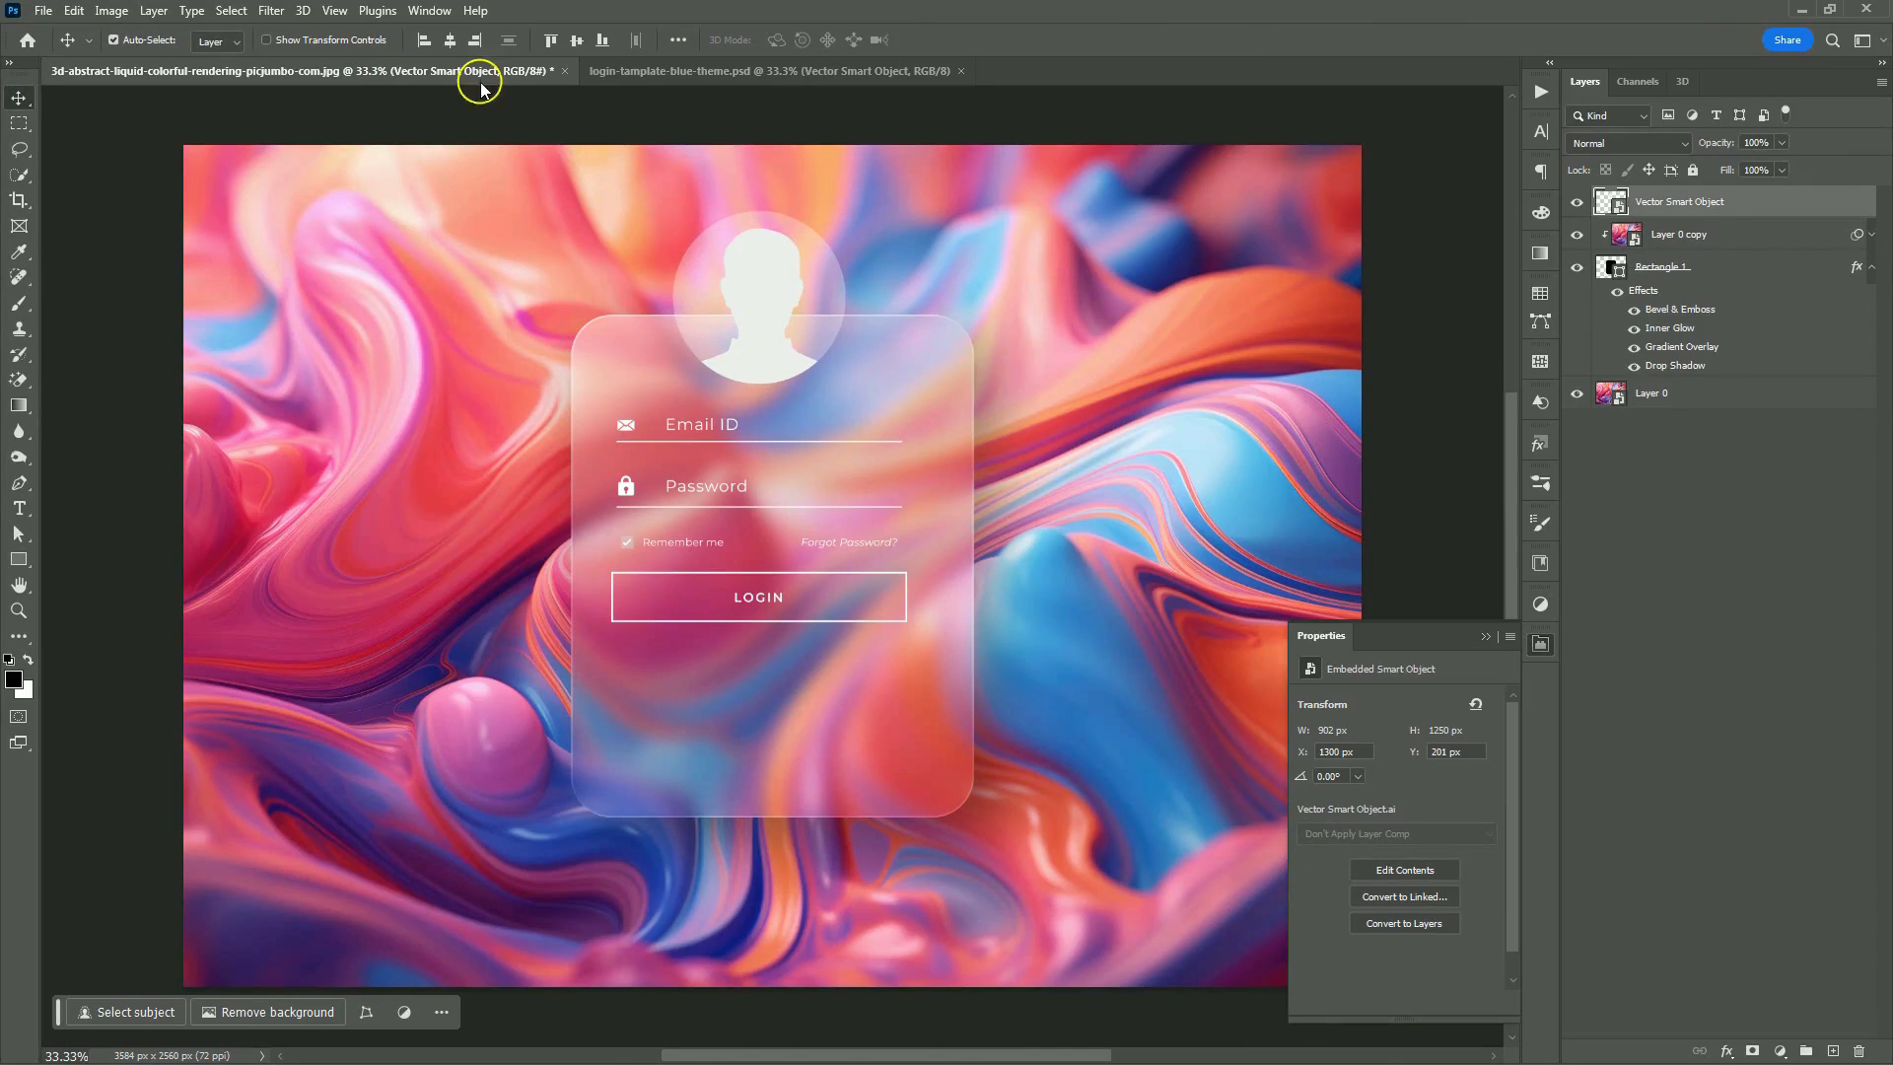
click(576, 40)
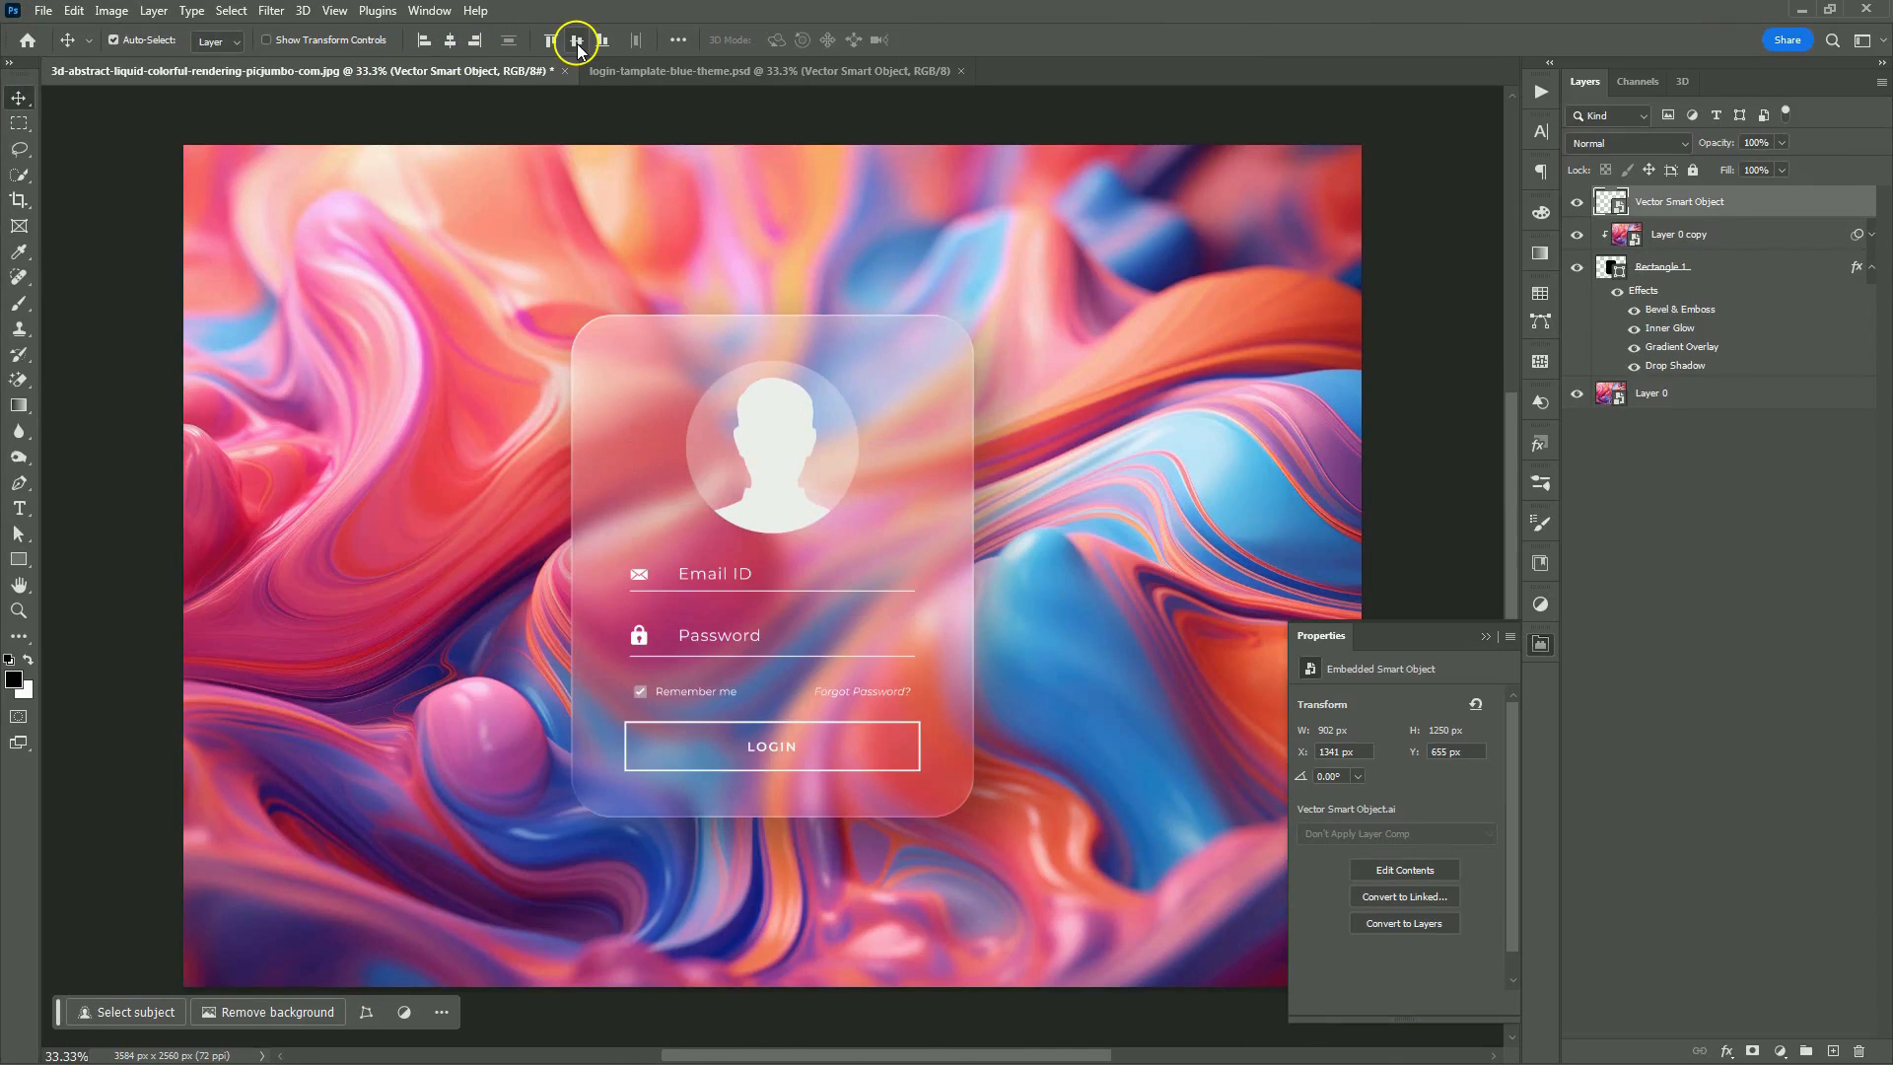
click(1627, 142)
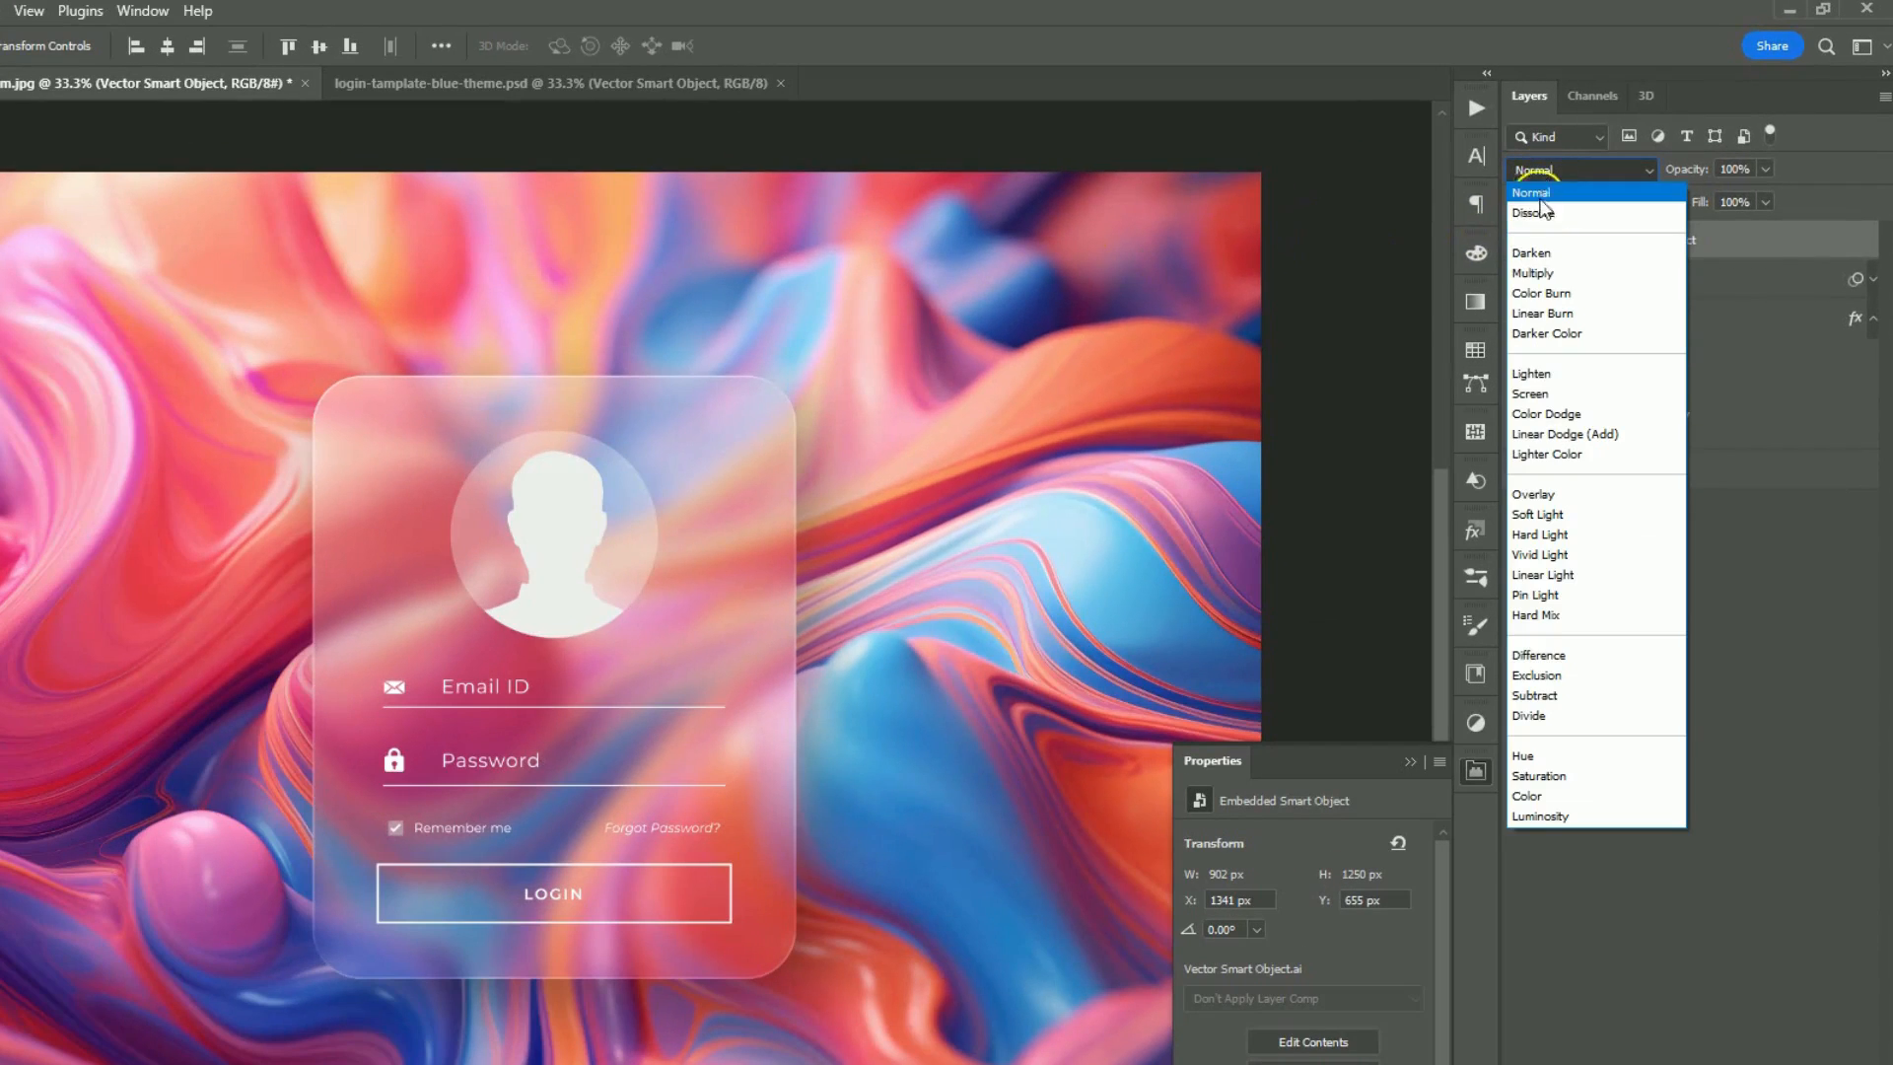
click(1533, 494)
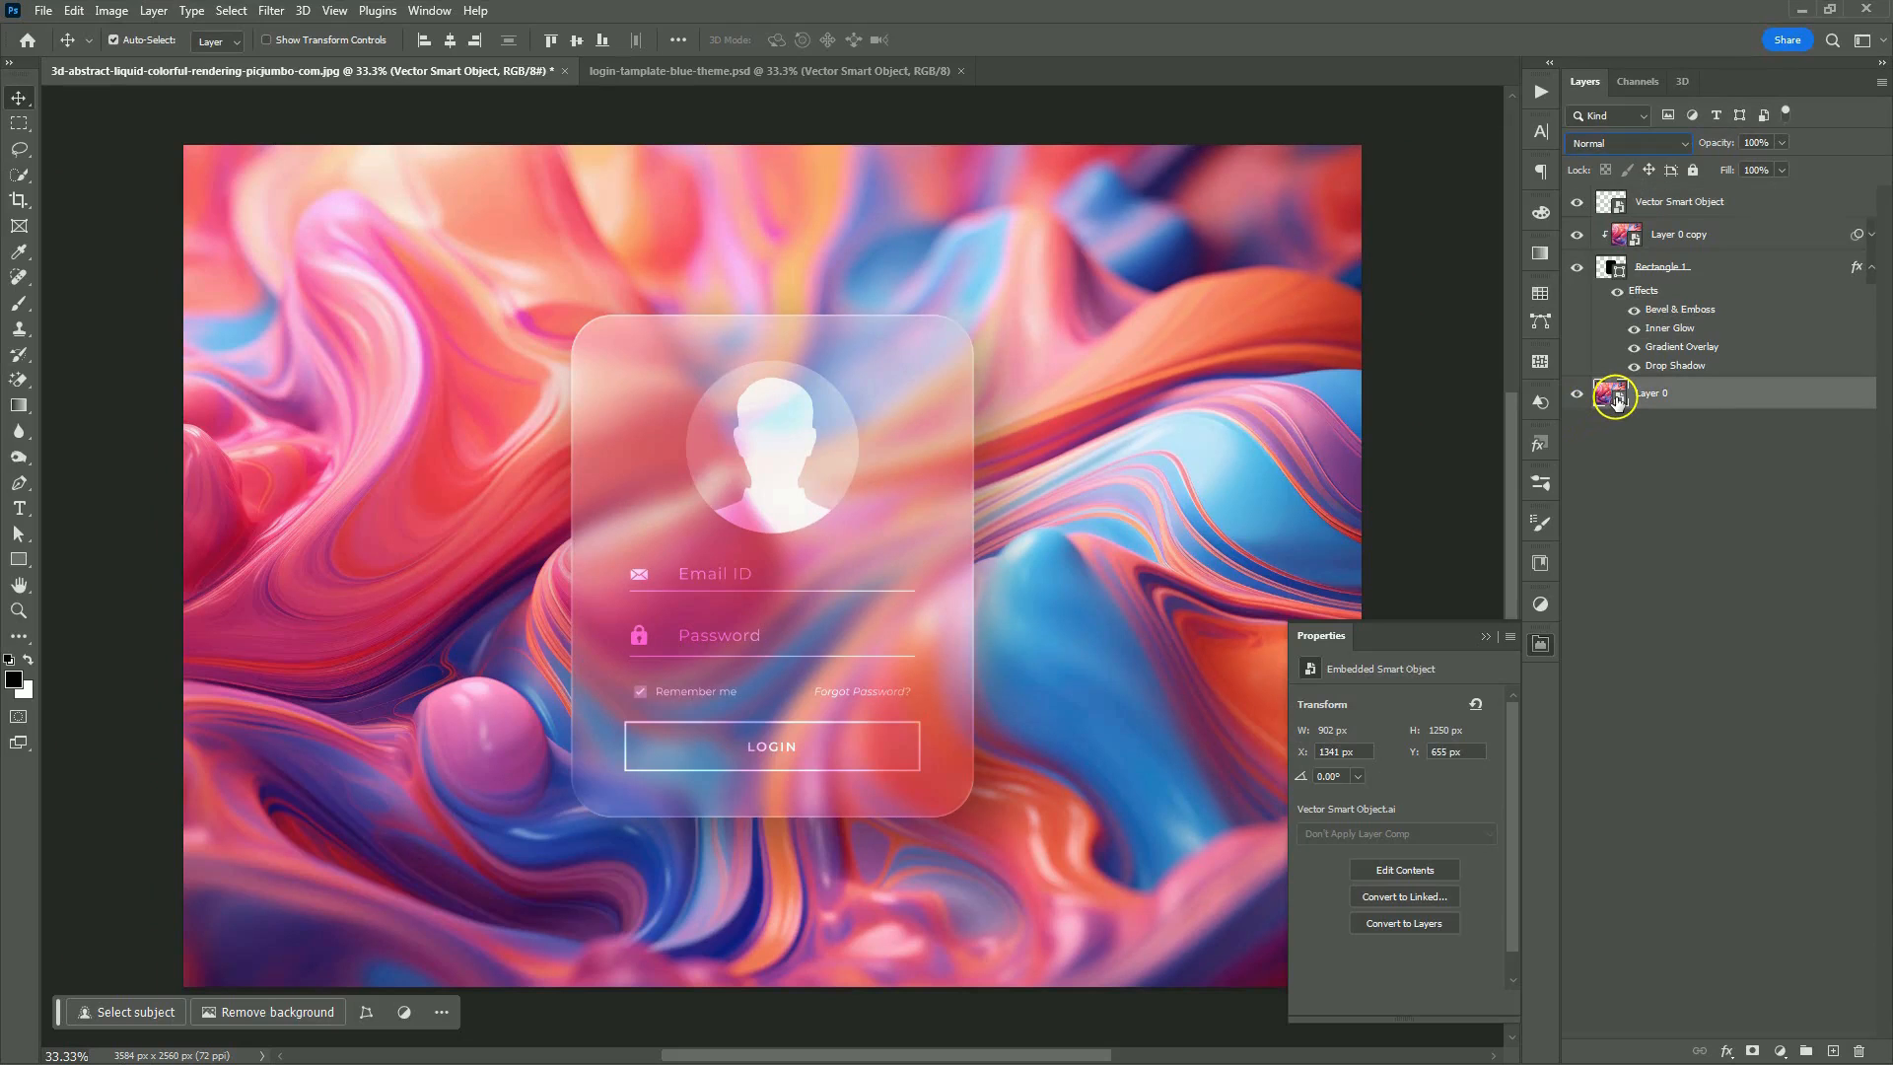
Step: Inside Layer 0's contents, embed ai-generated-concept-human.jpg at full size above the liquid image
click(1651, 392)
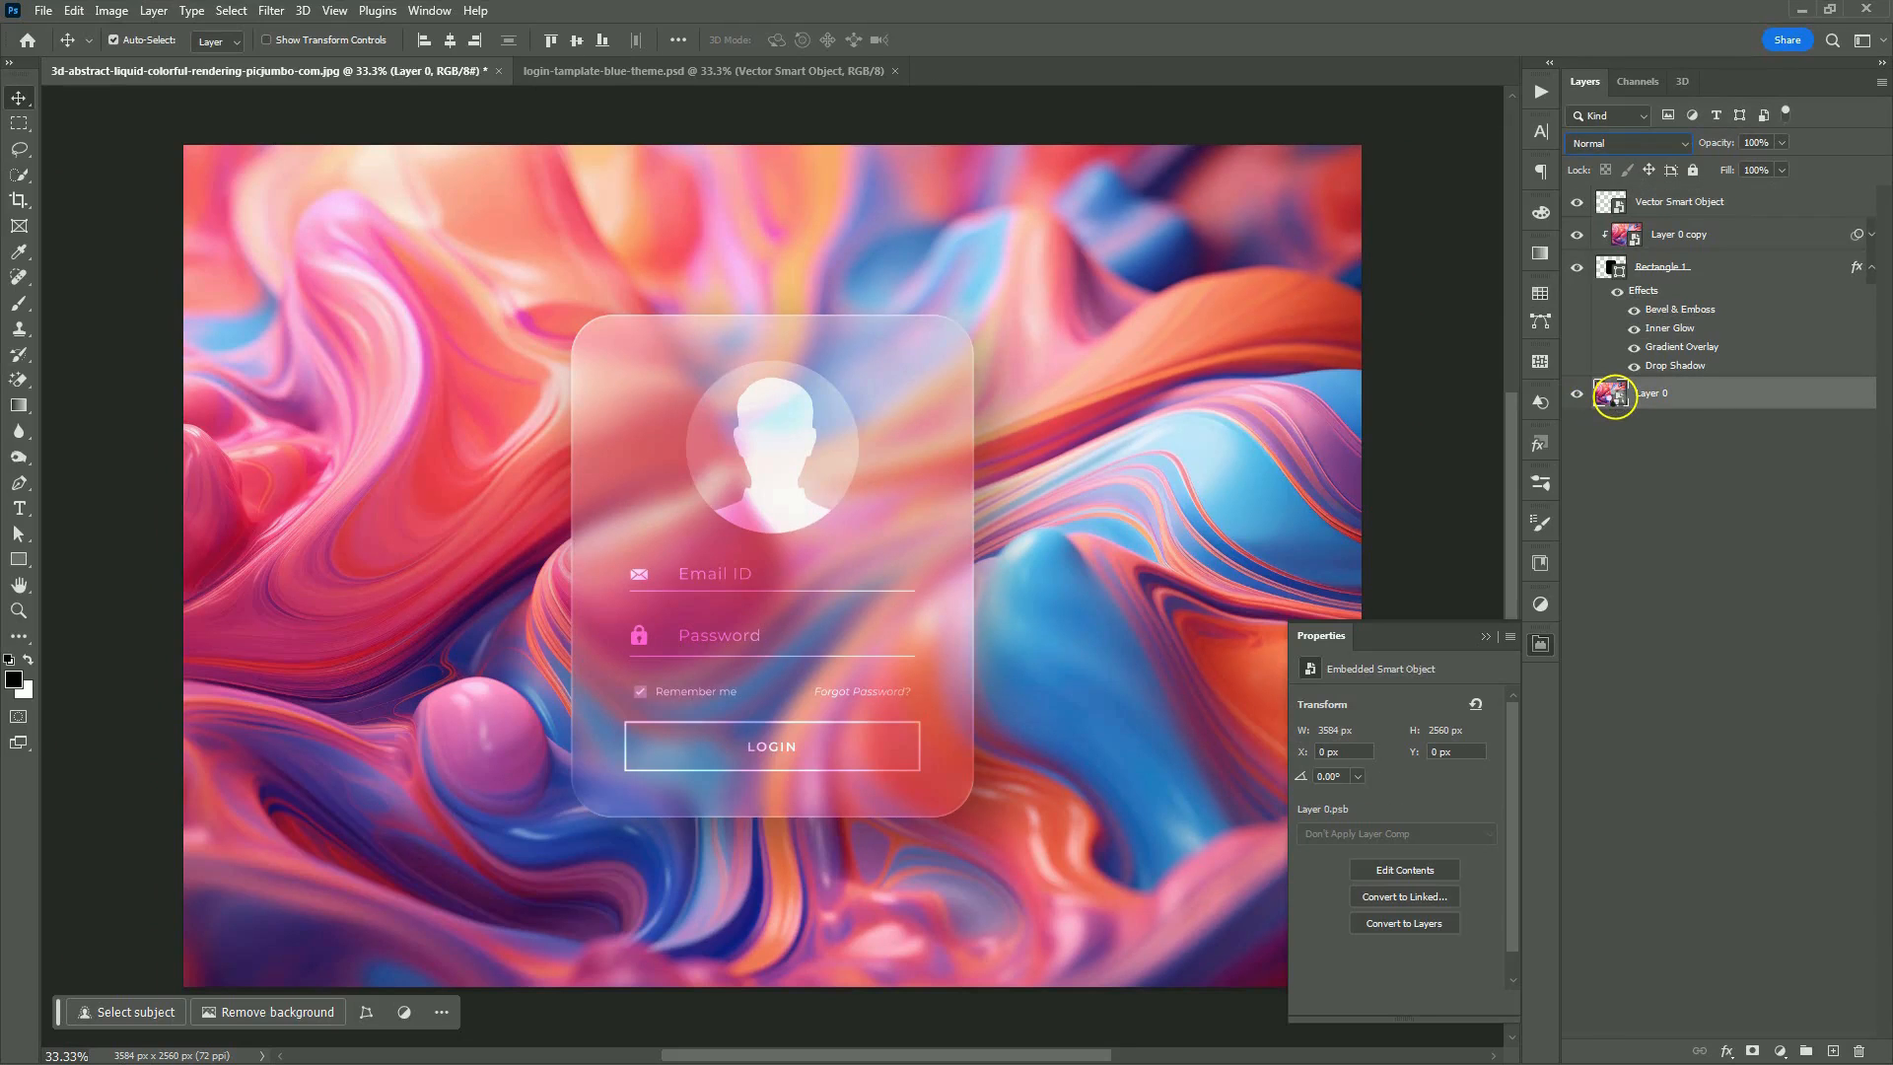
click(42, 11)
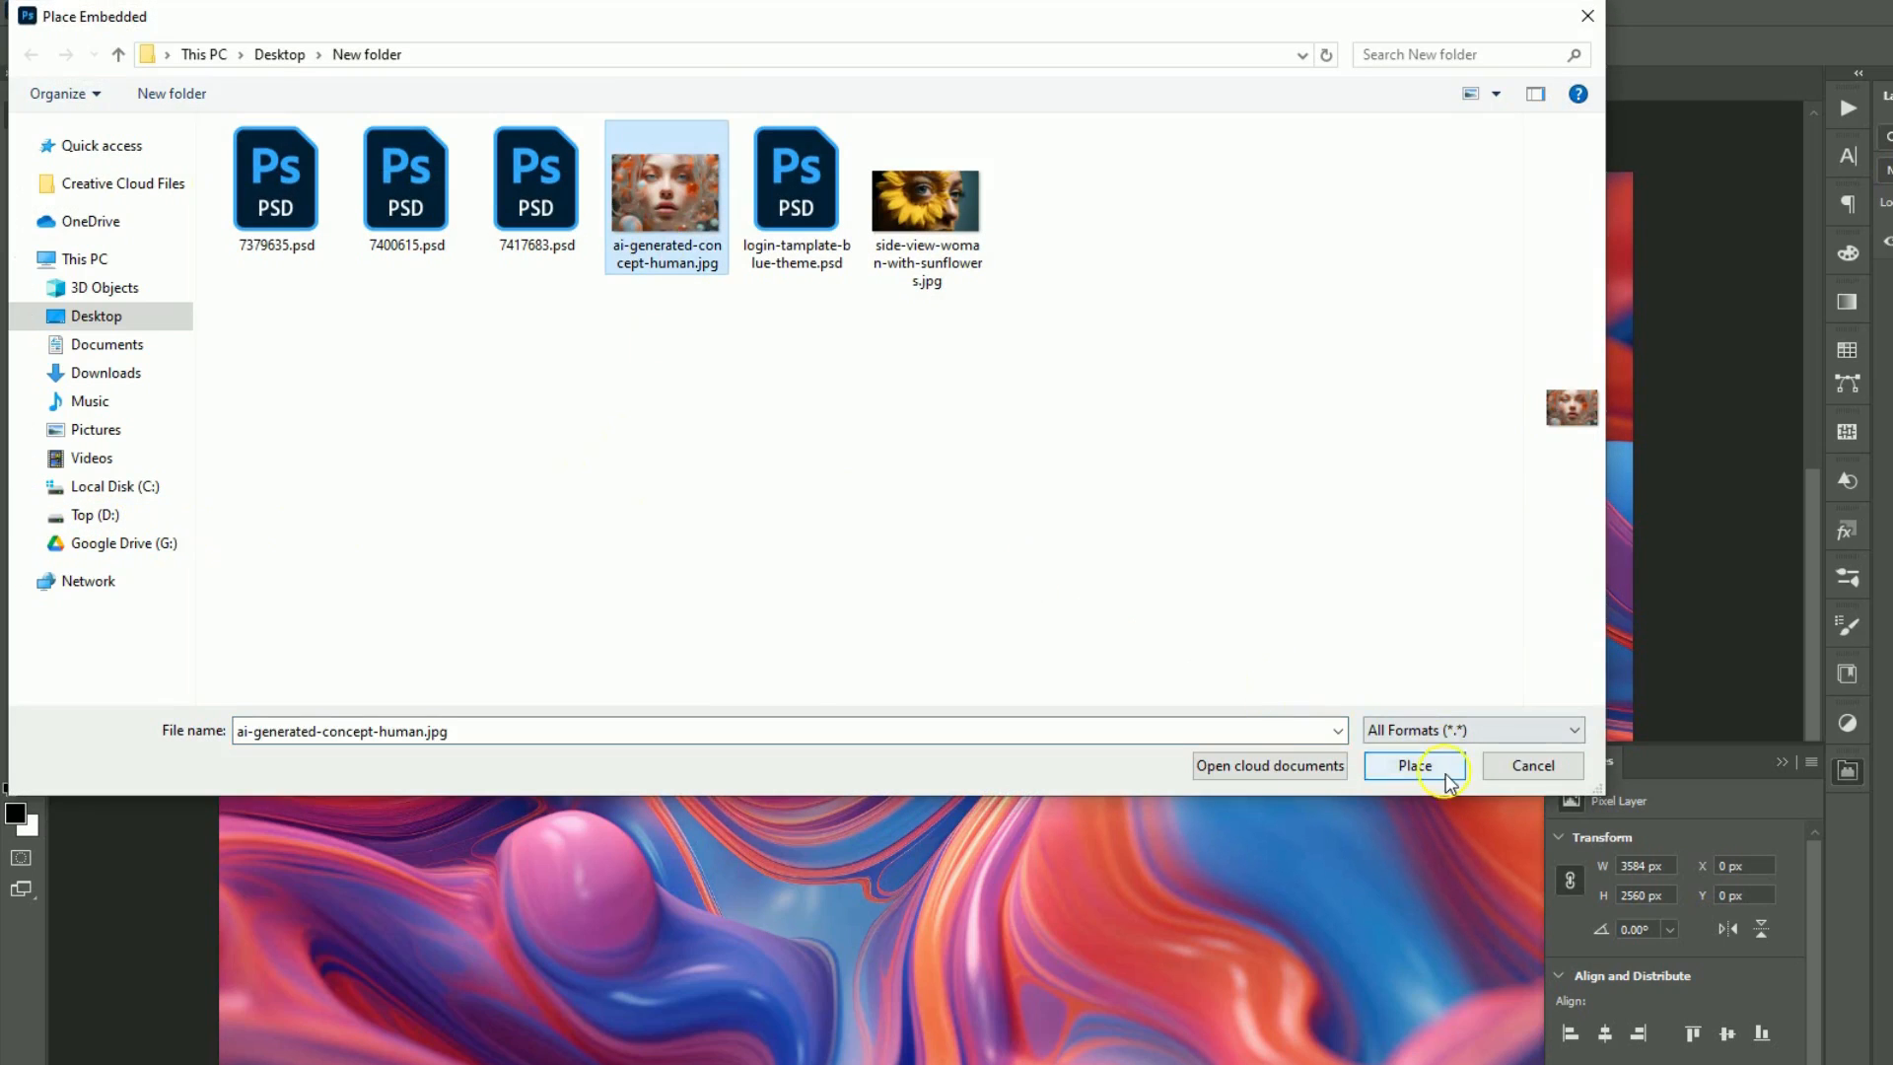
click(1412, 764)
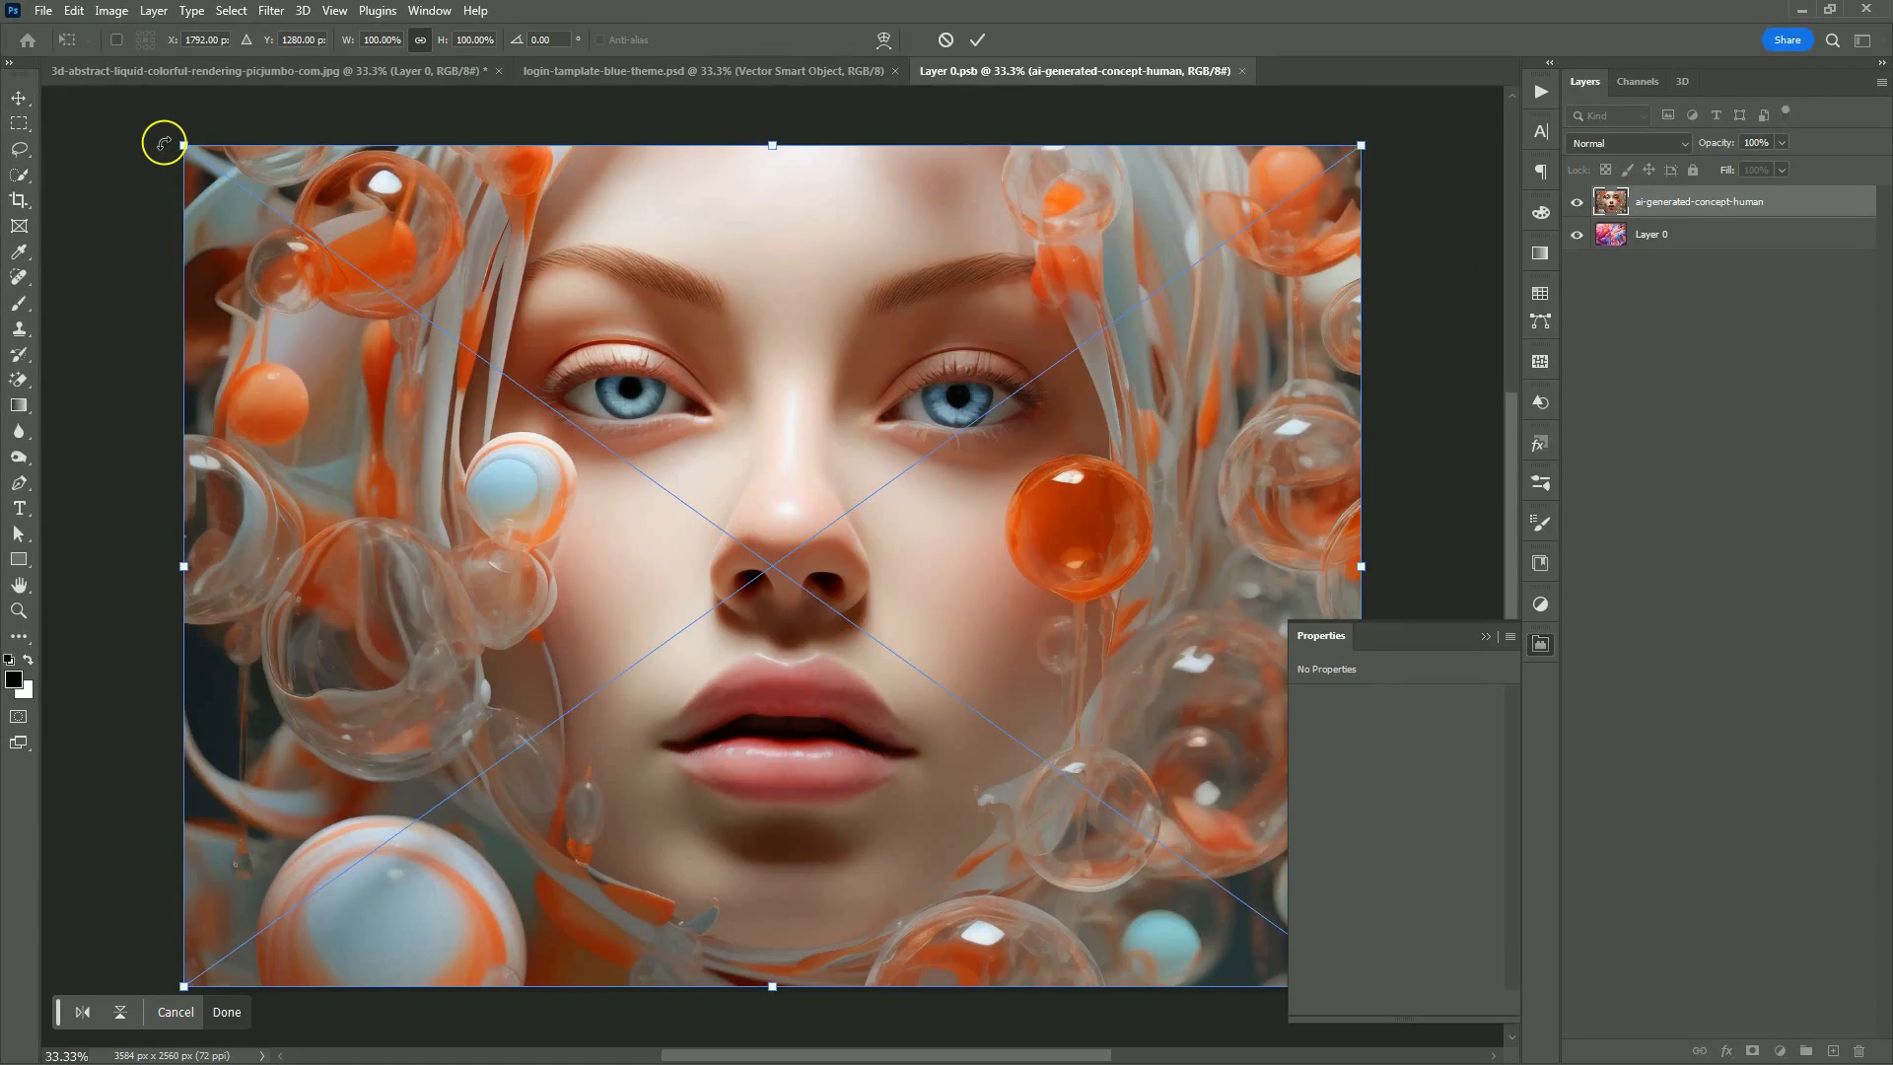
click(226, 1011)
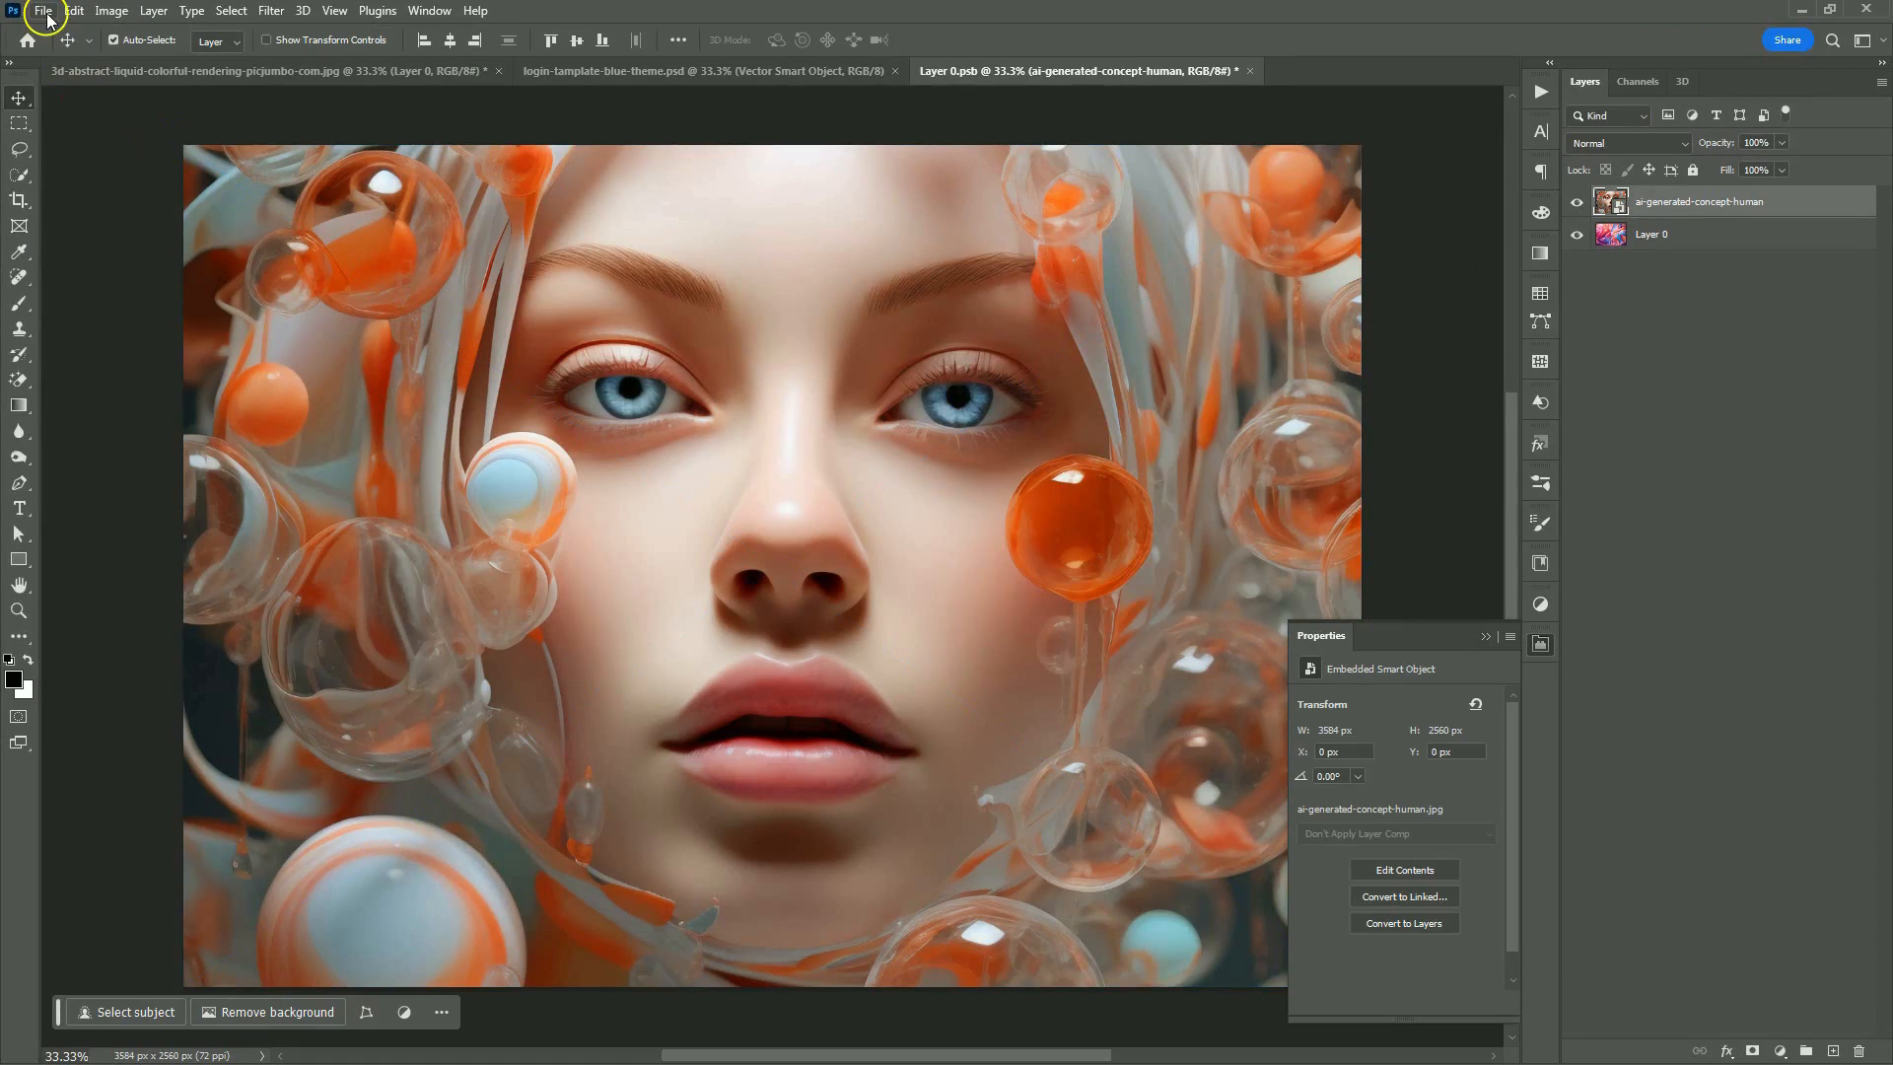